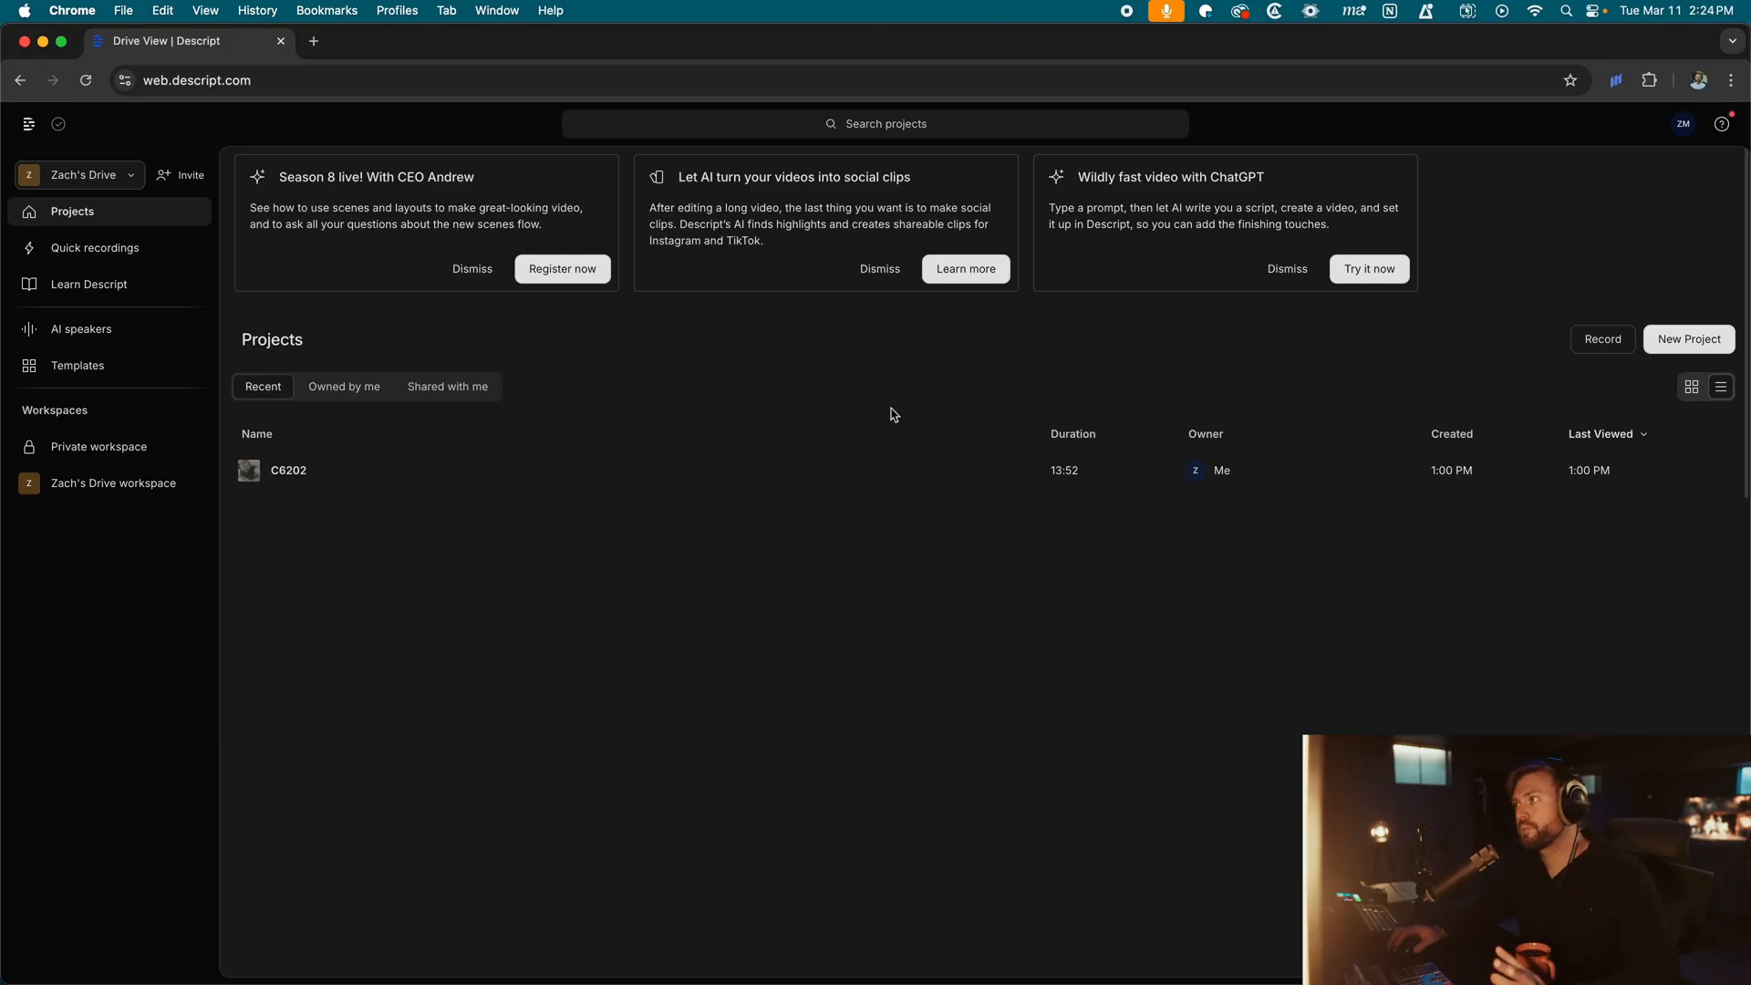
Show the New Project choices for starting a video or audio project.
left_click(1689, 339)
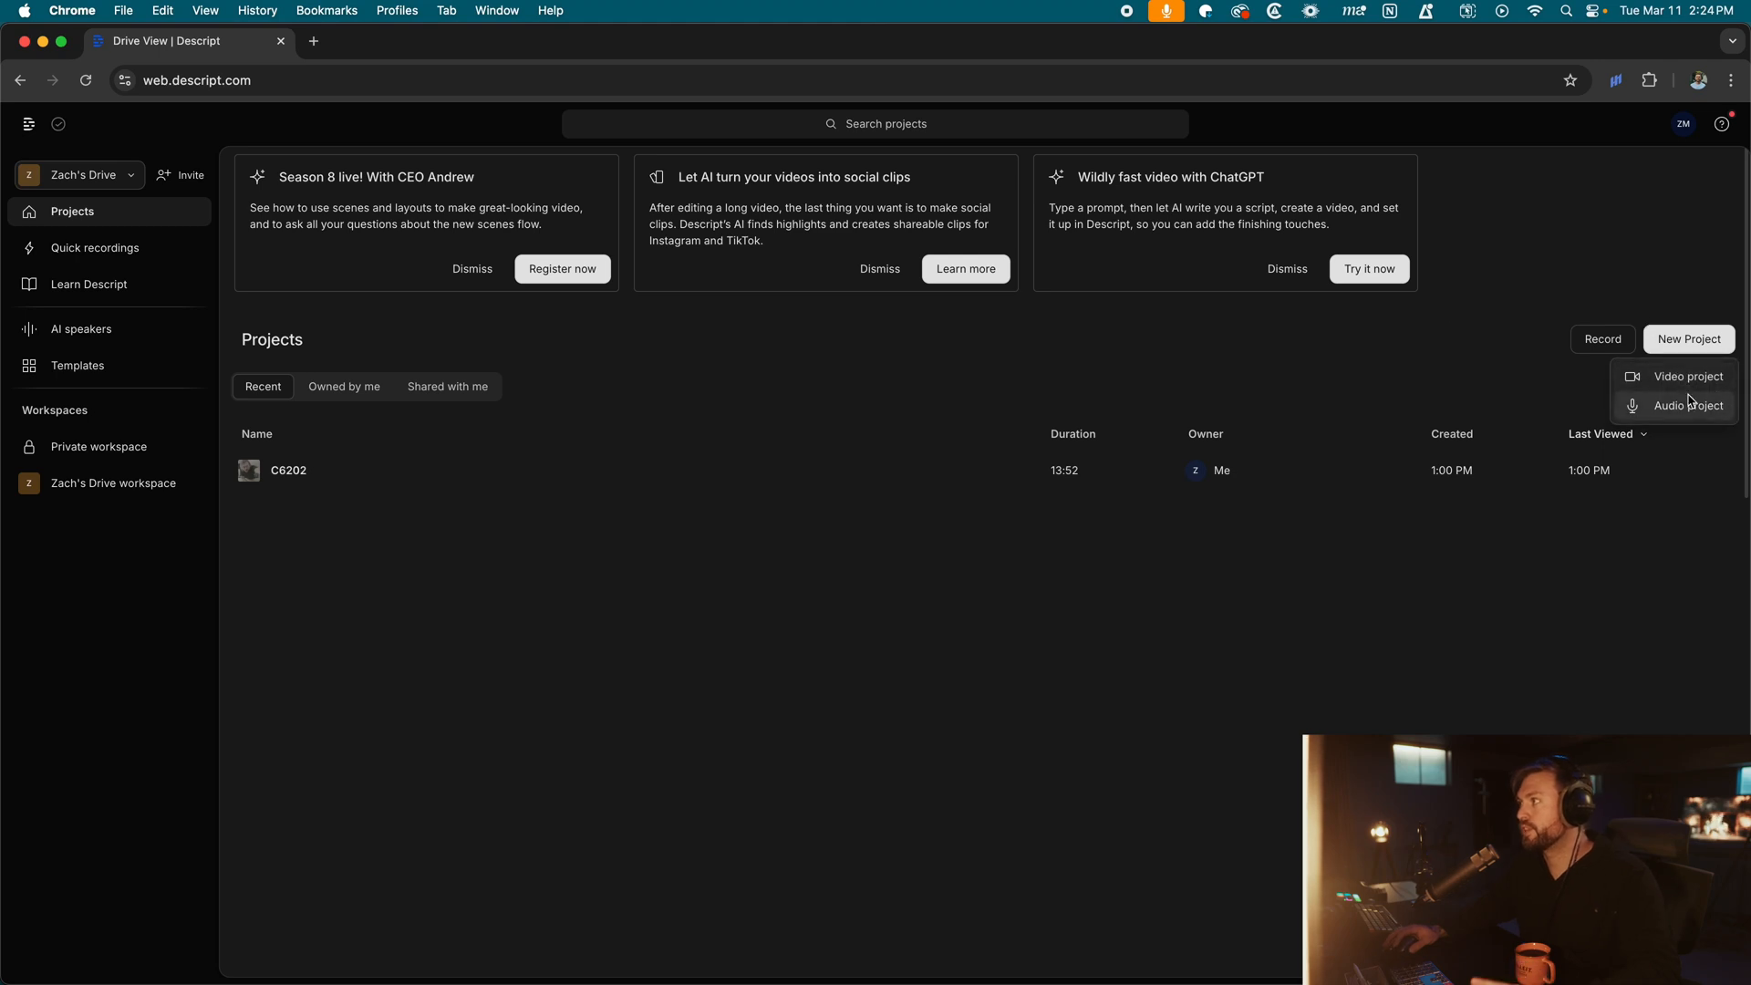
left_click(1687, 376)
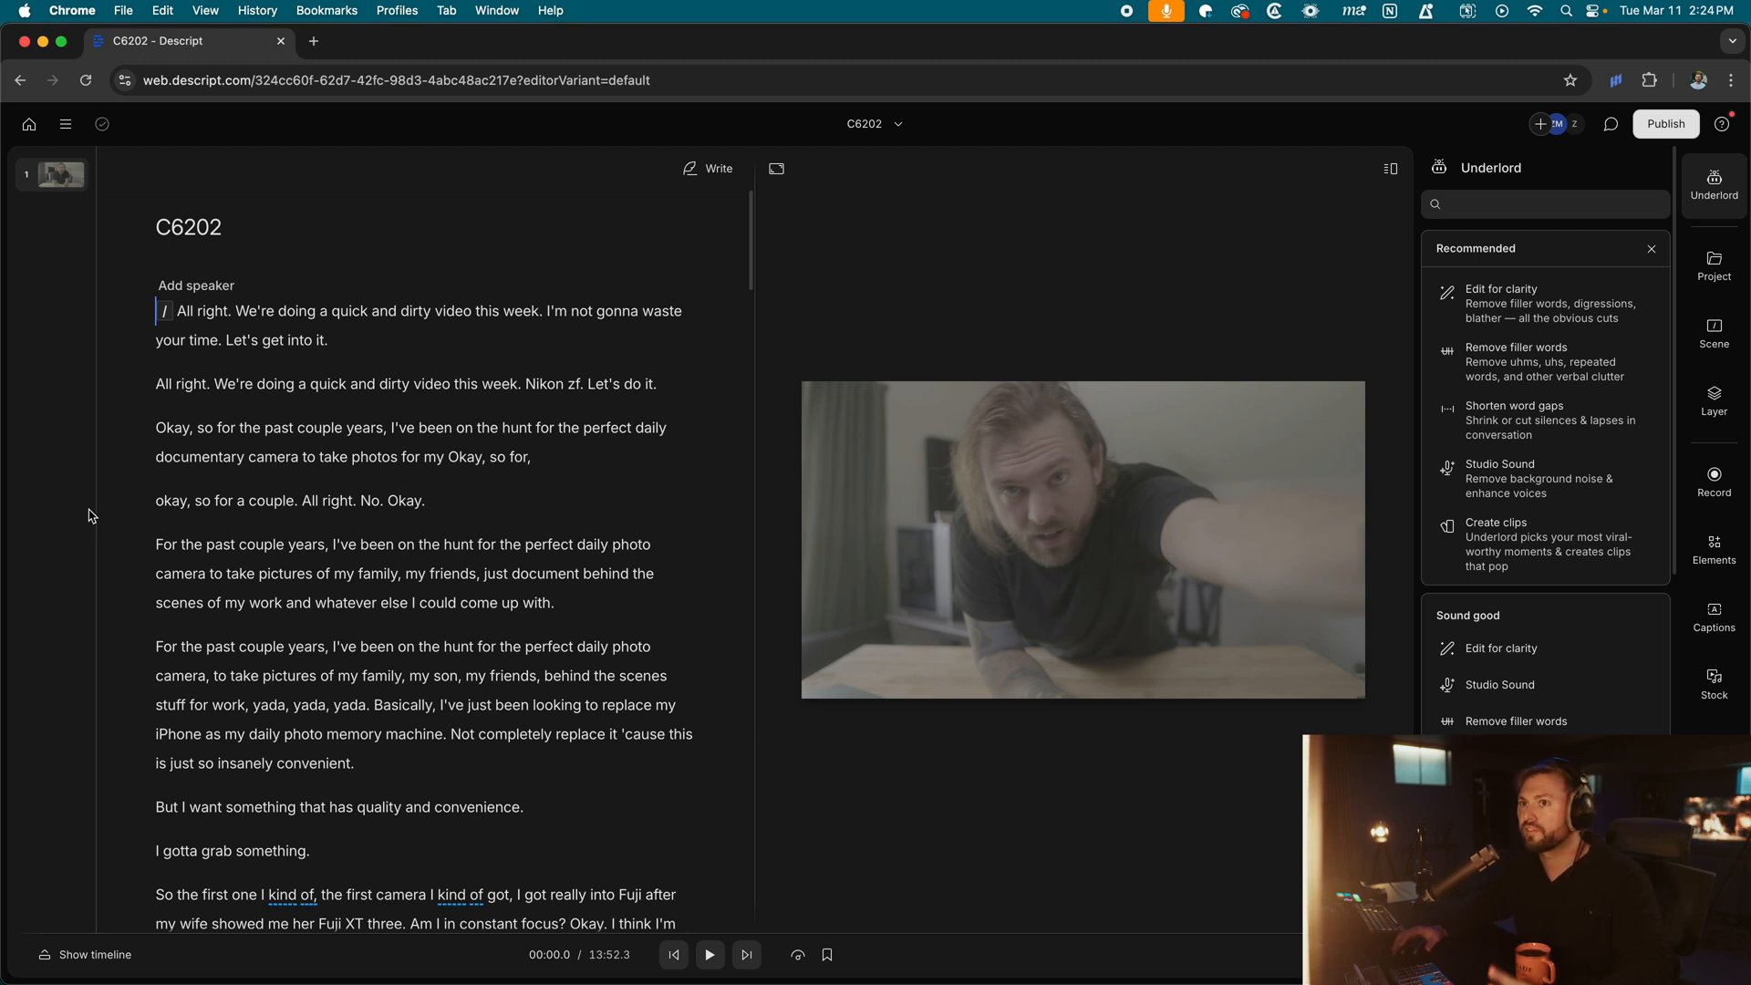
Scroll through the C6202 transcript, reopen the Underlord panel and play the footage from the start.
scroll("down", 3)
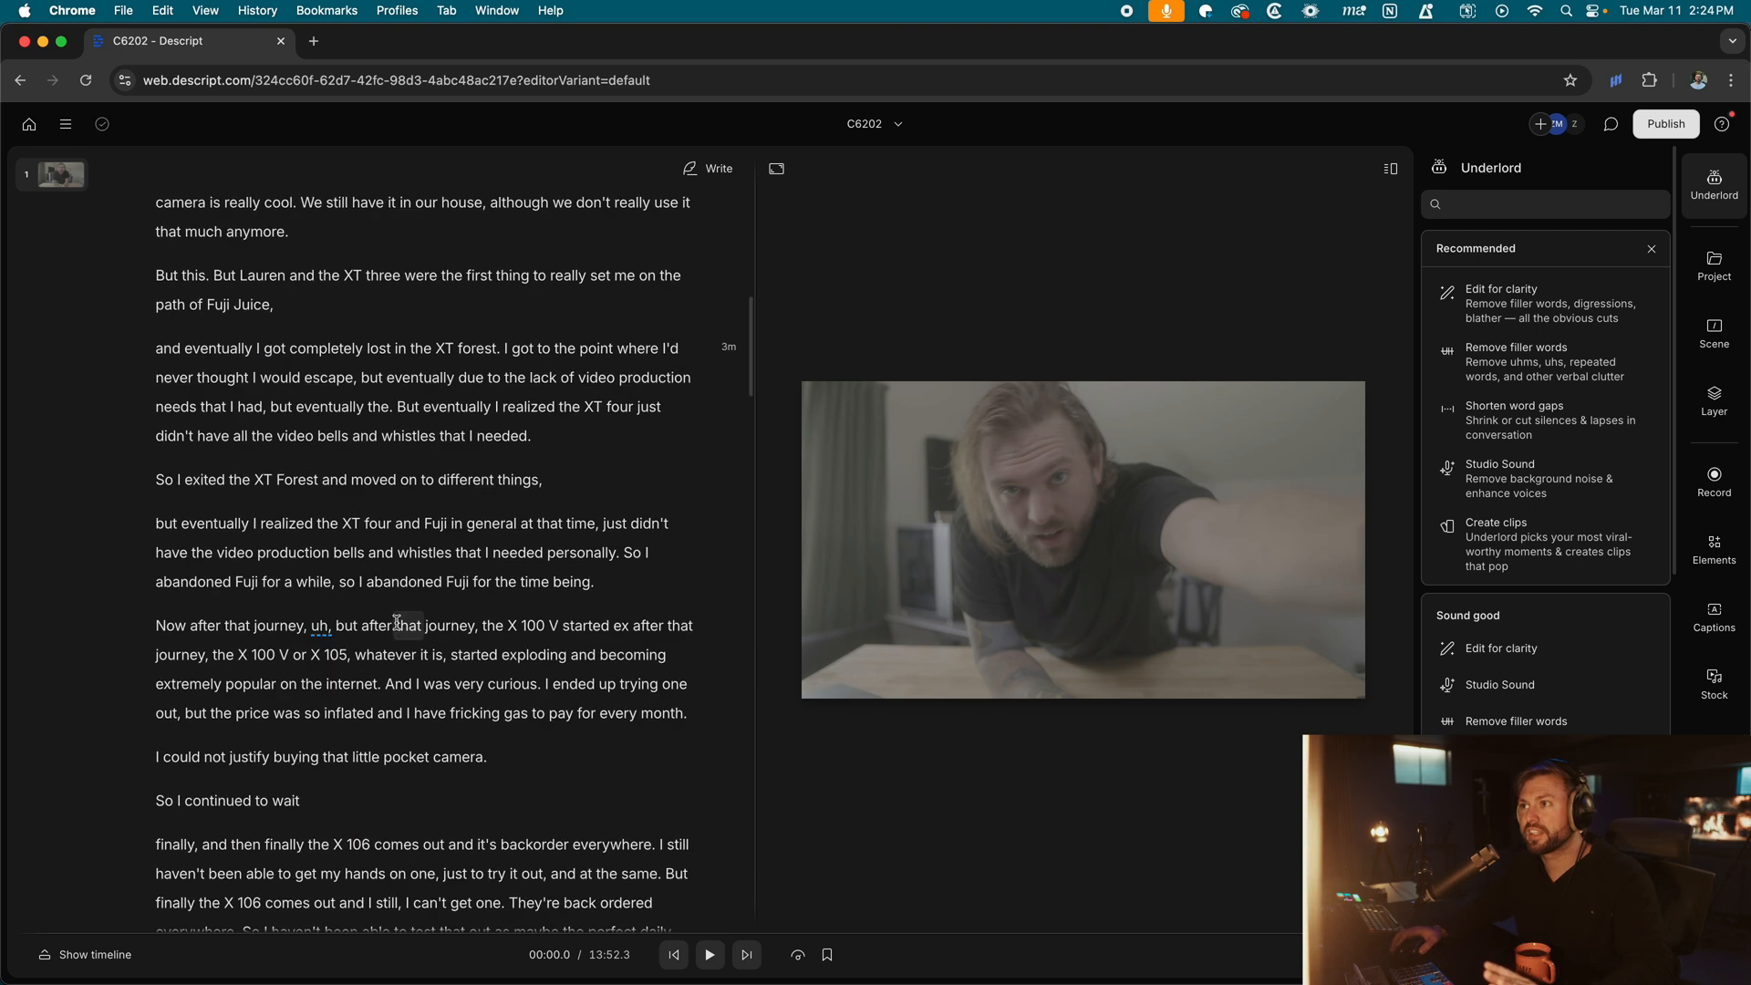
scroll("down", 3)
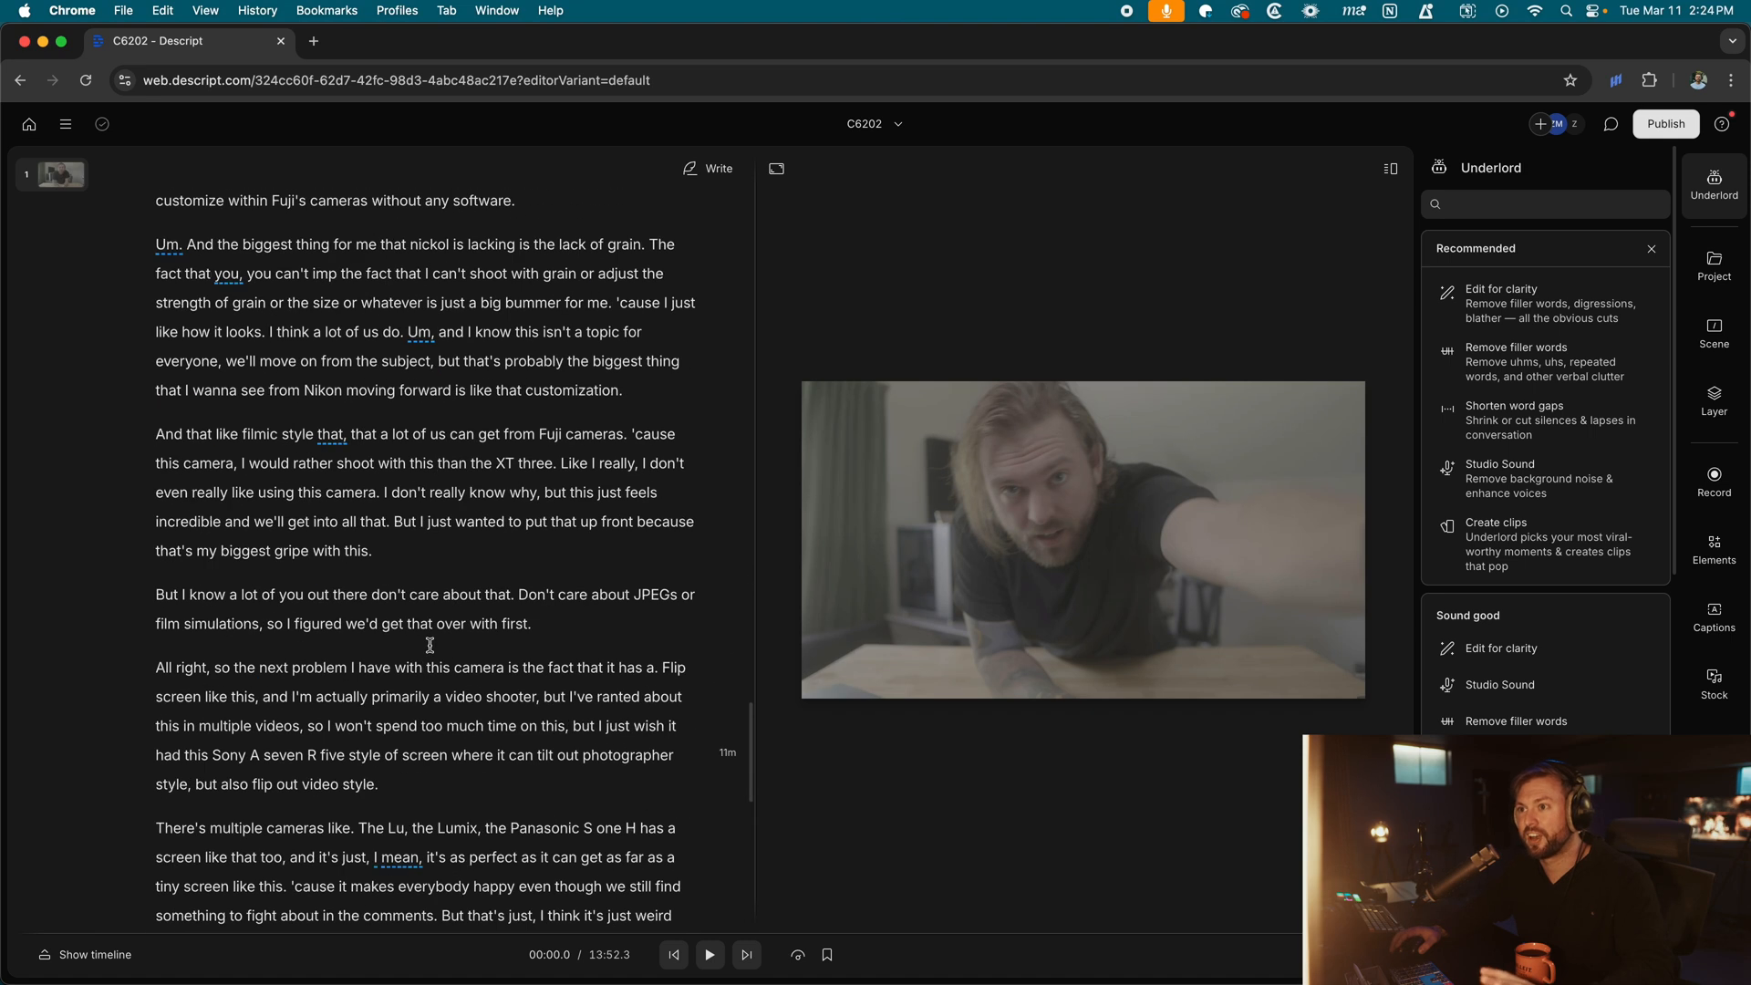
scroll("down", 3)
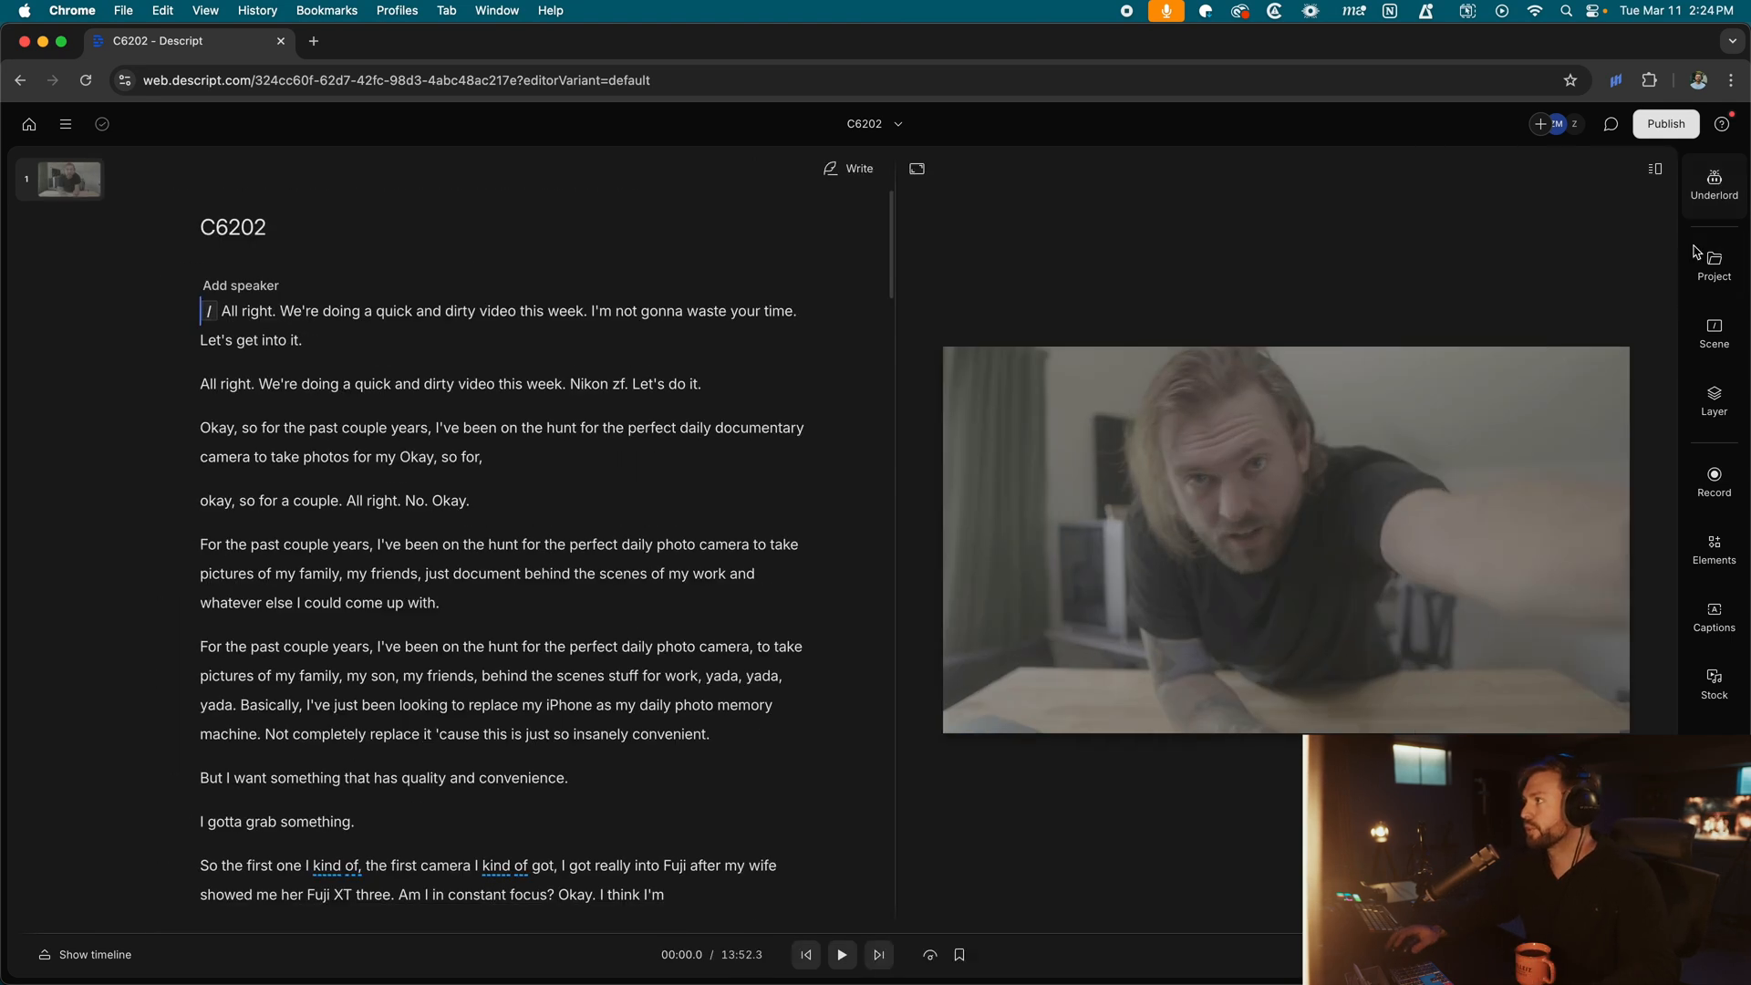
left_click(1713, 184)
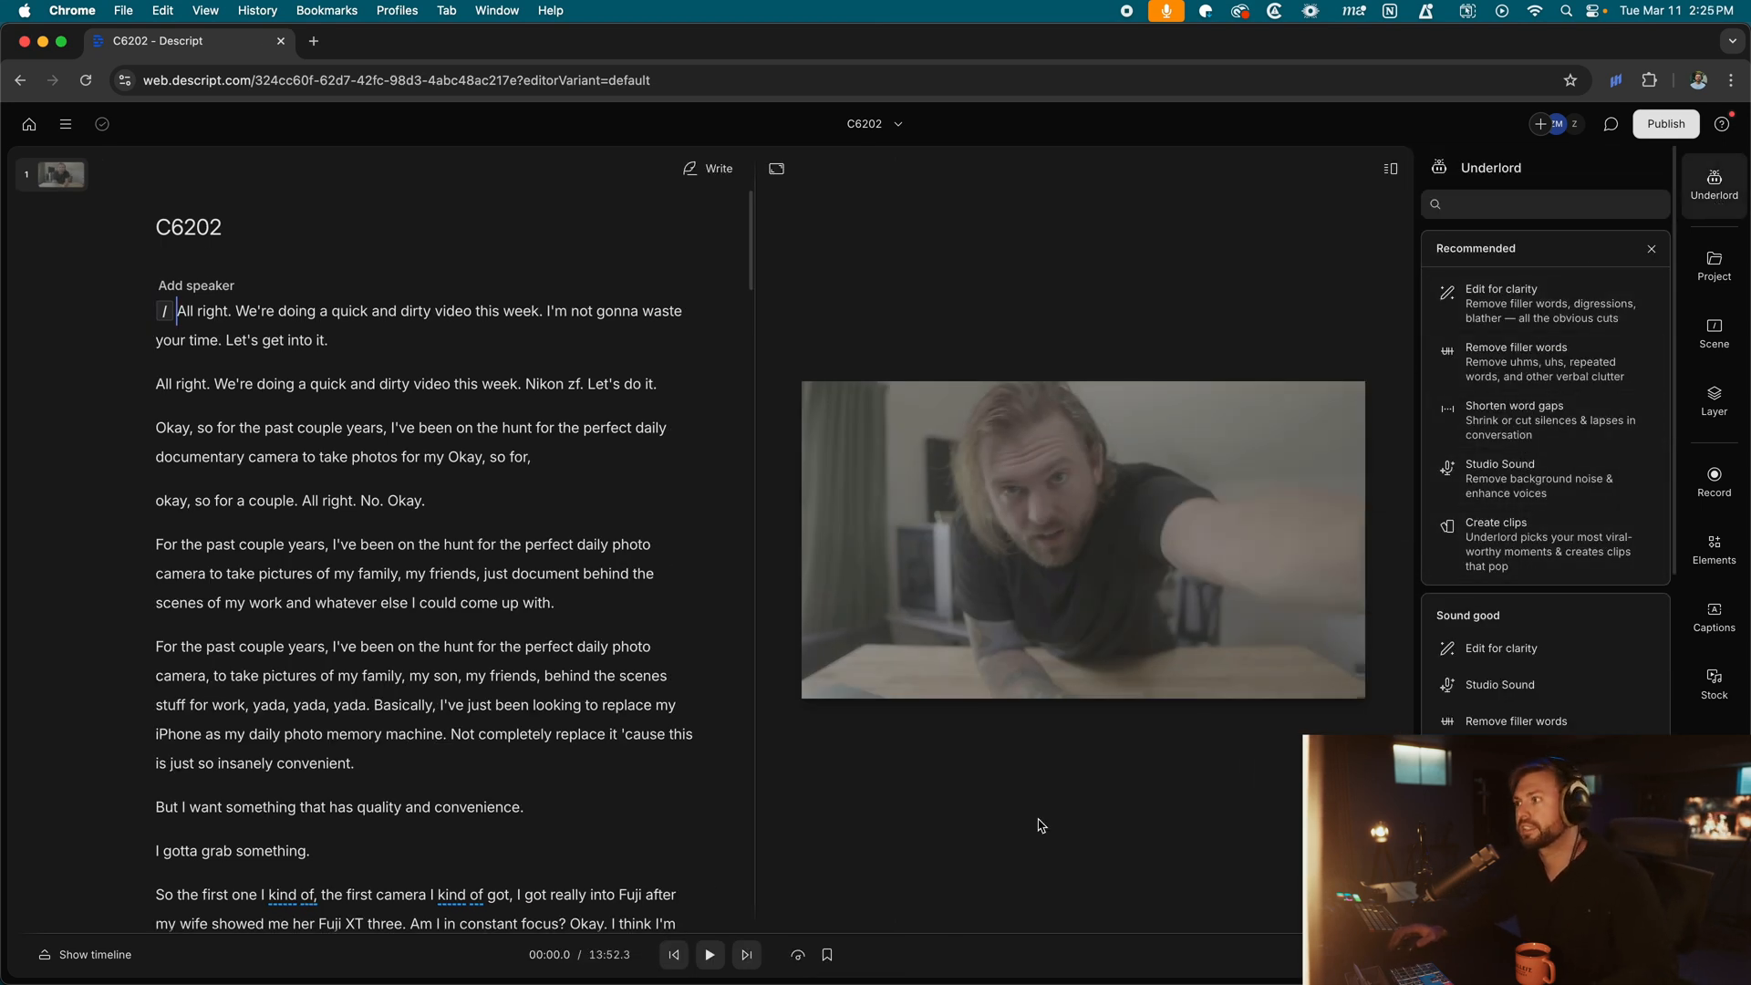
left_click(710, 954)
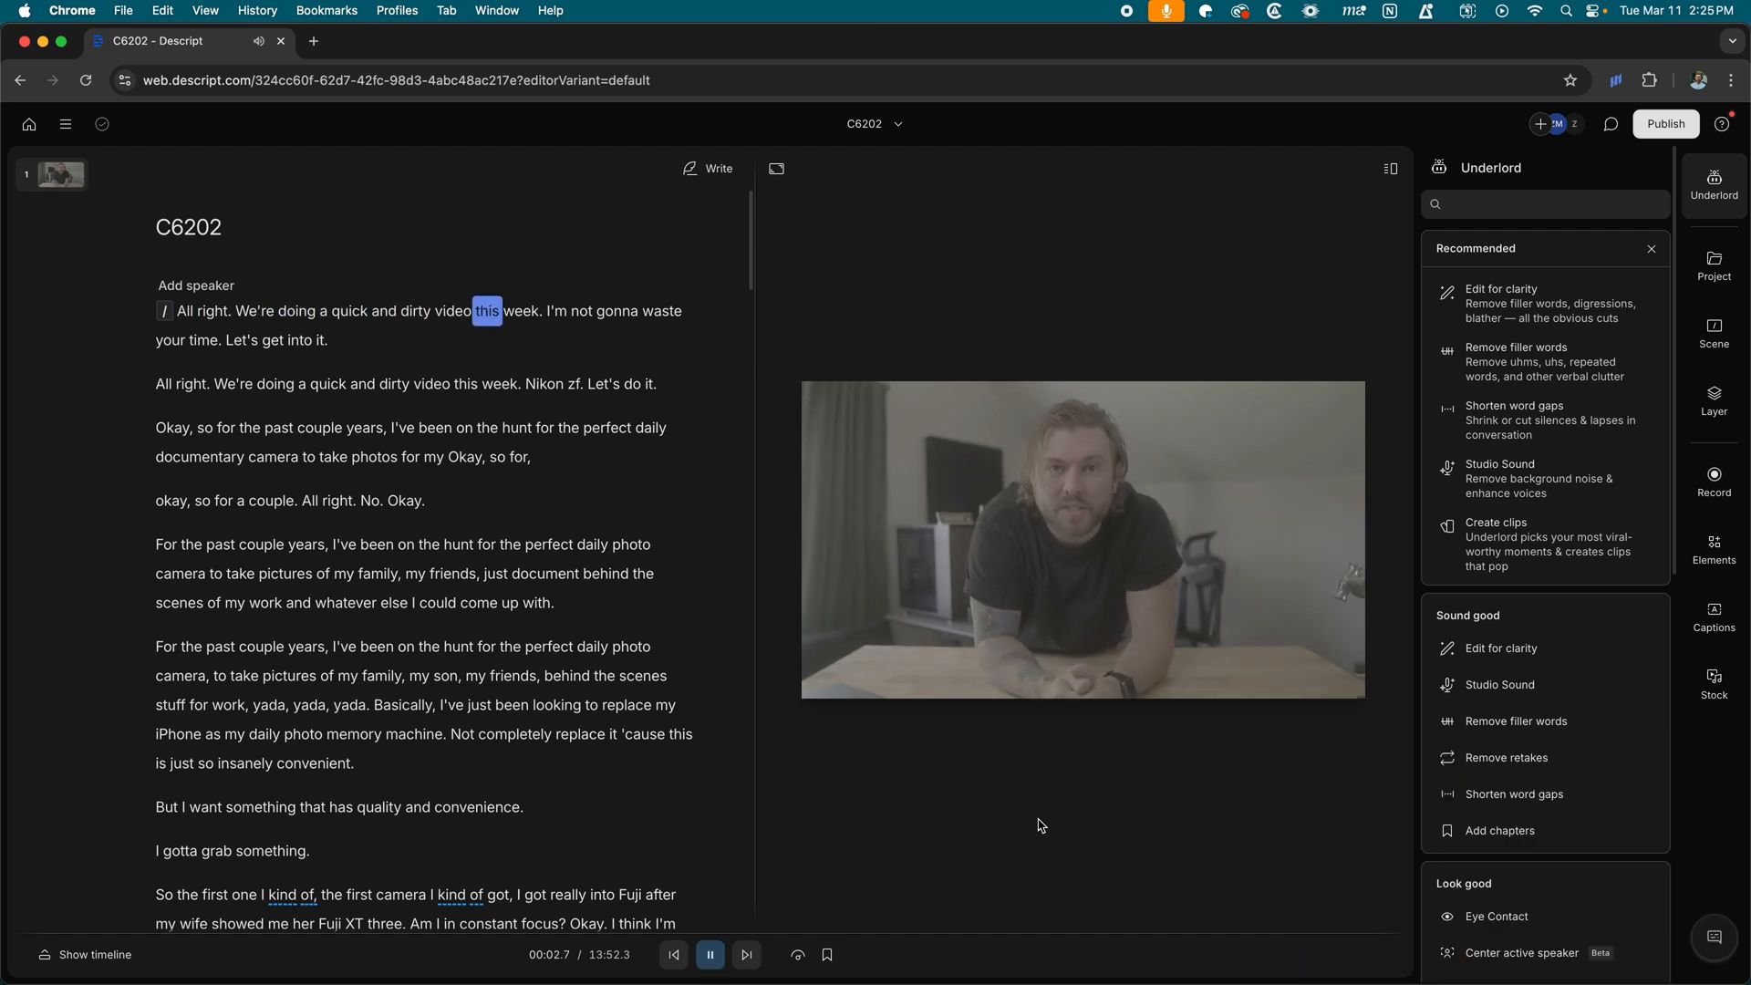
left_click(710, 954)
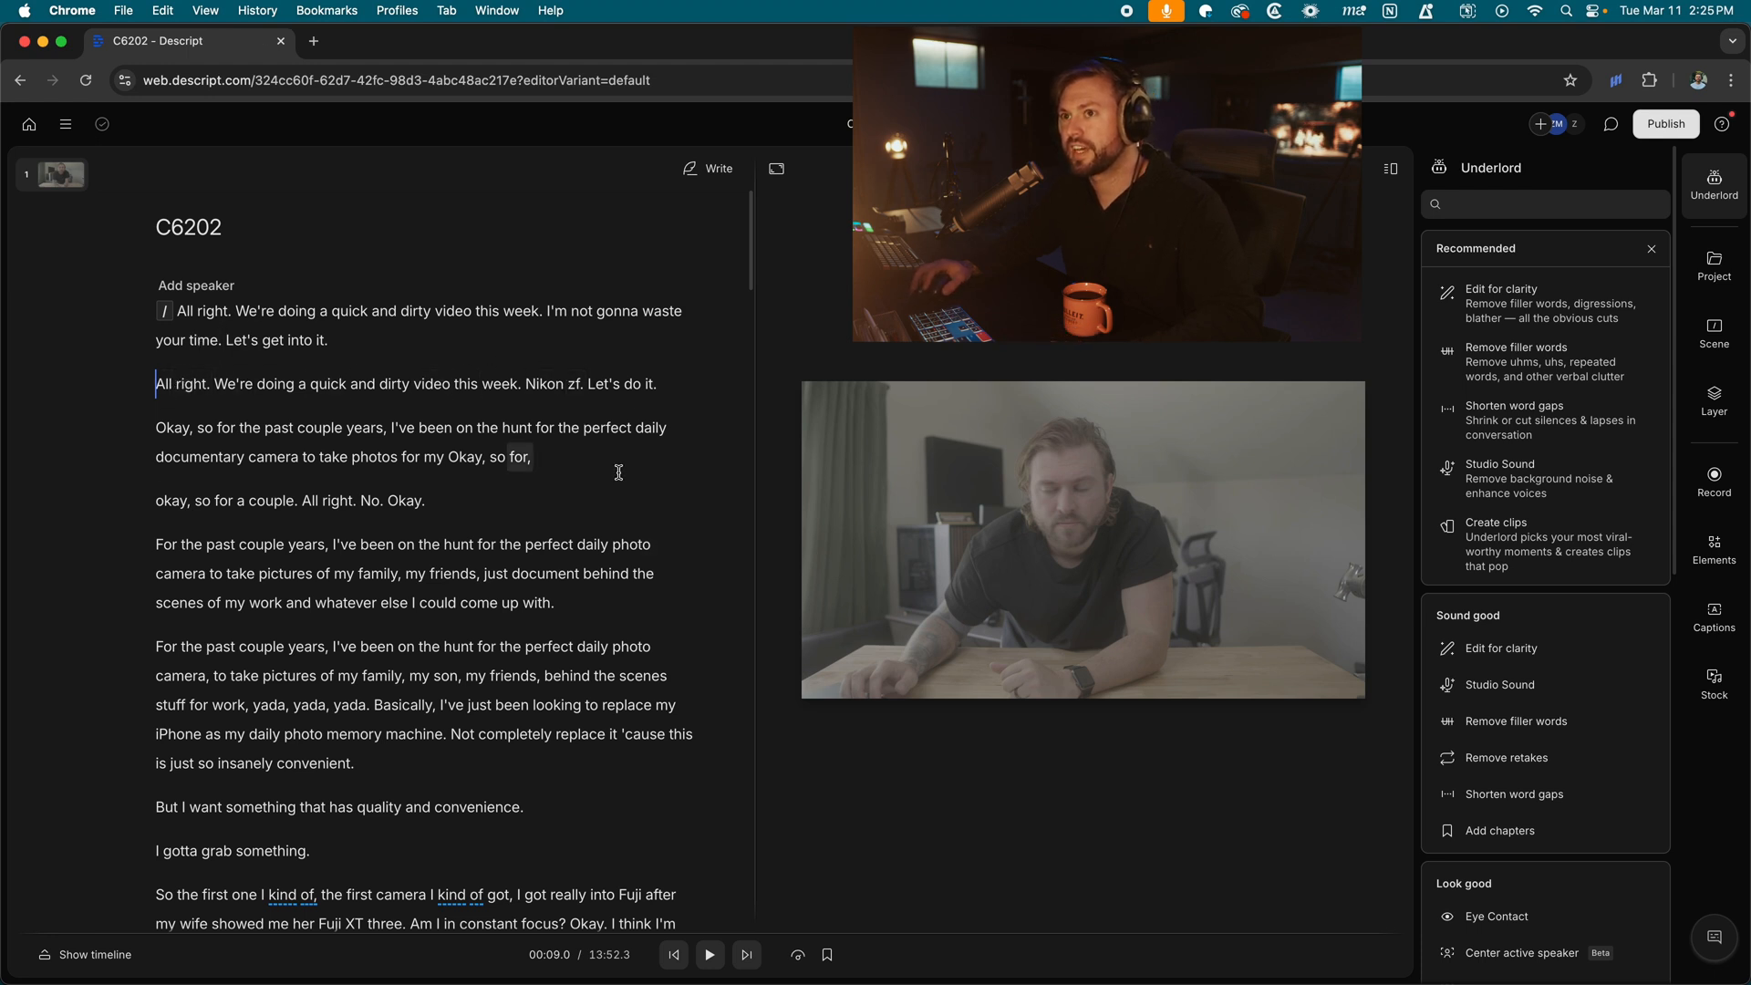
Run Edit for clarity at Heavy intensity and accept the first suggested cut.
left_click(1501, 303)
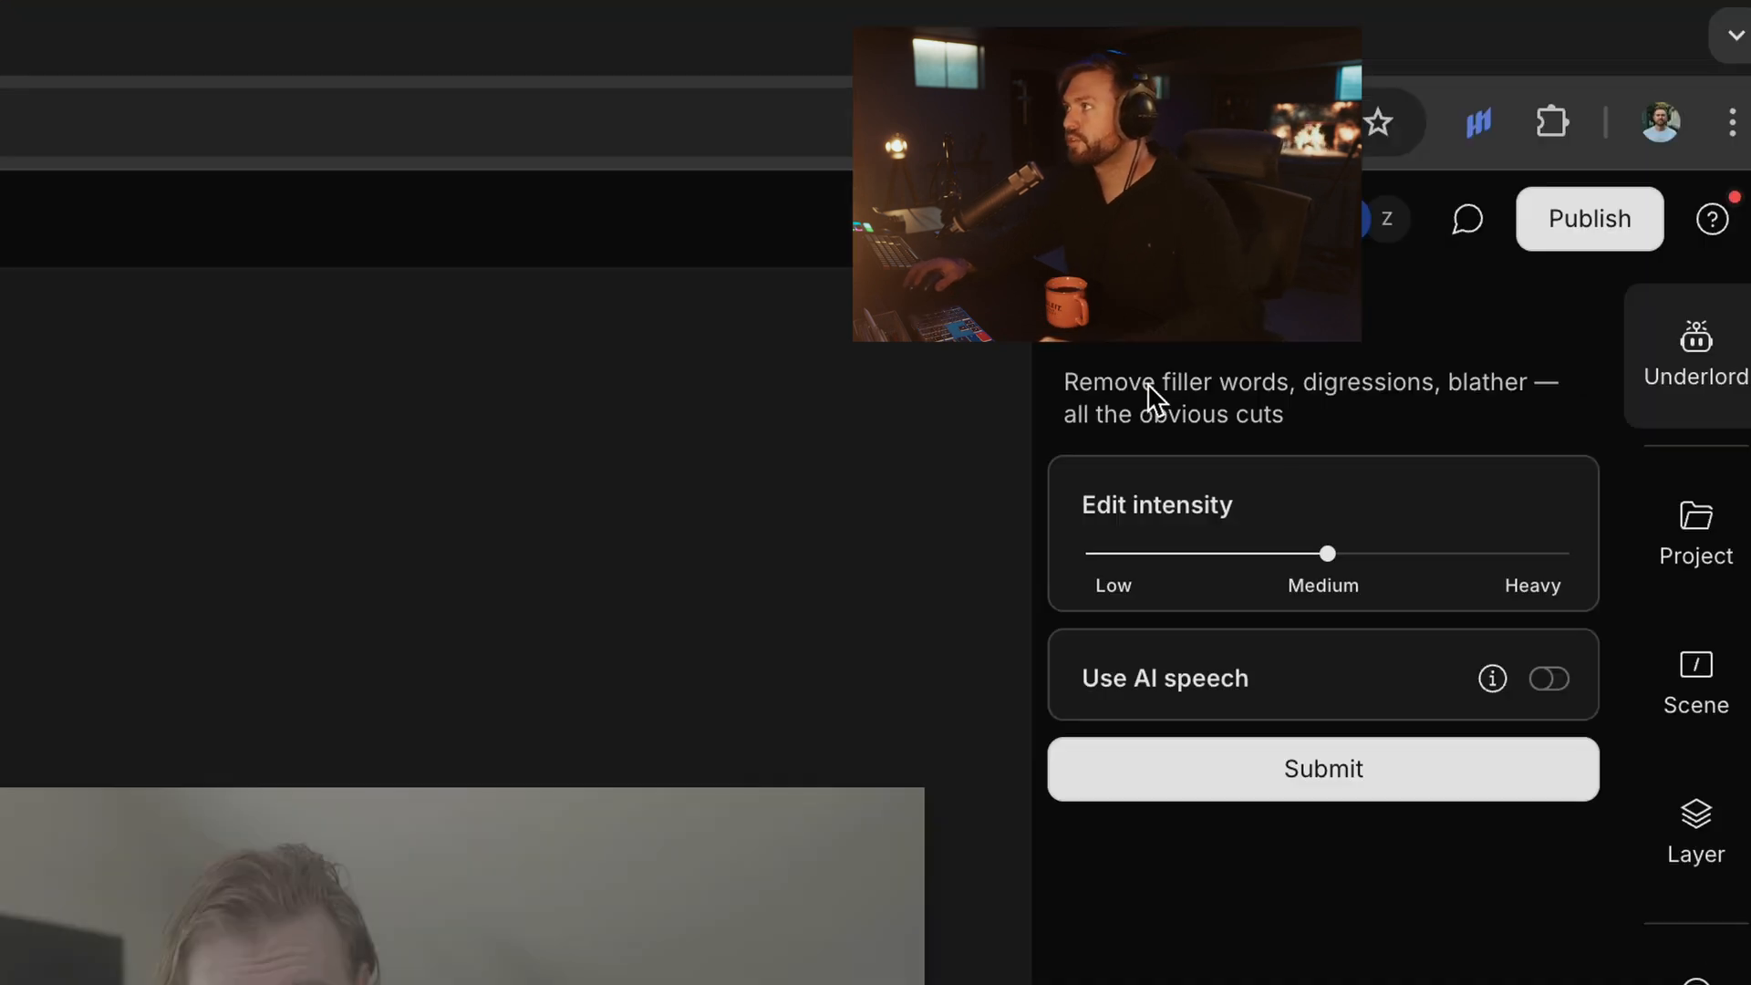
mouse_move(1217, 453)
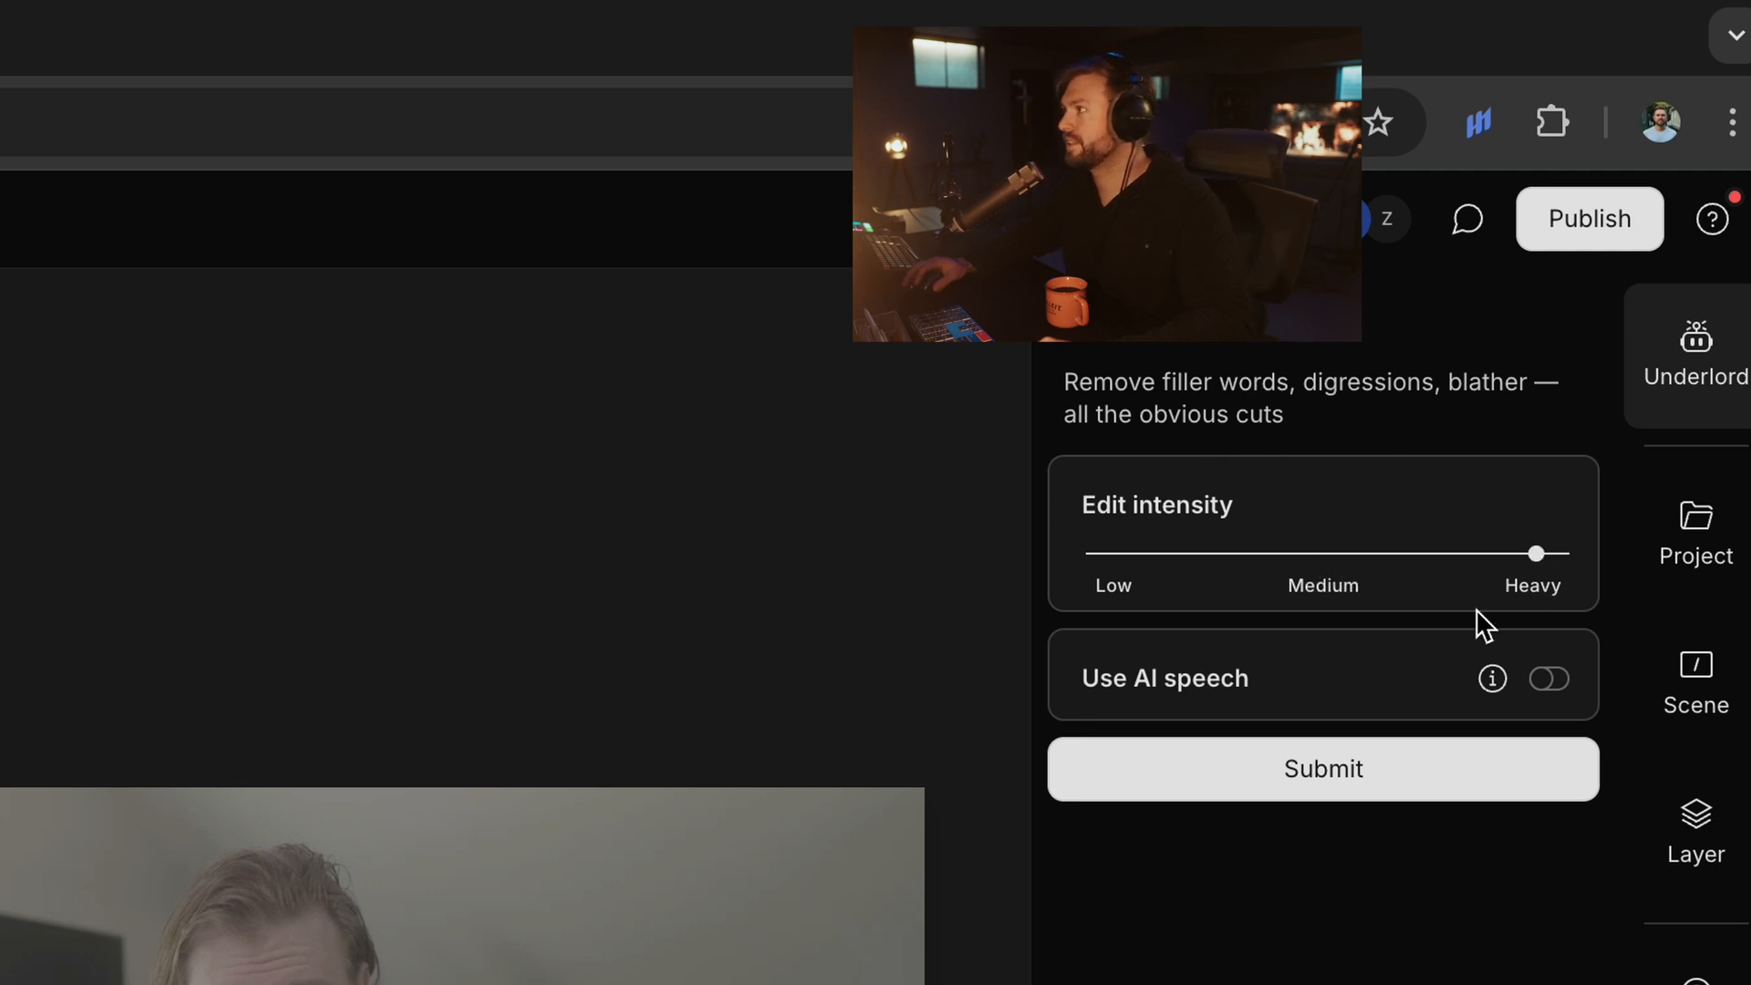
left_click(1322, 768)
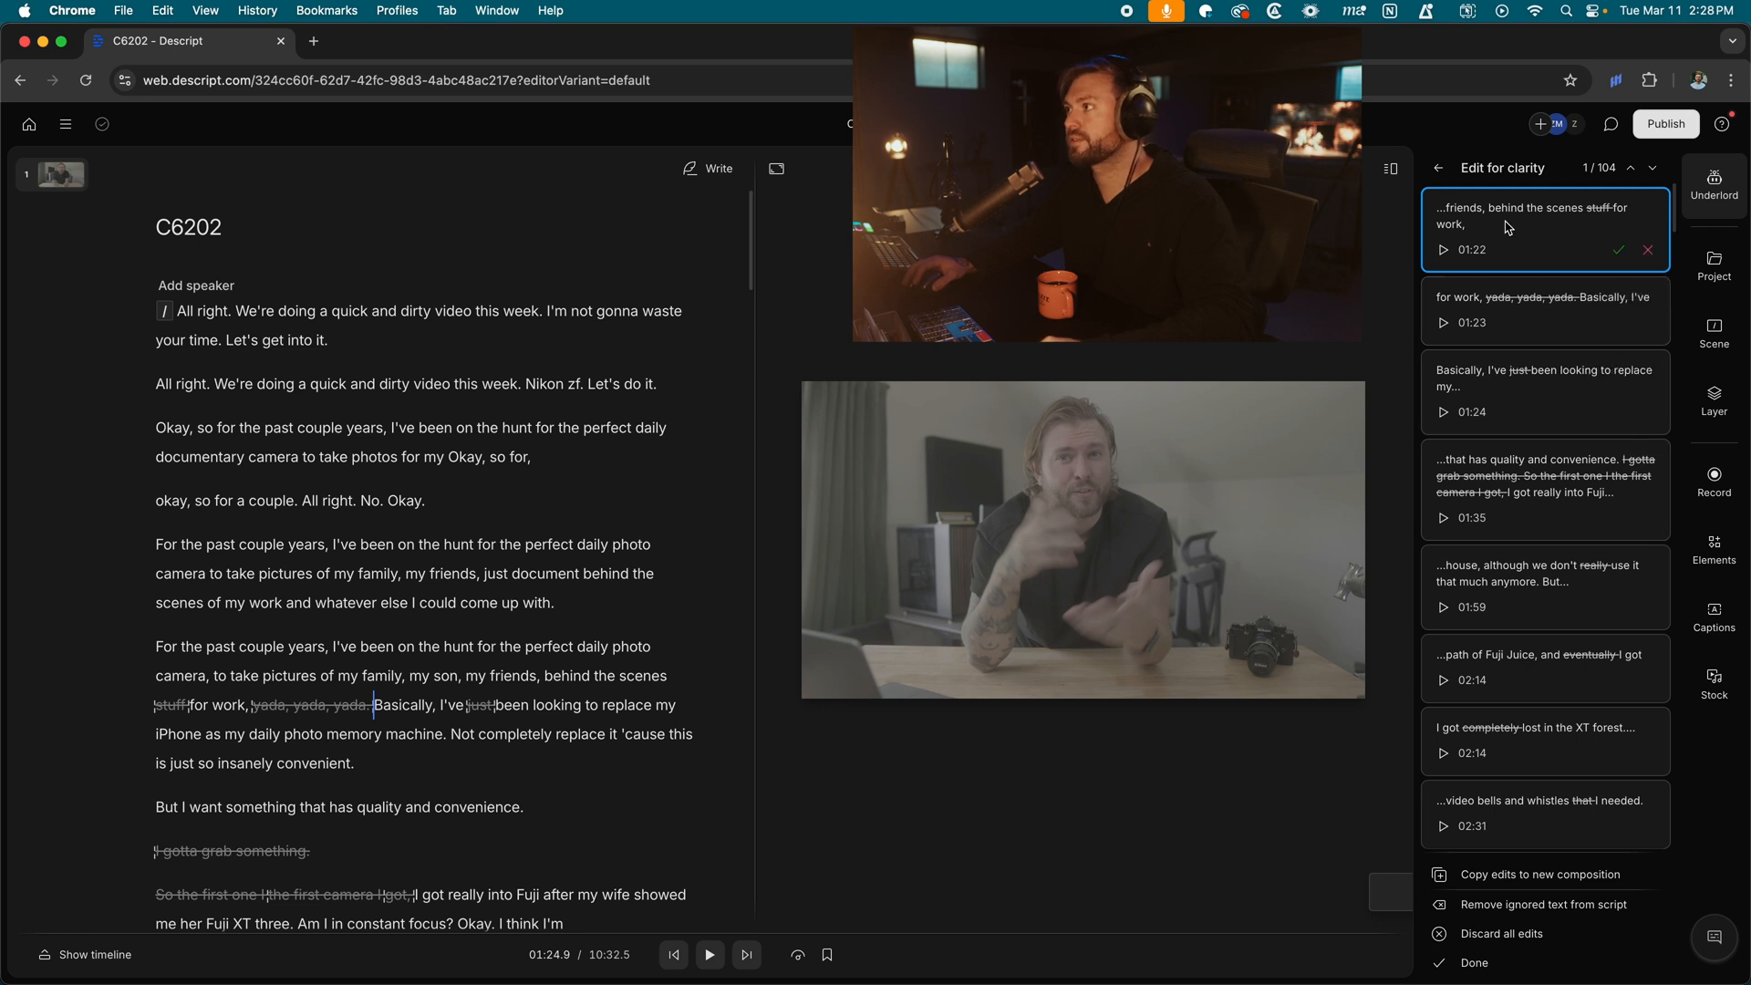
left_click(1443, 250)
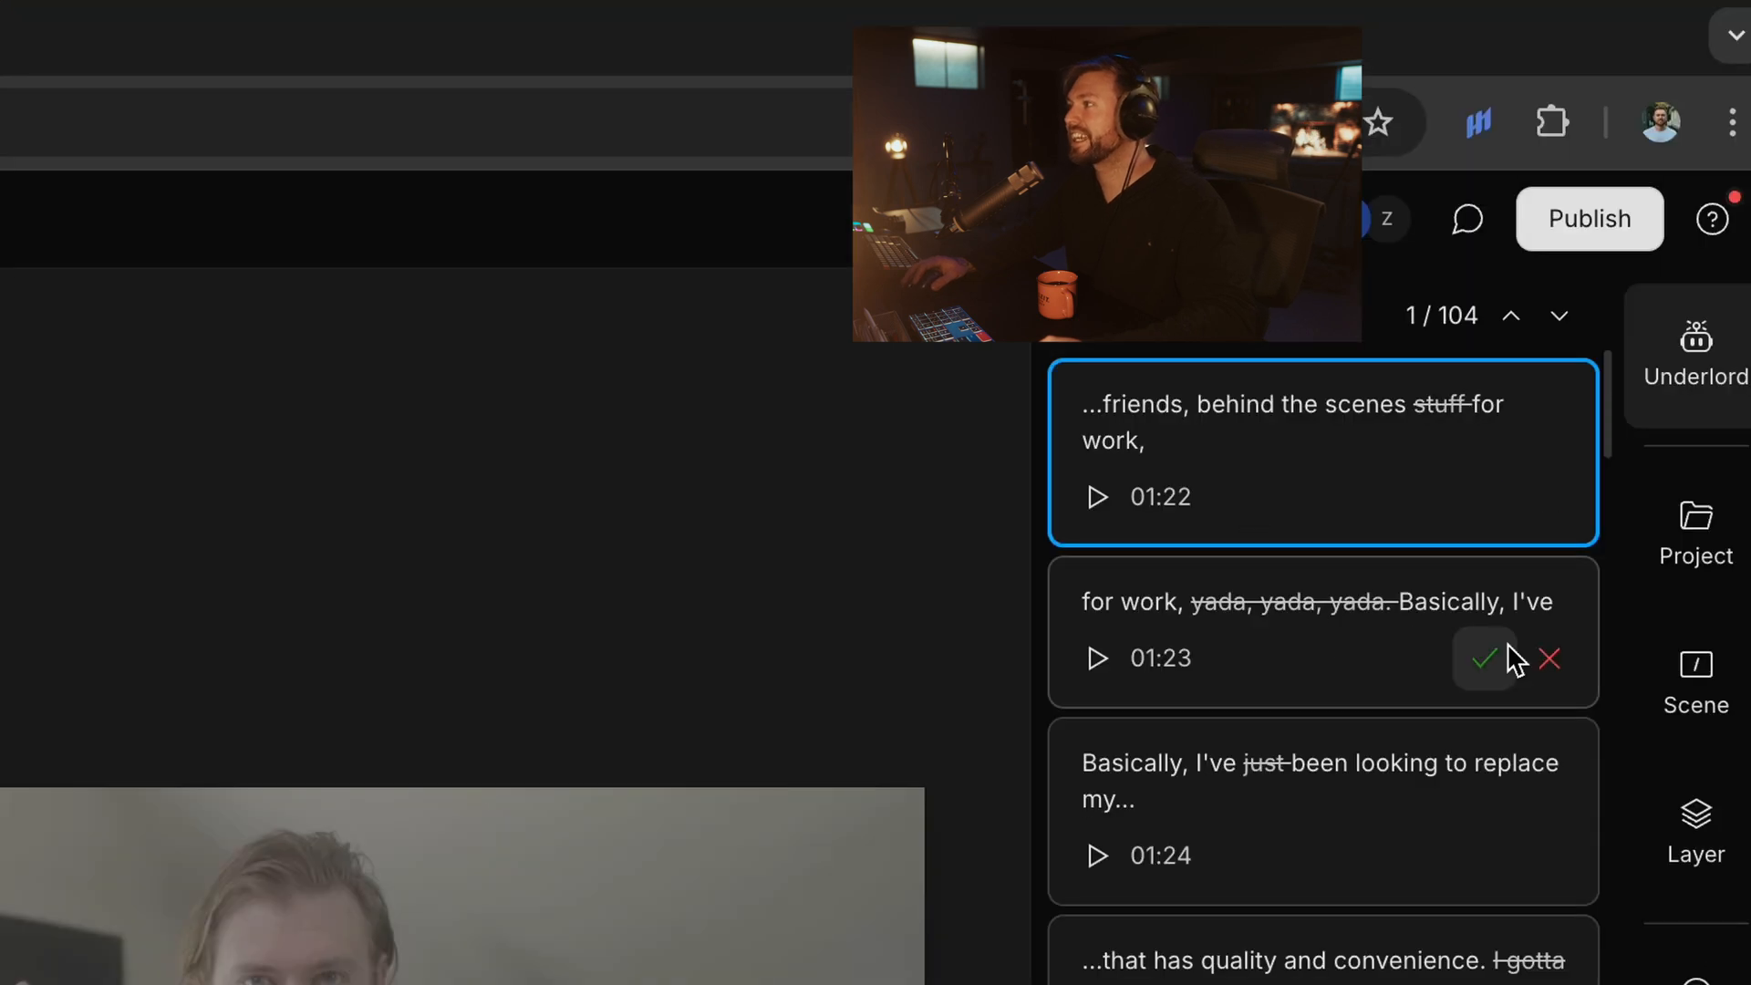
mouse_move(1549, 659)
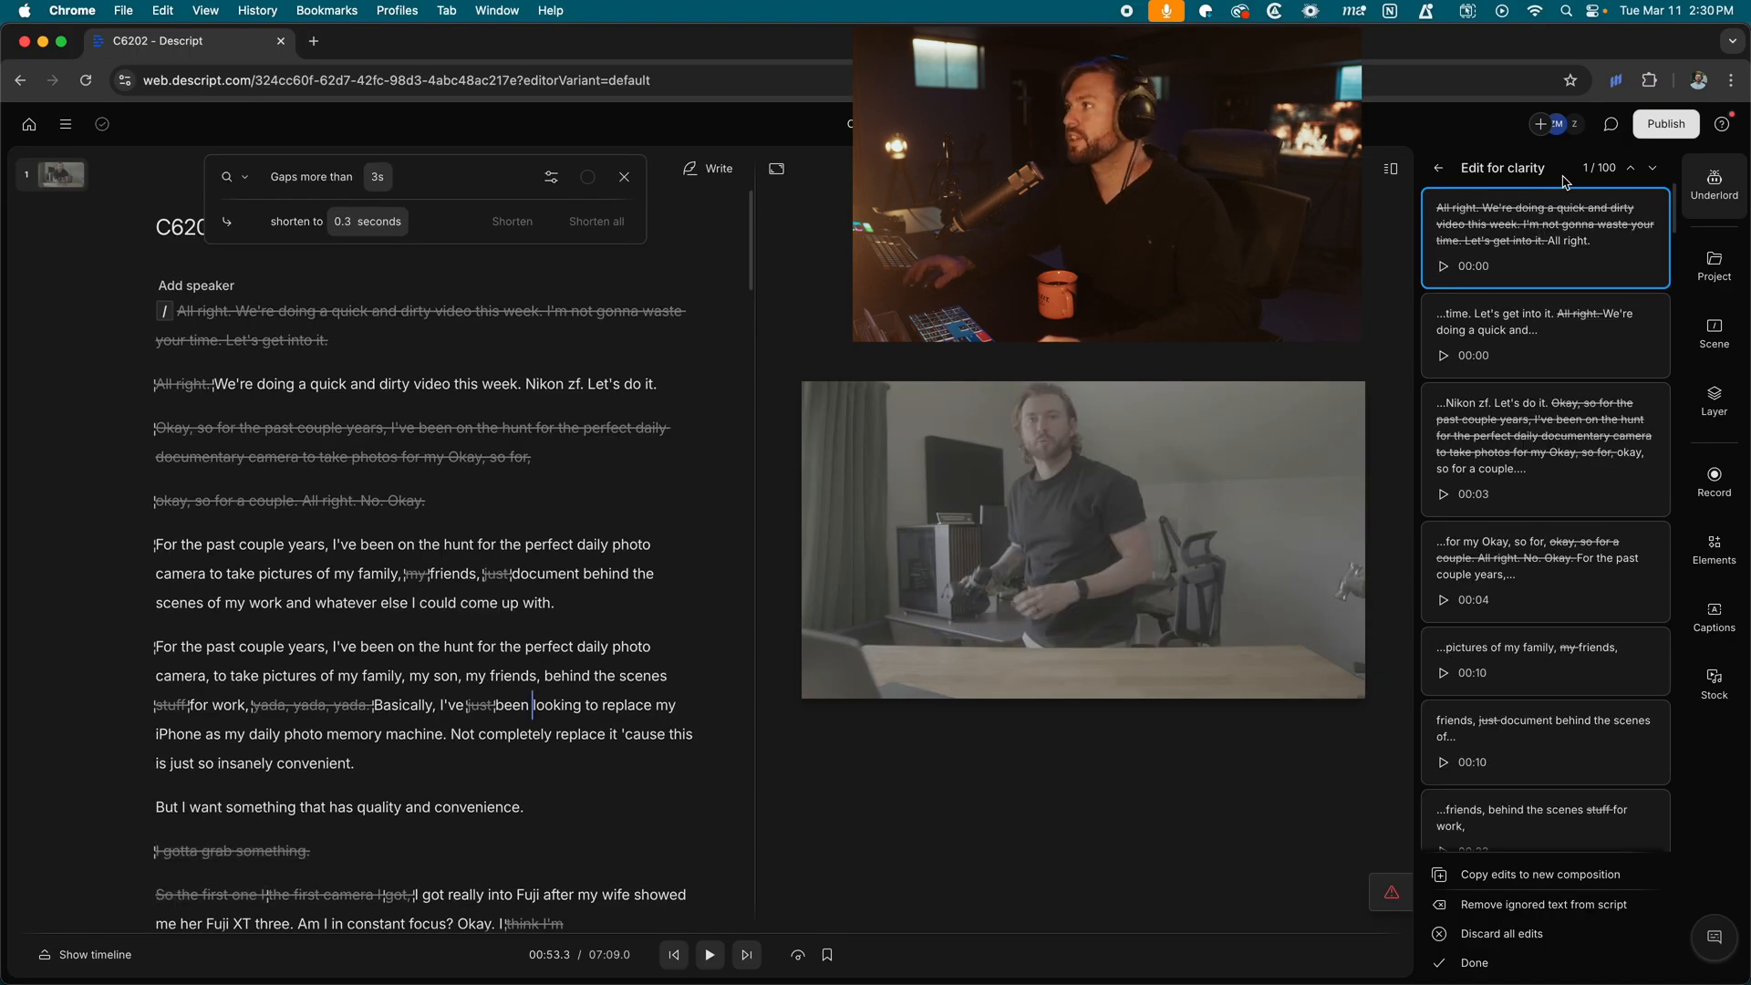
Preview the cleaned-up opening and accept the next suggested clarity cuts.
left_click(710, 955)
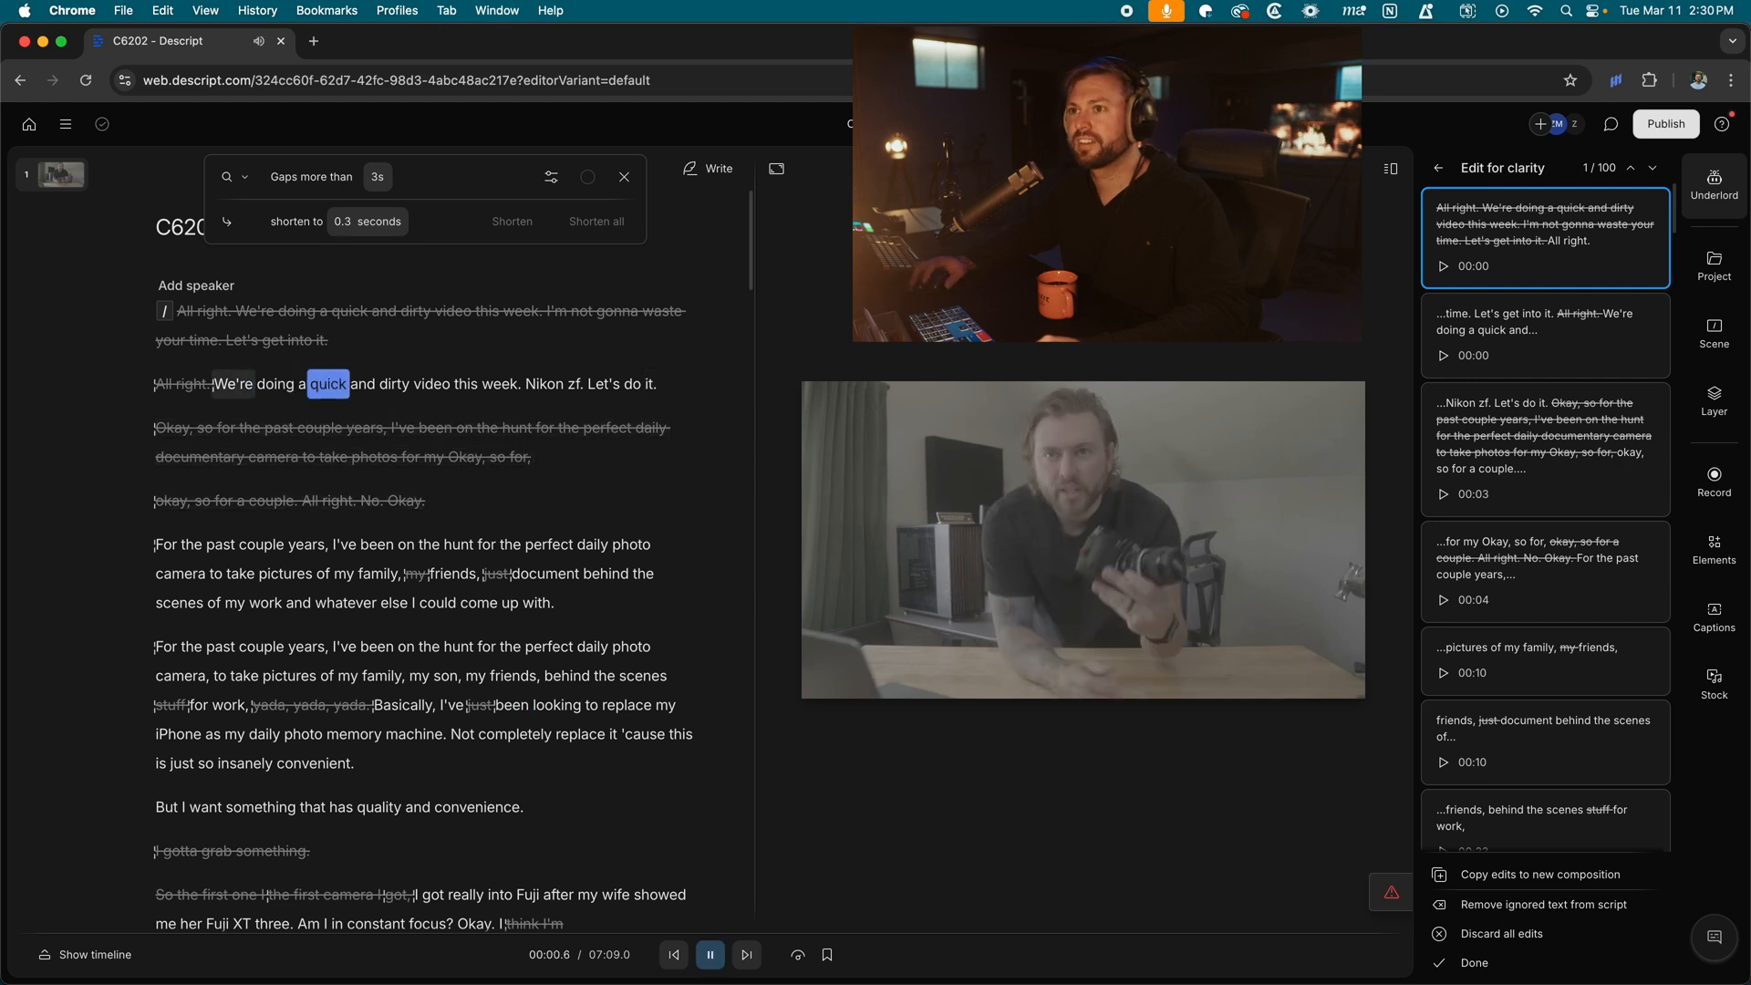
left_click(1618, 266)
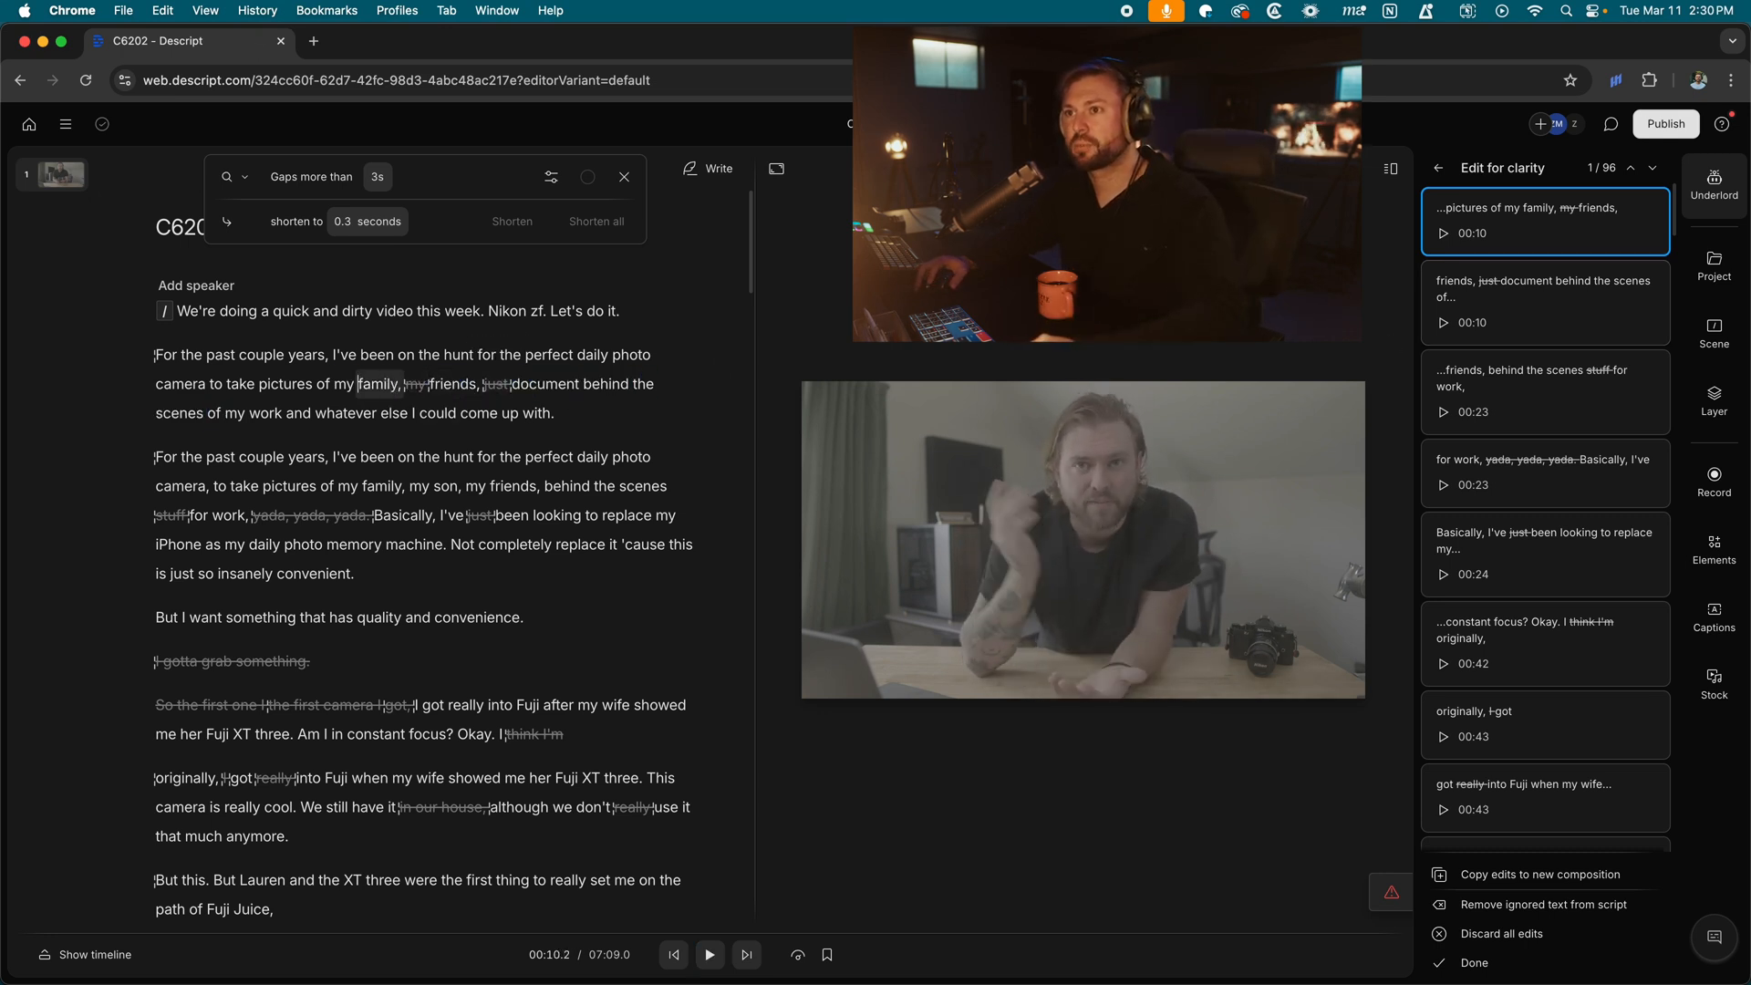
left_click(709, 954)
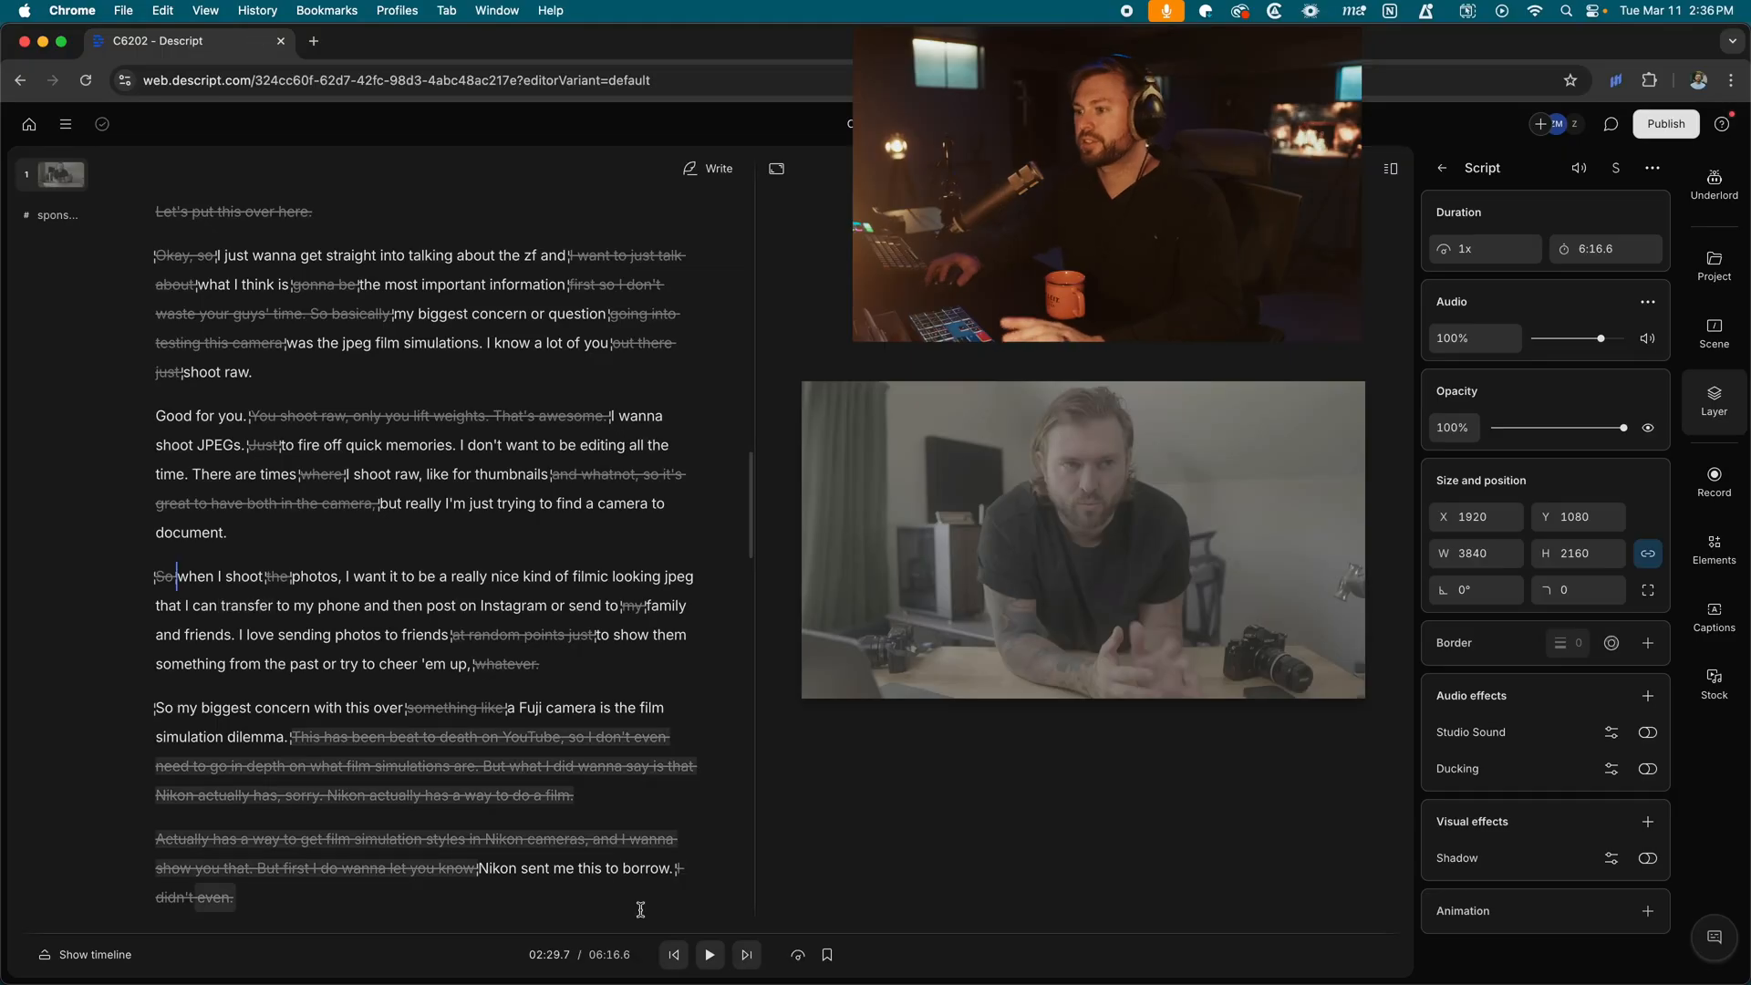
Switch Studio Sound on for the script's audio and preview the cleaned voice.
left_click(710, 954)
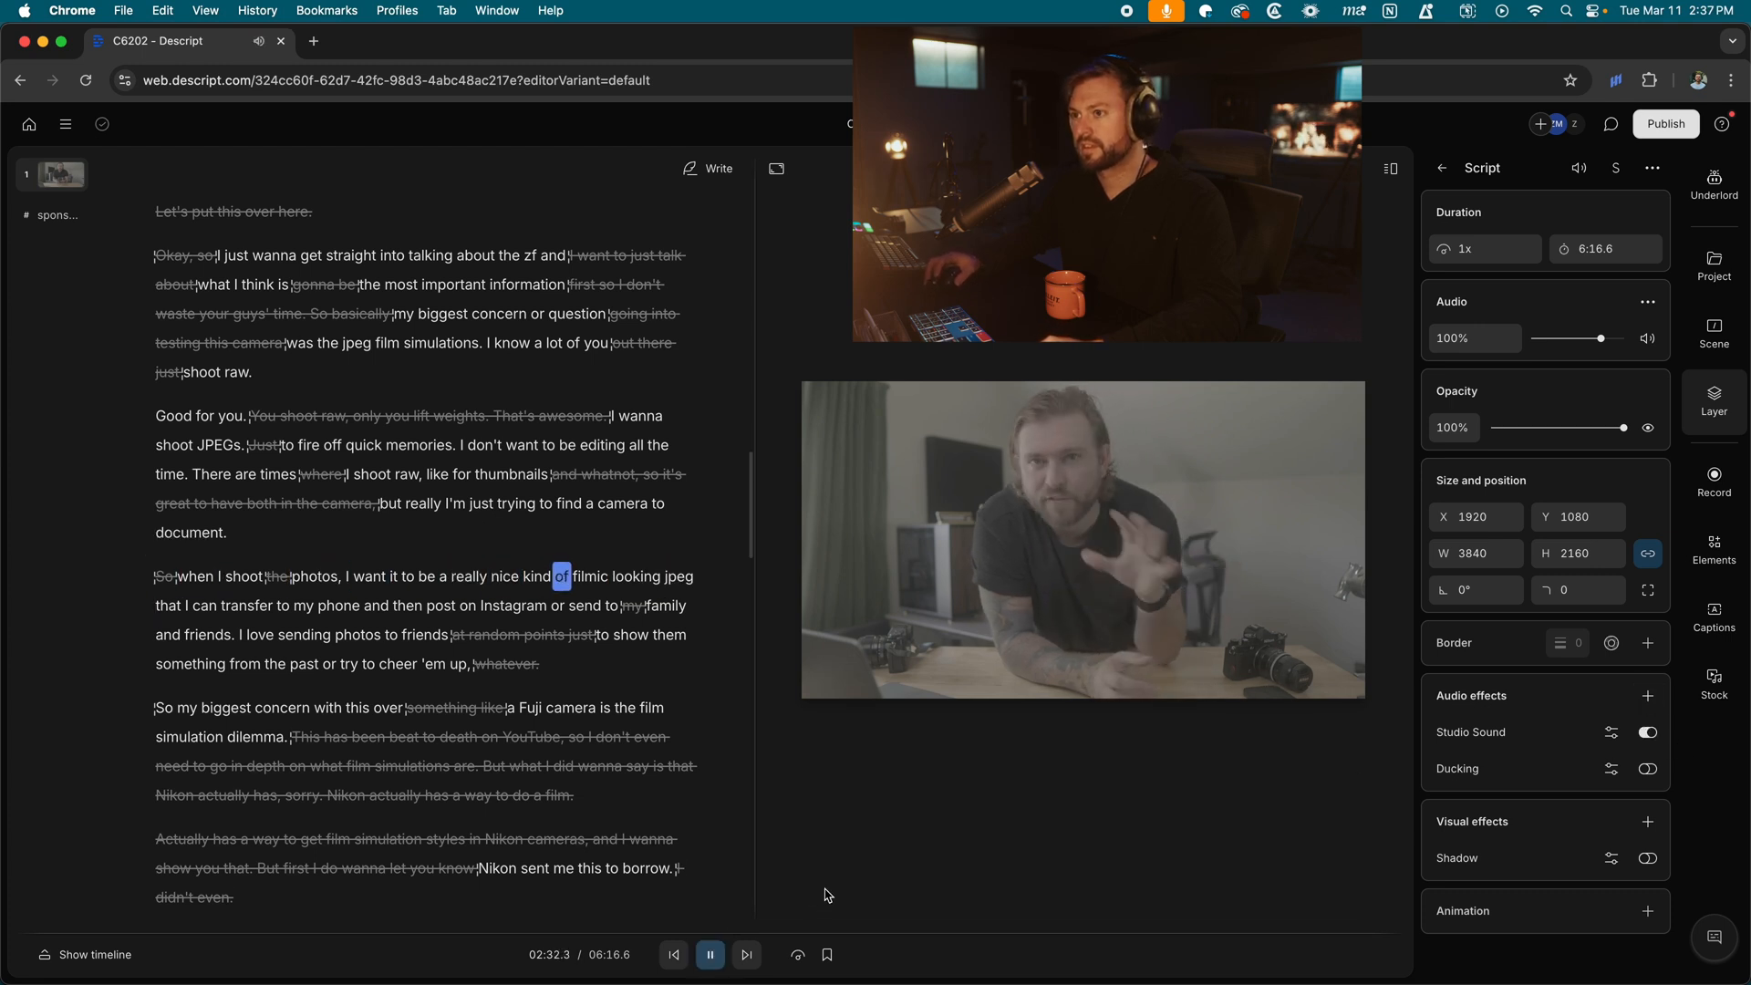
left_click(710, 954)
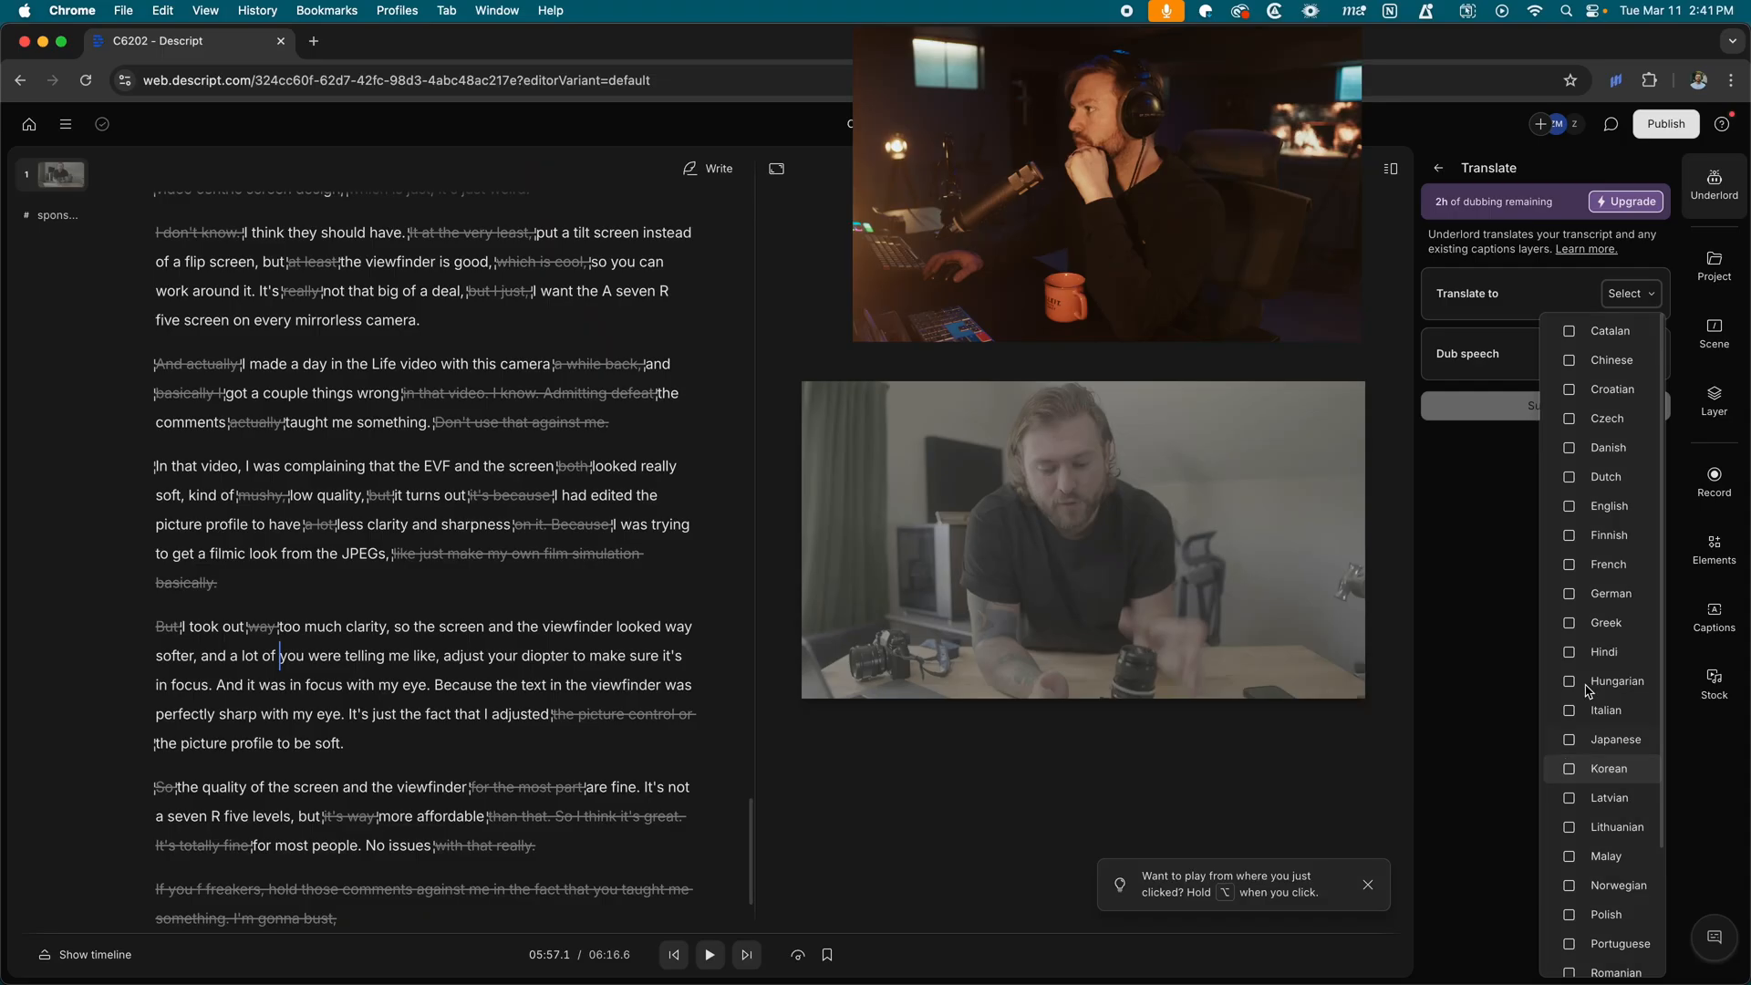
Choose Italian as the target language in the Translate dropdown.
left_click(1606, 709)
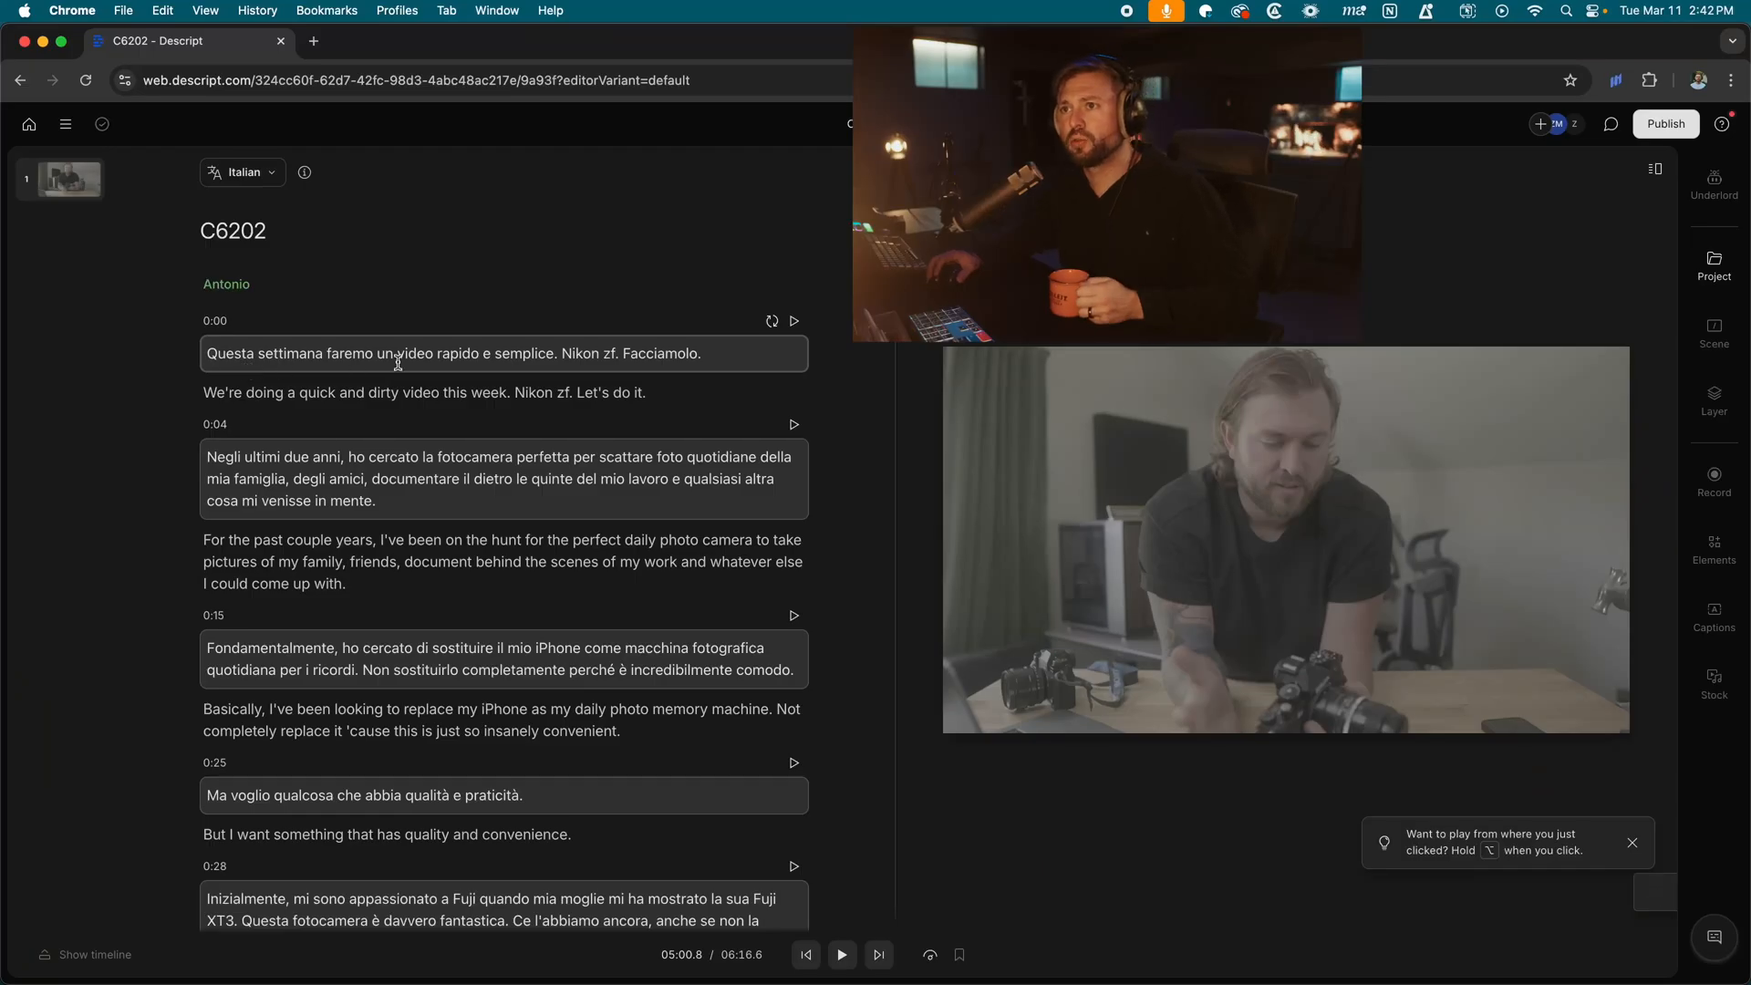
Preview the first Italian passages, then switch the transcript language back to Original.
left_click(794, 321)
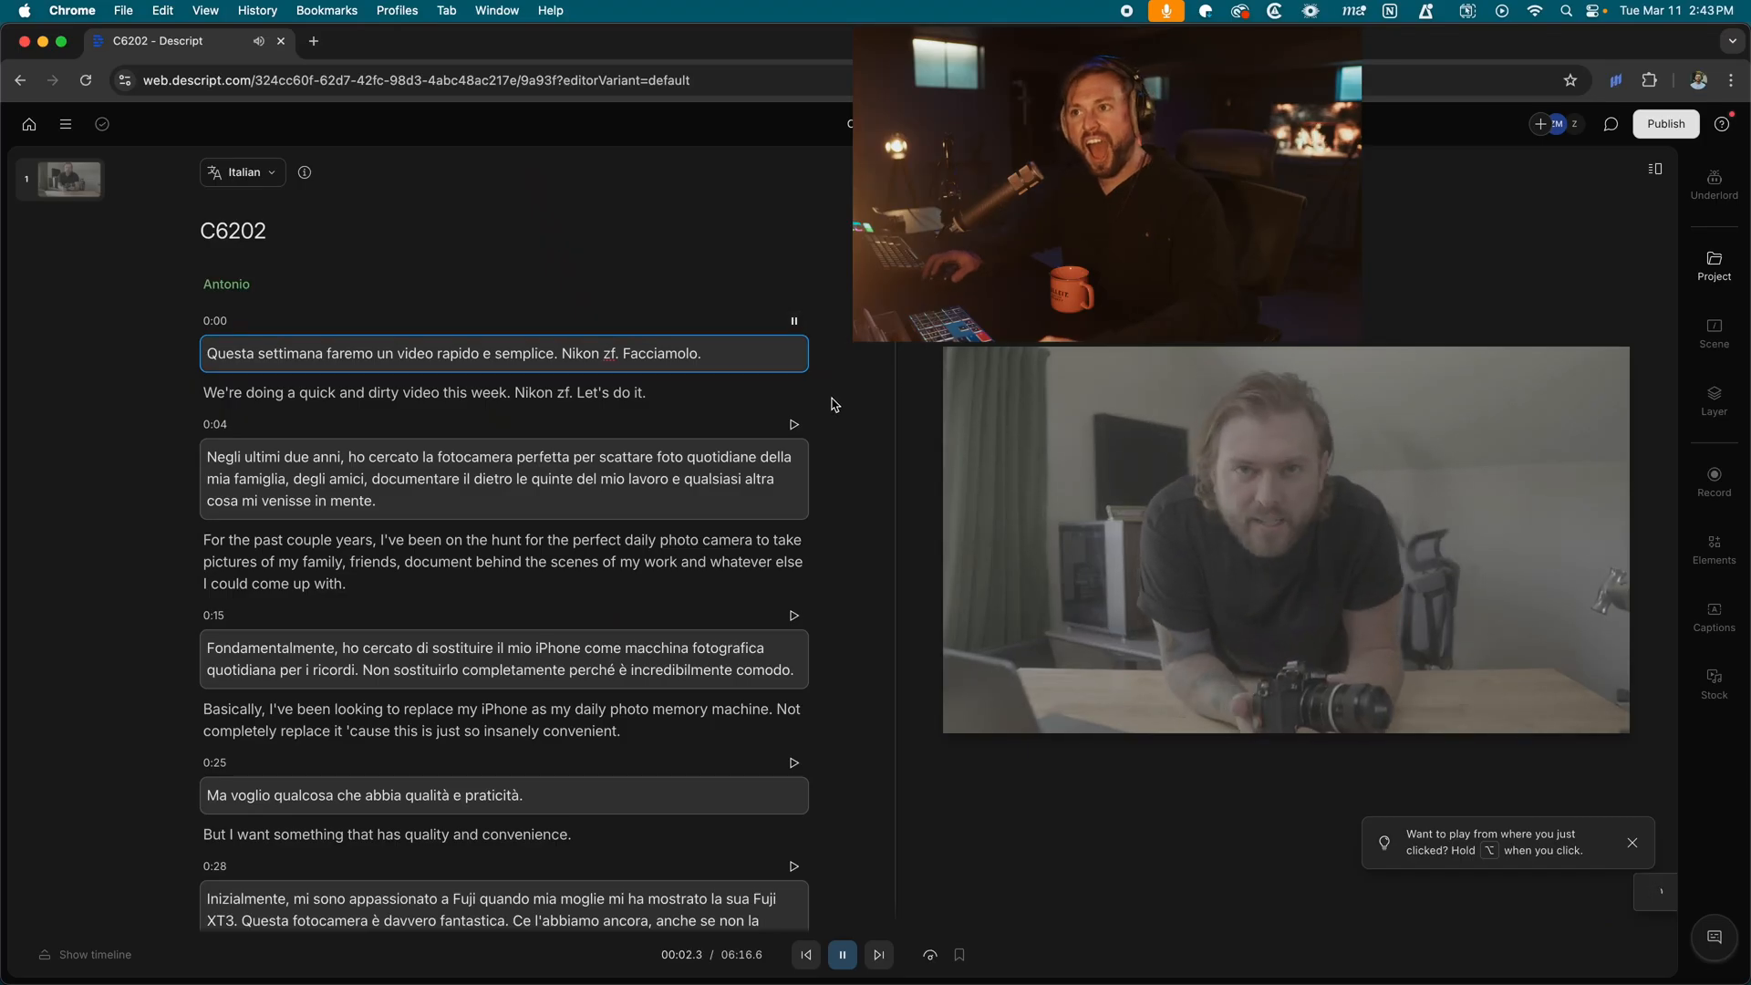
left_click(843, 954)
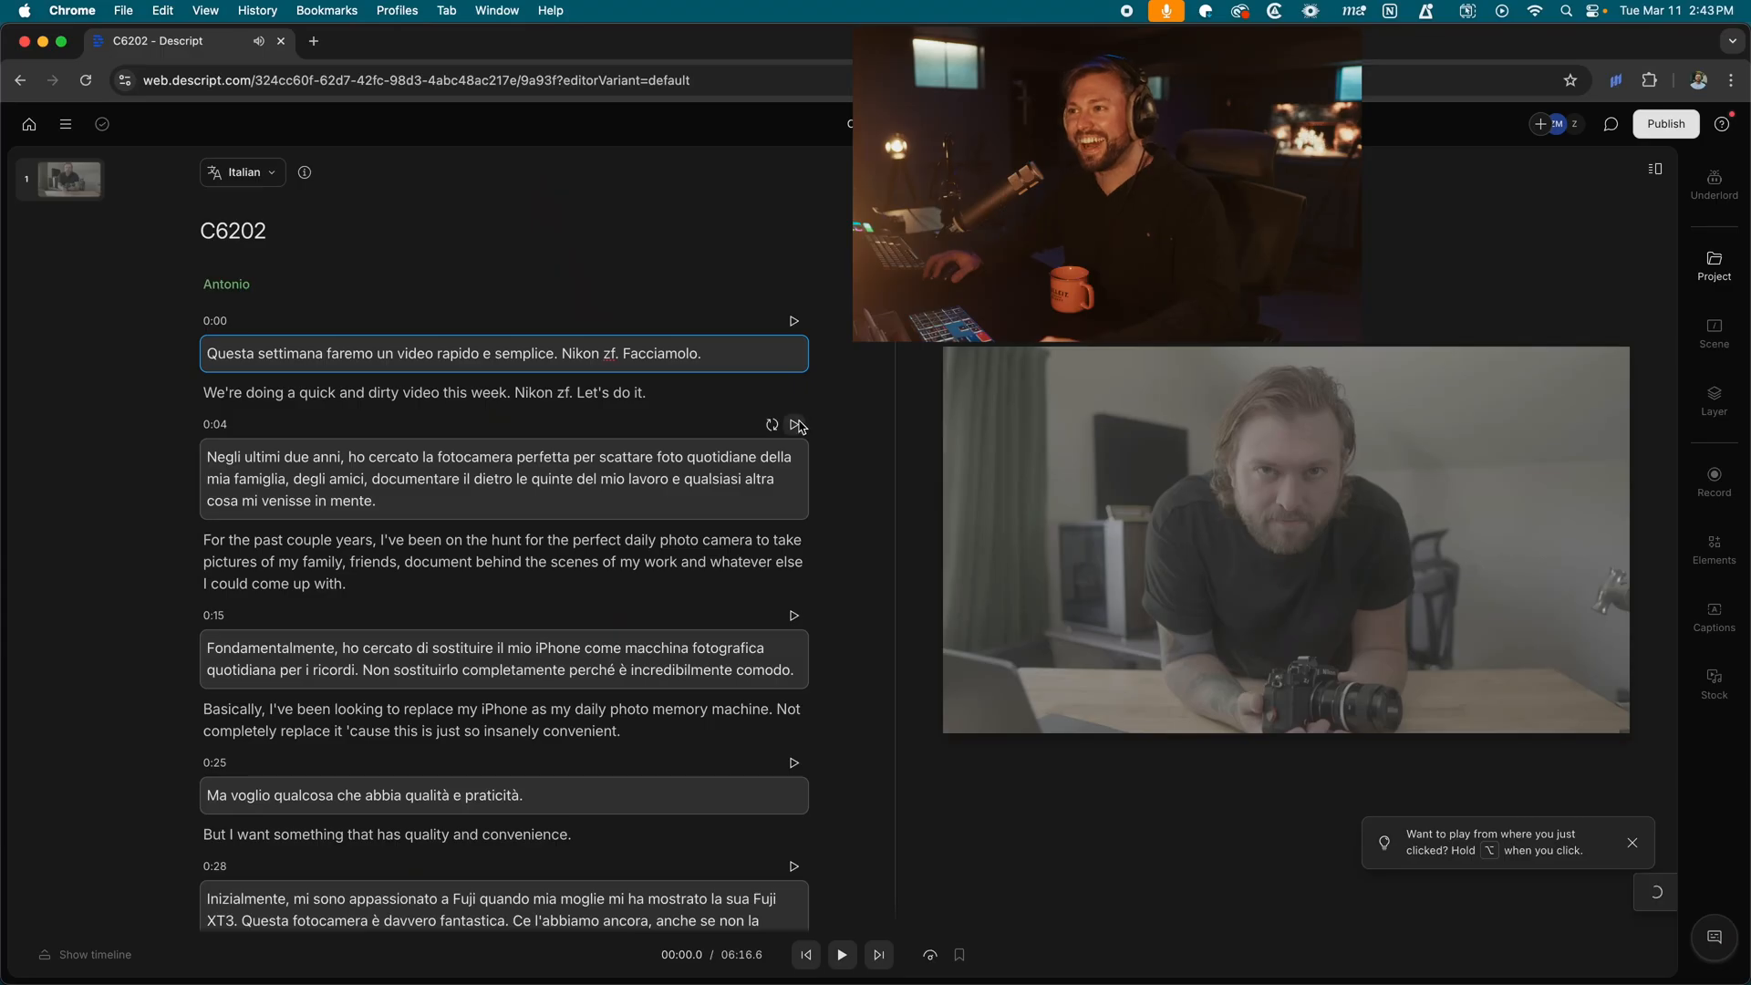
left_click(794, 425)
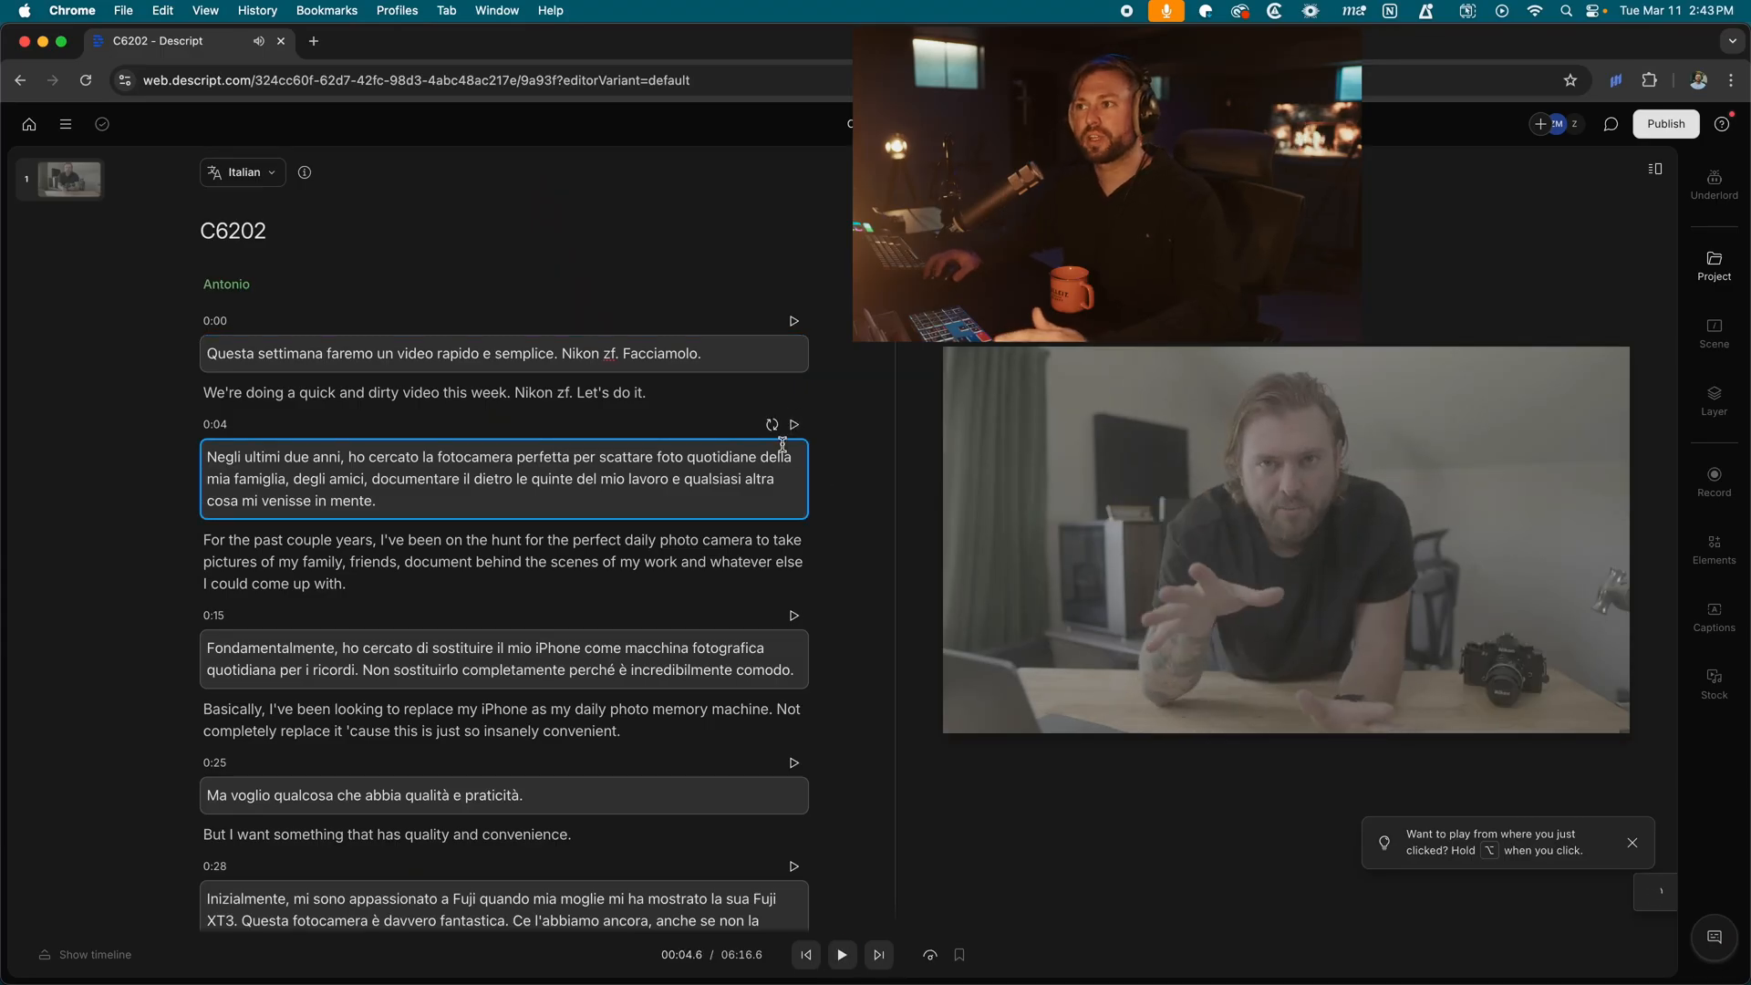
scroll("down", 3)
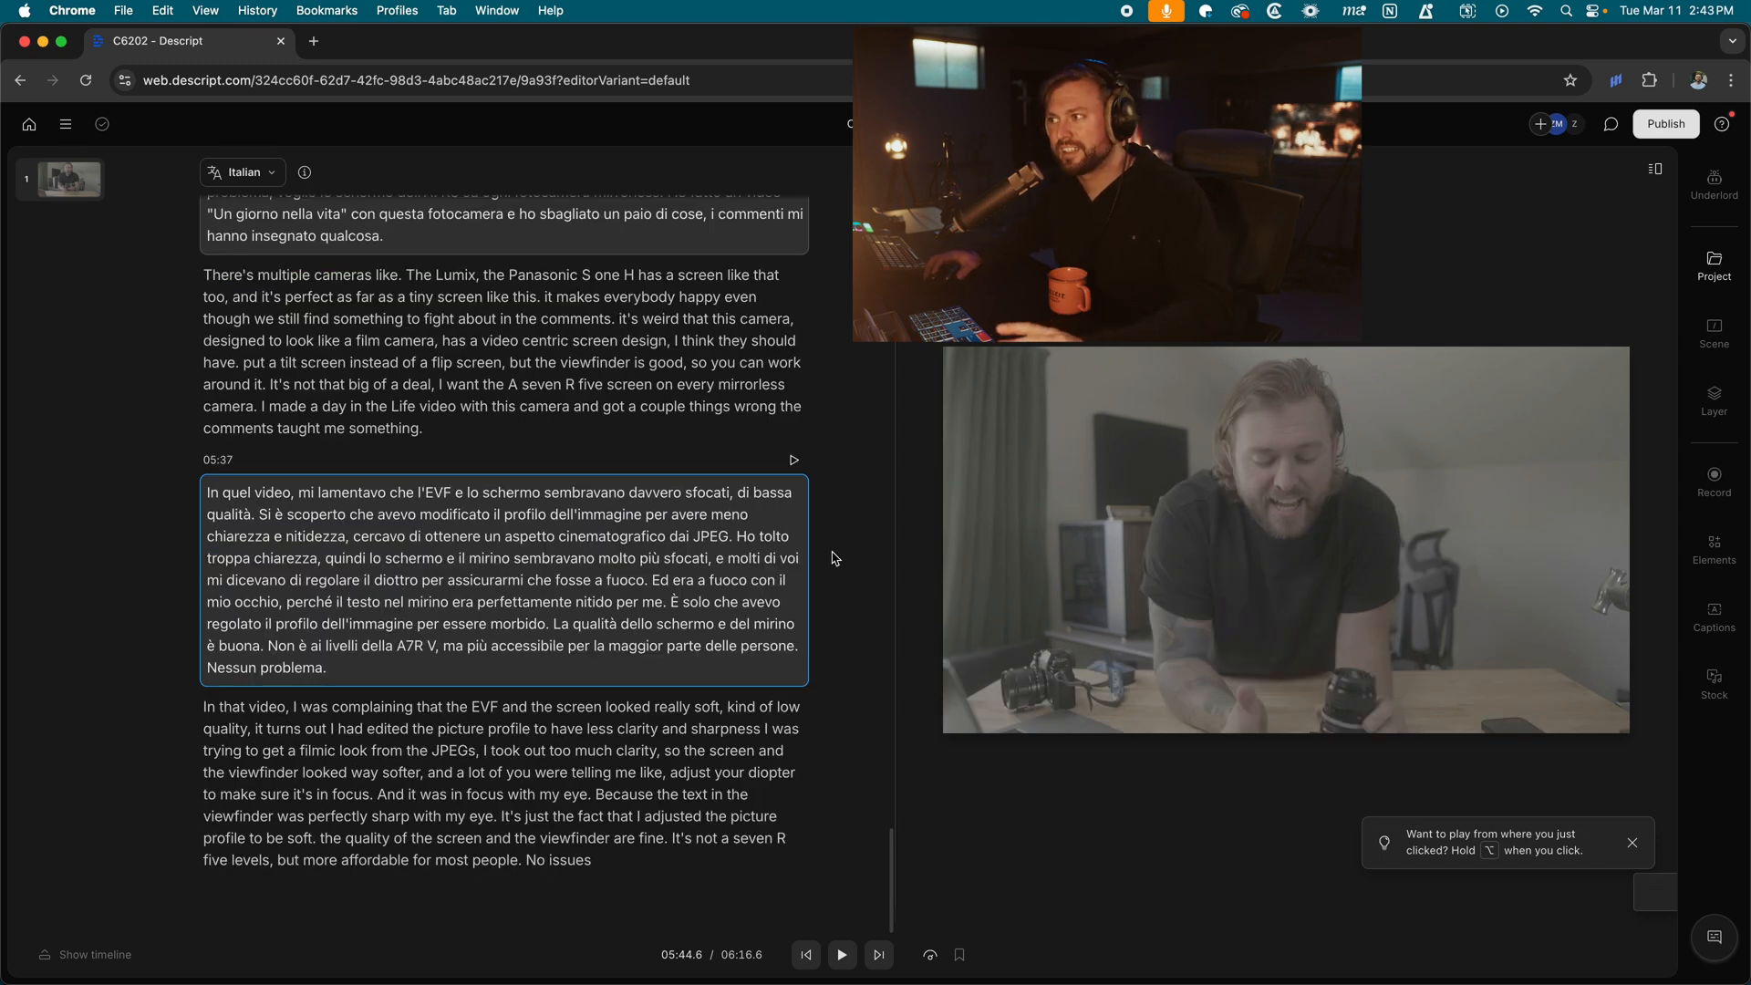
left_click(1713, 619)
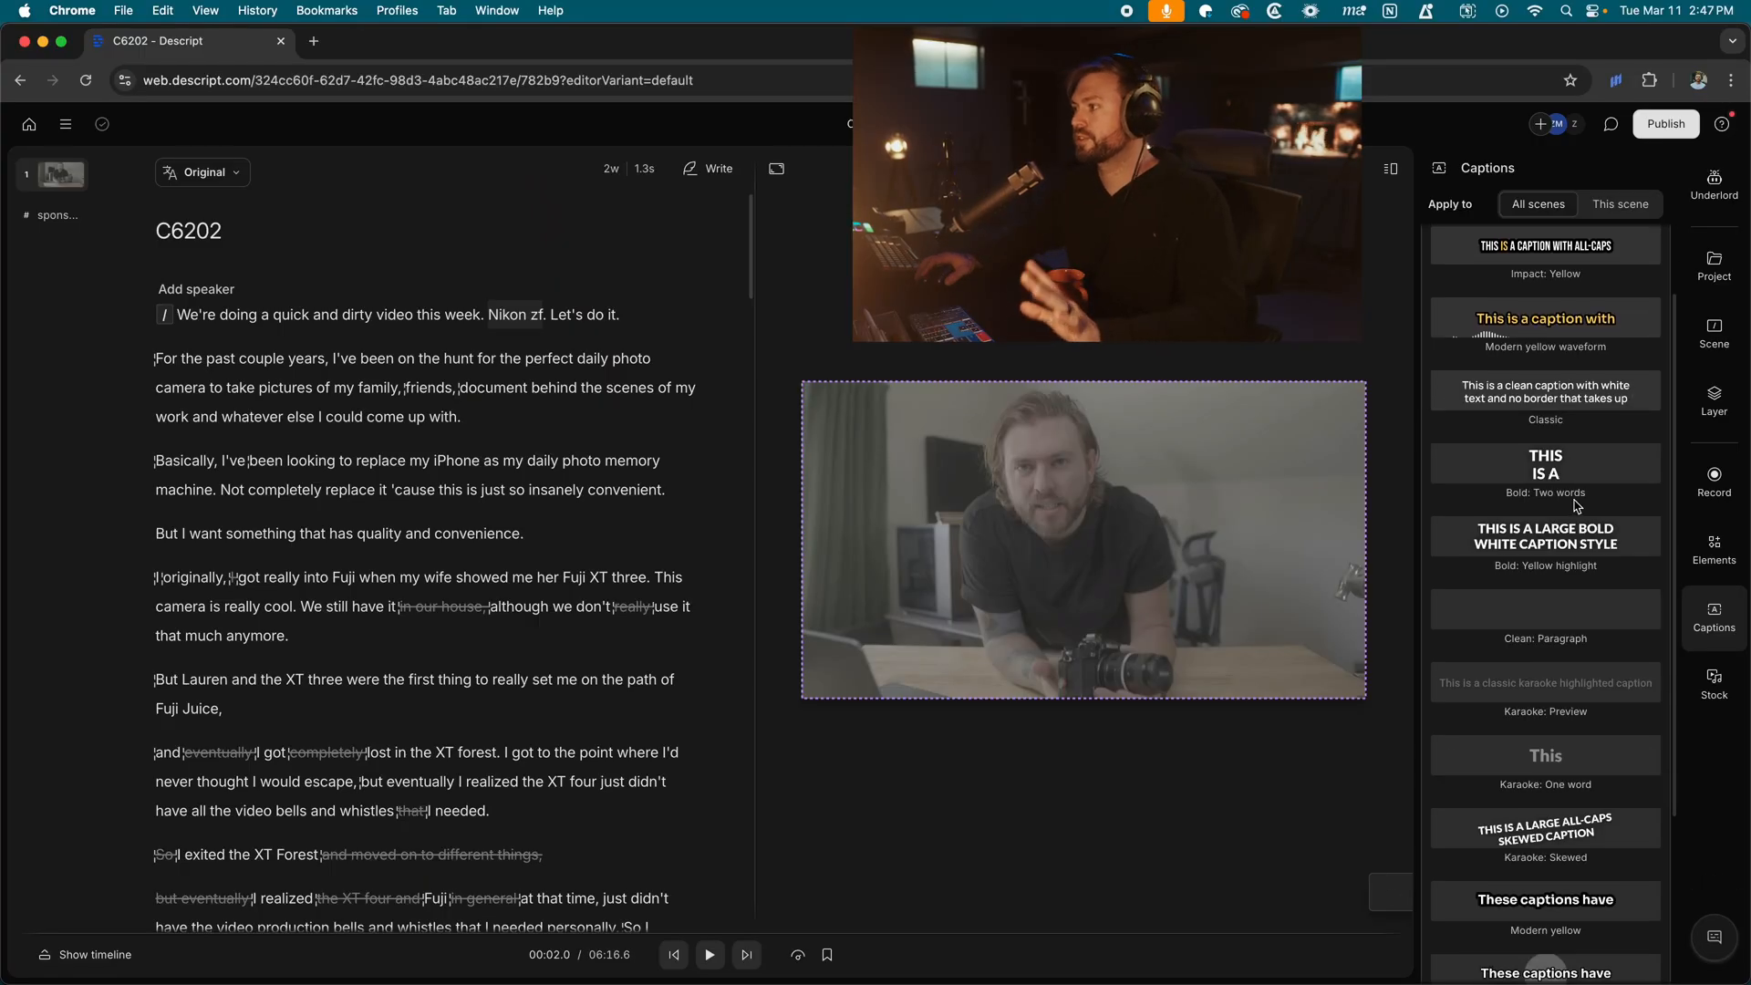
Apply the Modern yellow caption style to all scenes of the video.
scroll("down", 3)
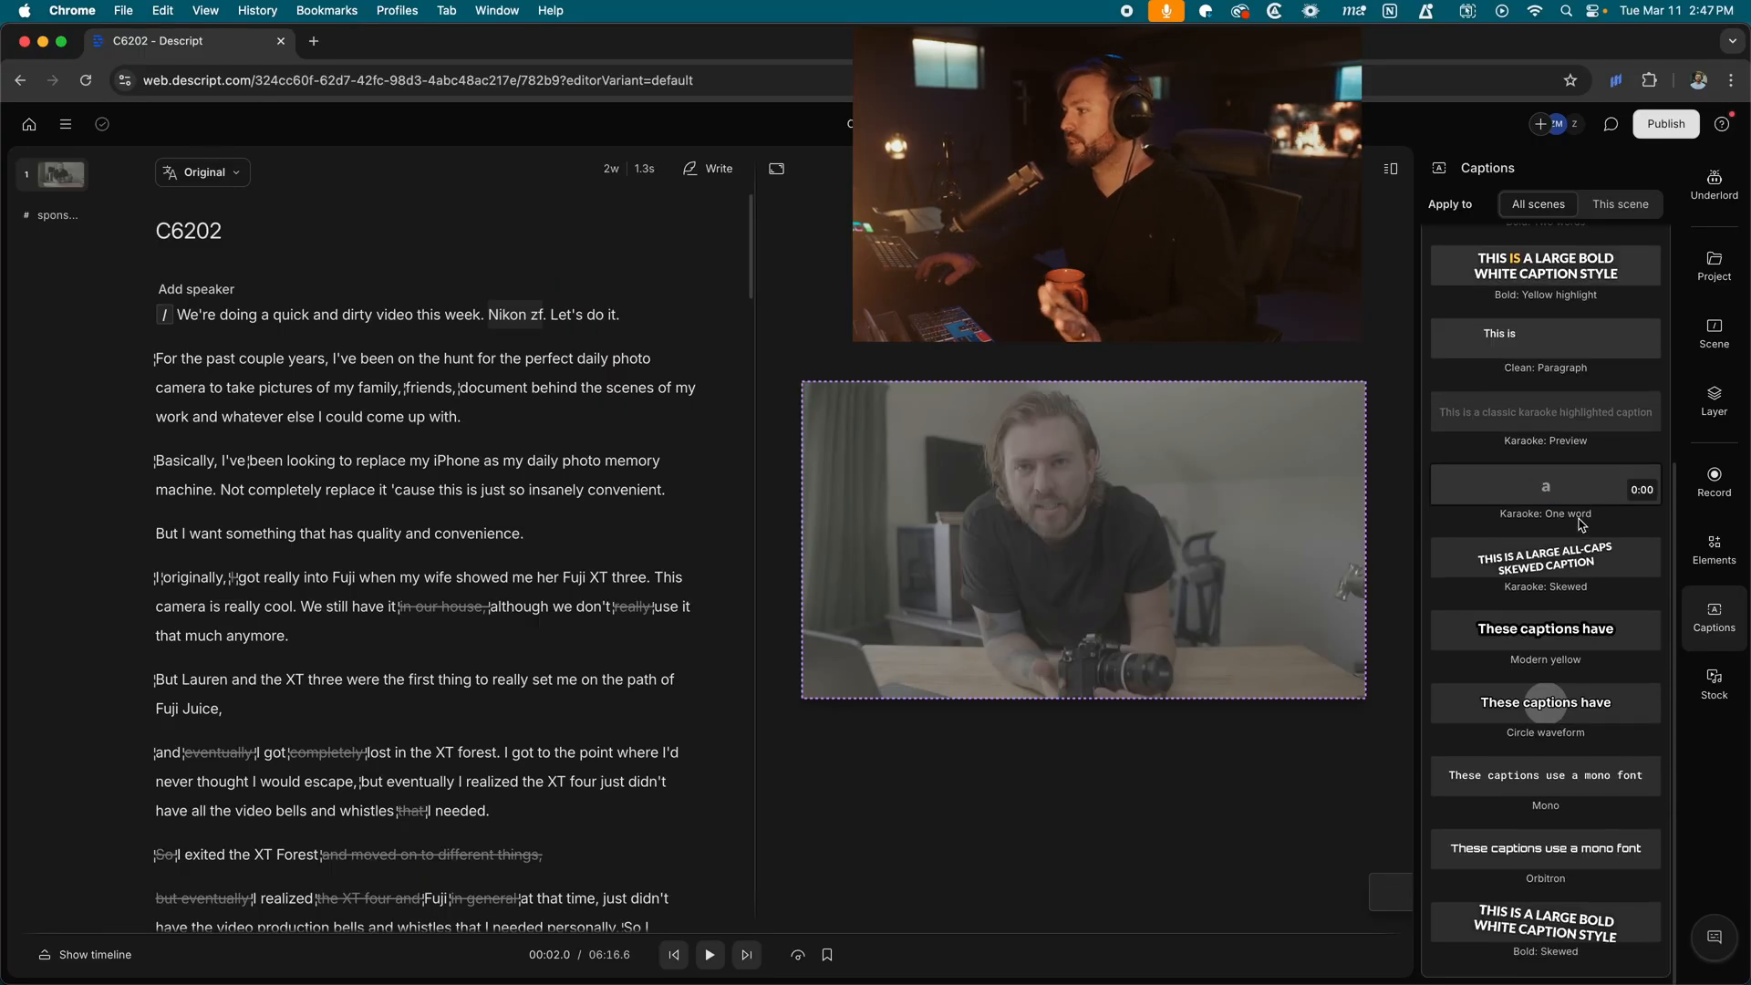
scroll("up", 3)
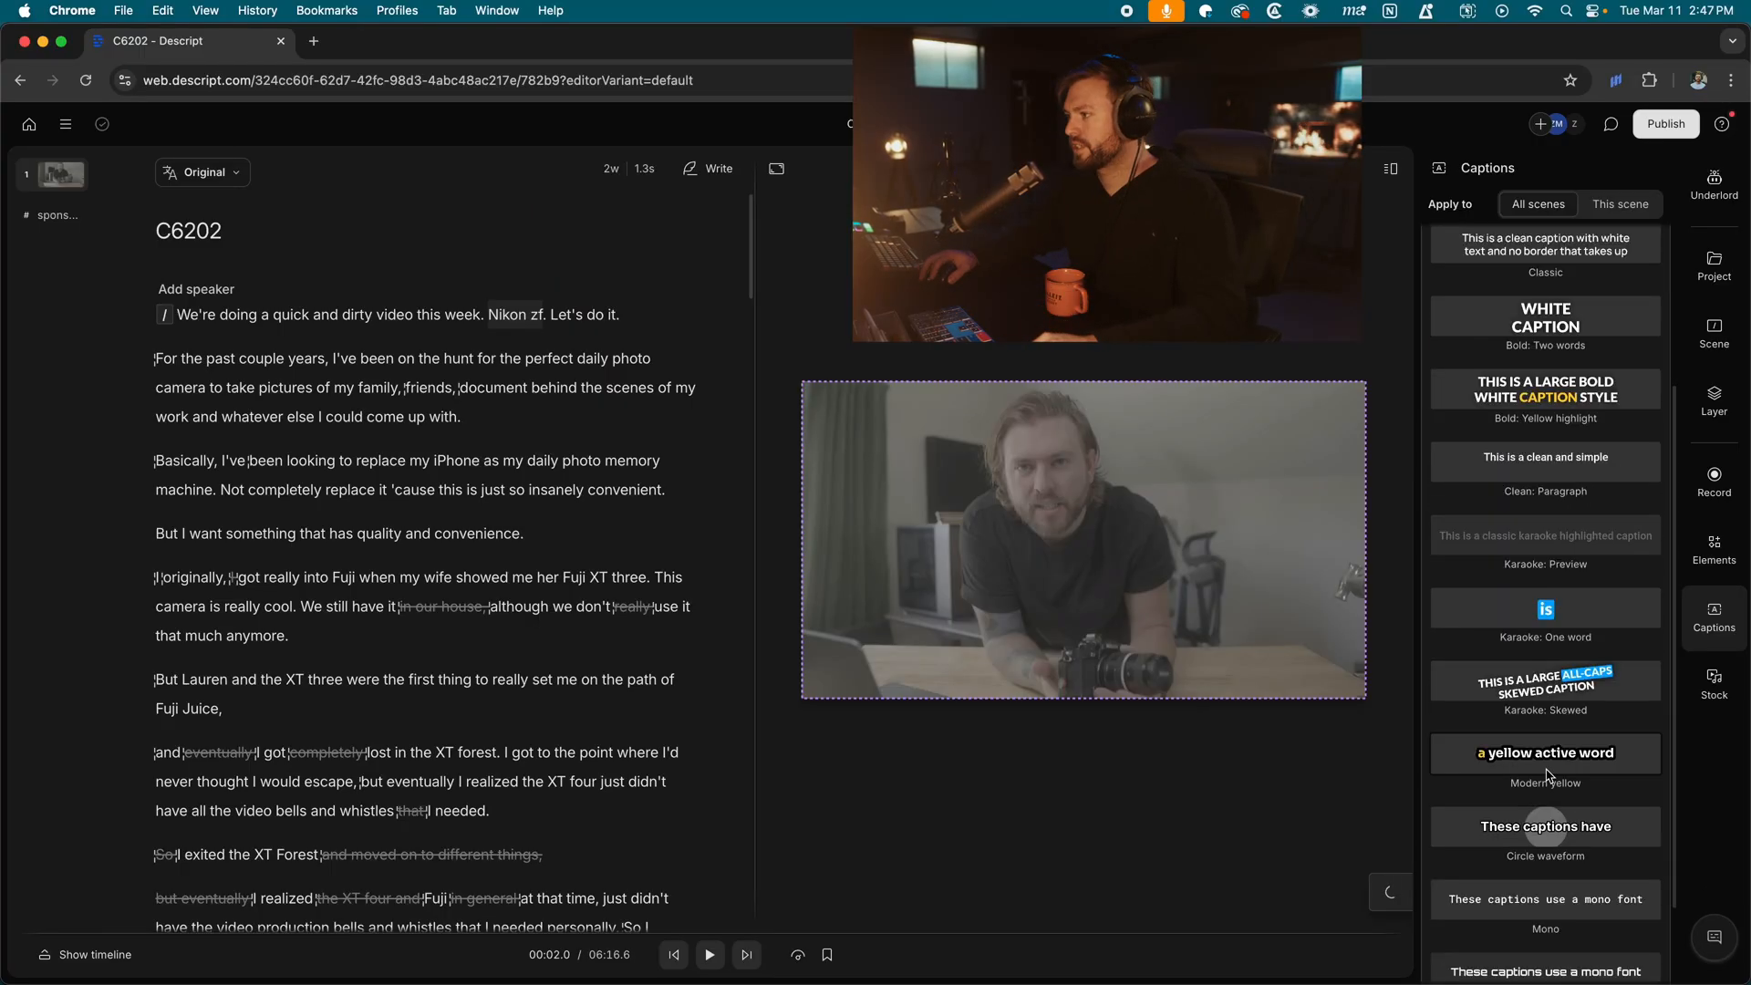
left_click(709, 955)
type("zf")
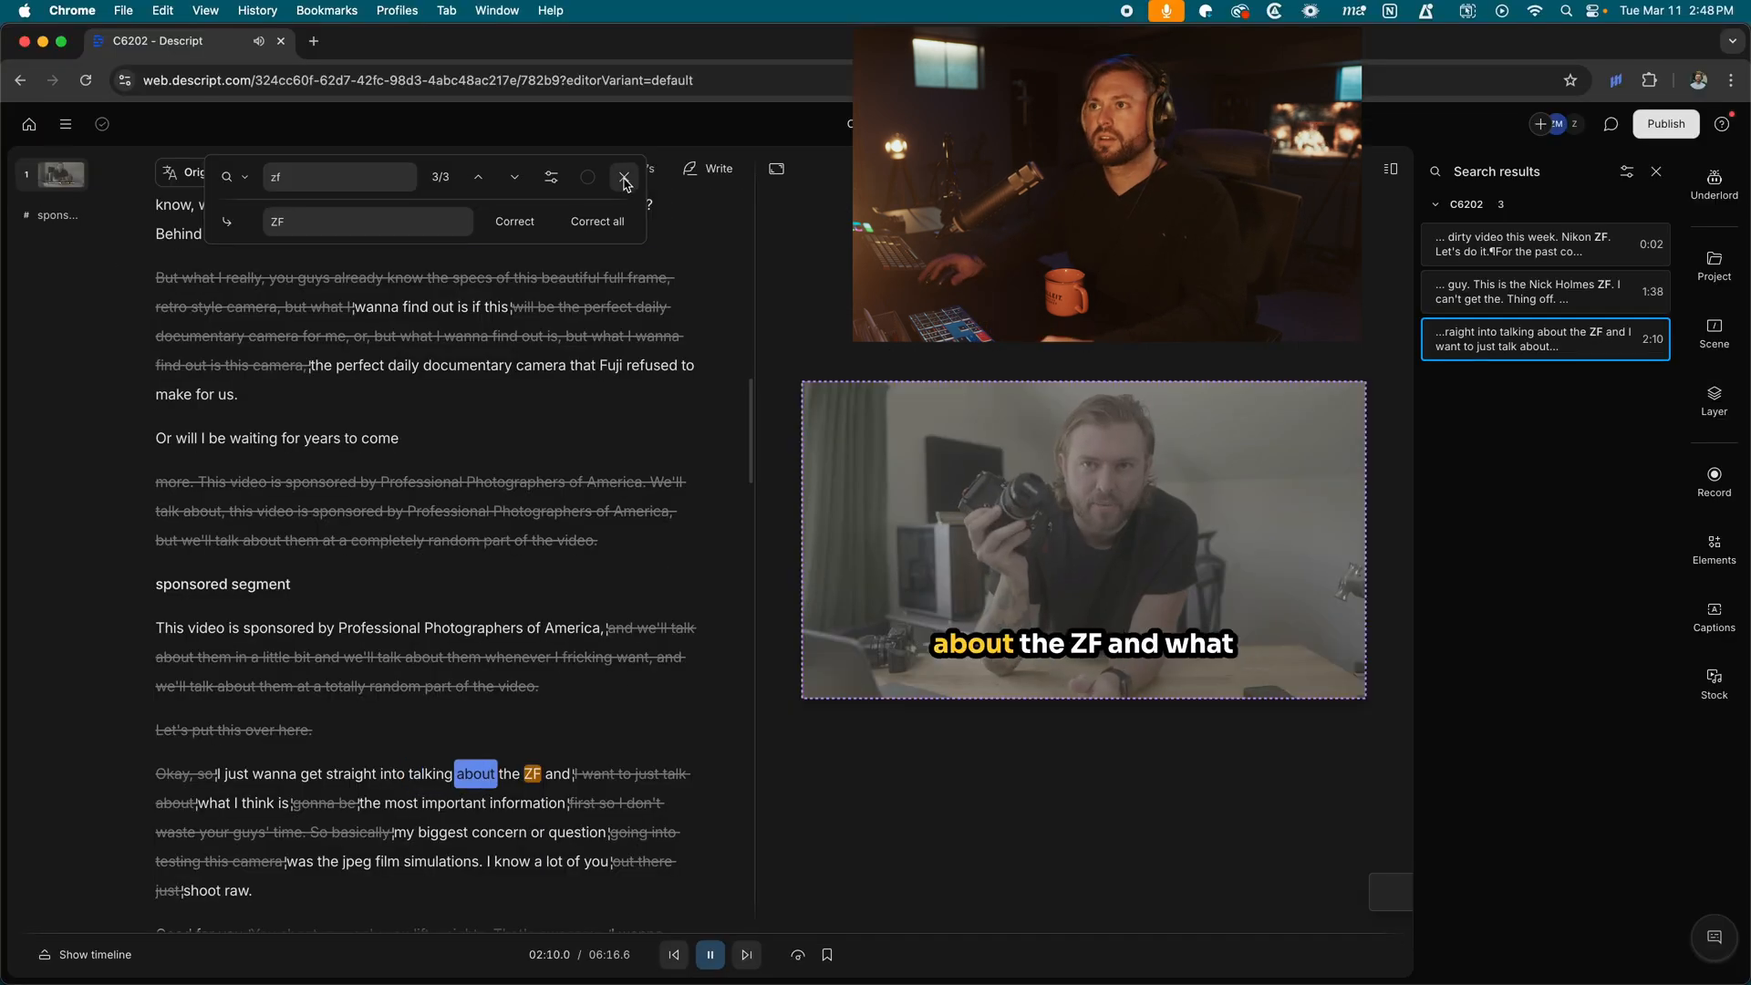
Close the ZF search and have Underlord create short social clips.
left_click(624, 178)
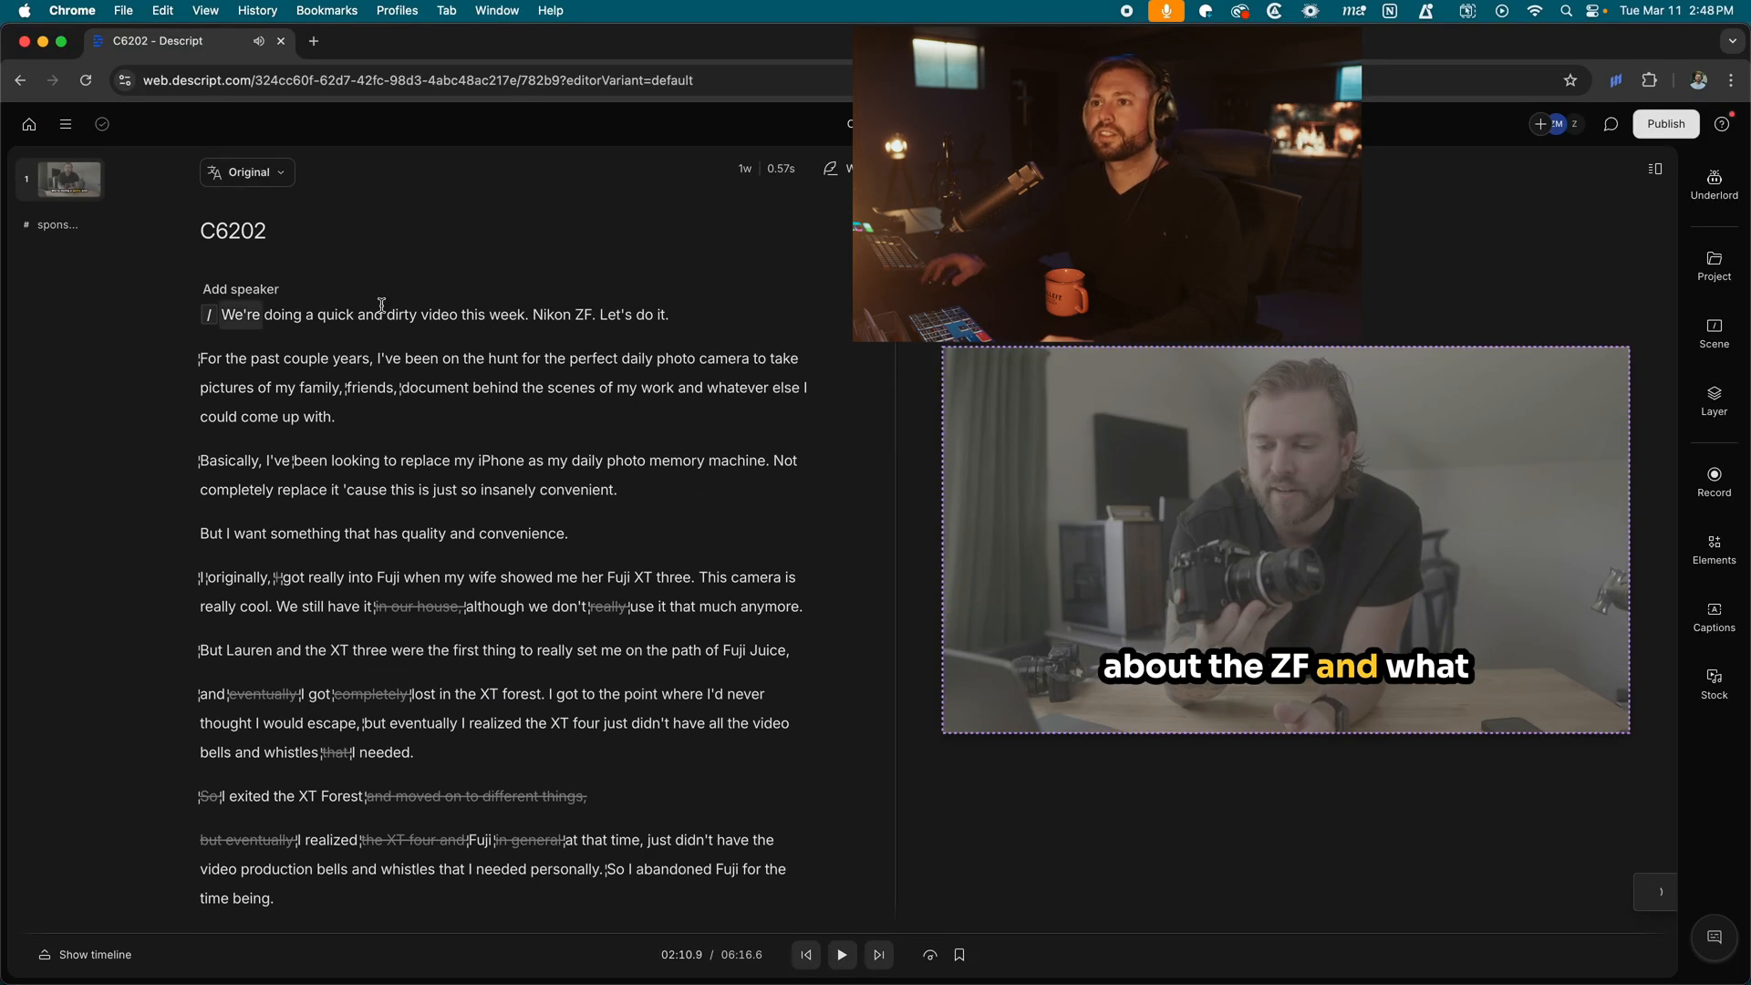
left_click(1713, 182)
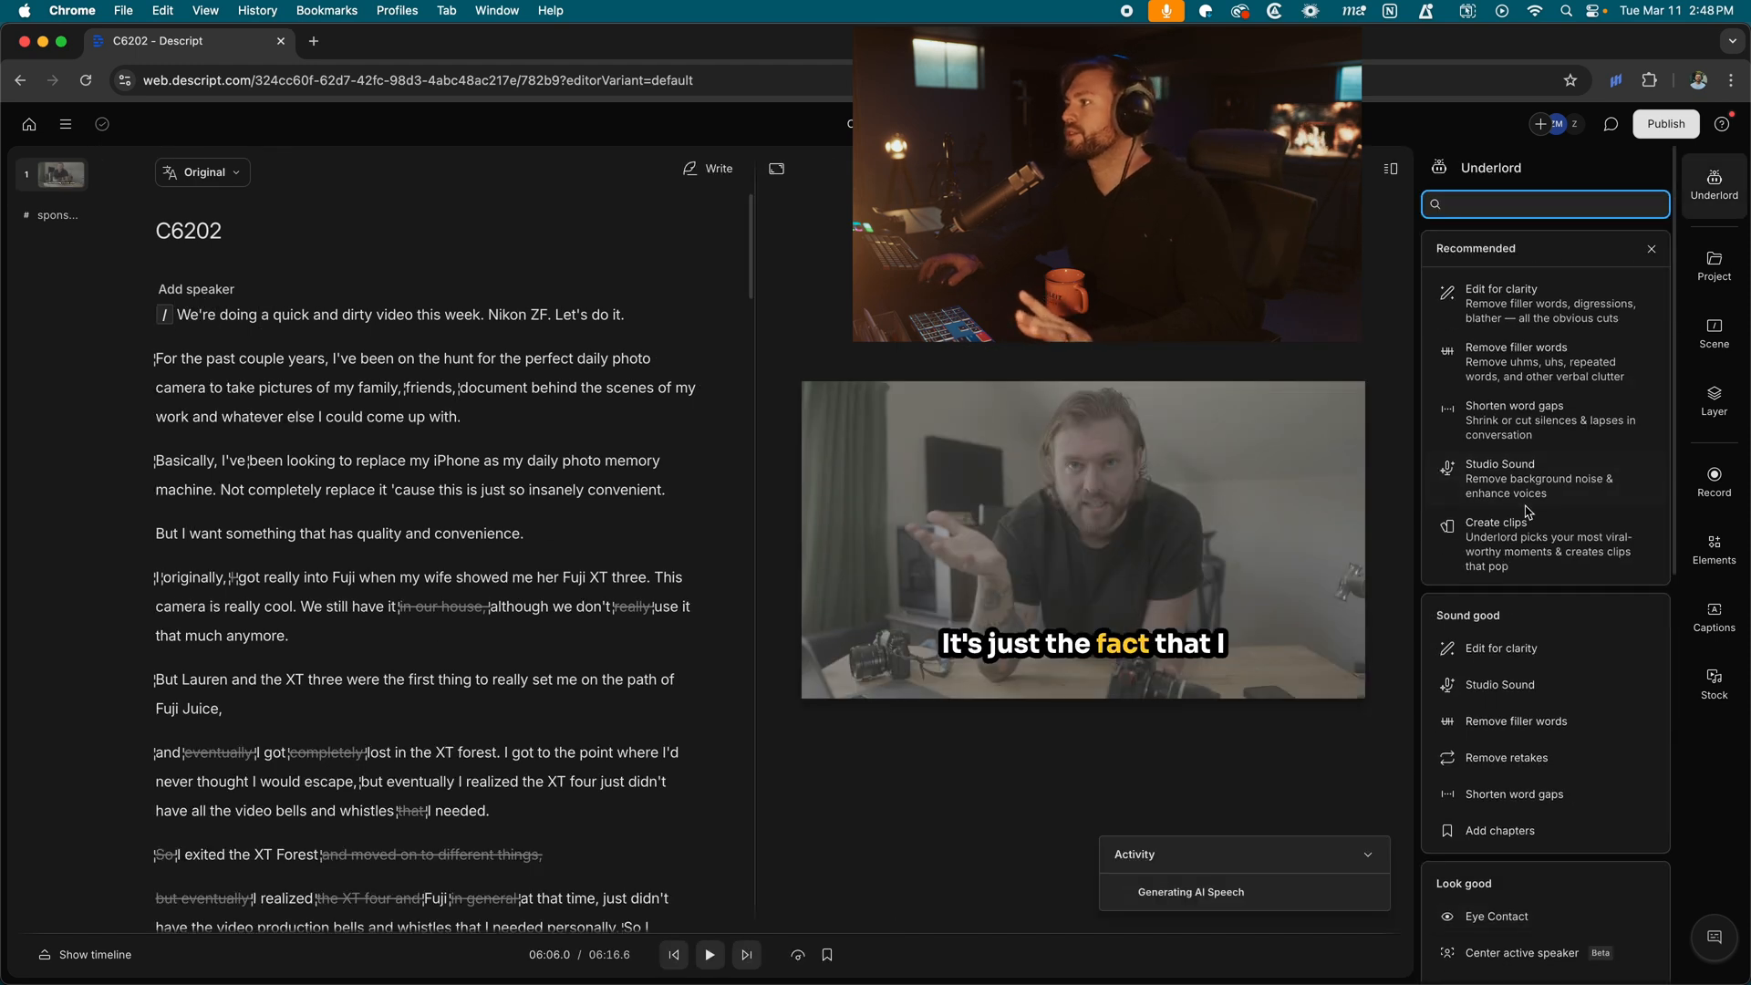
mouse_move(1520, 541)
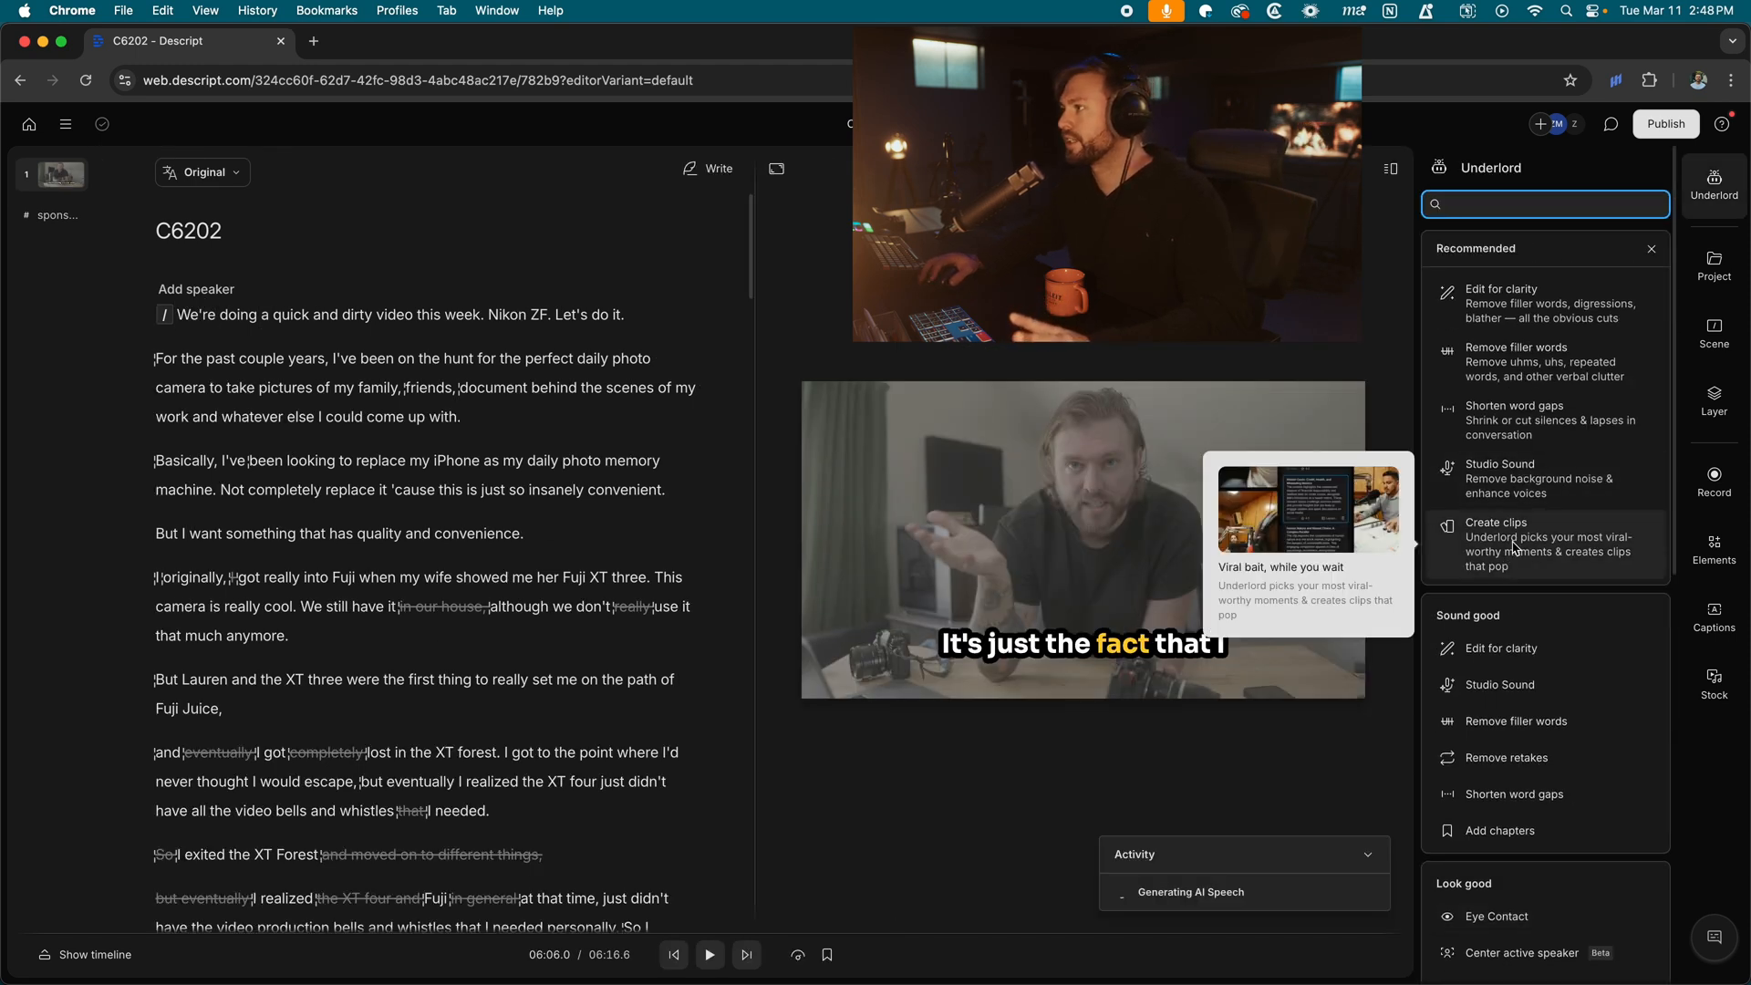
left_click(1545, 546)
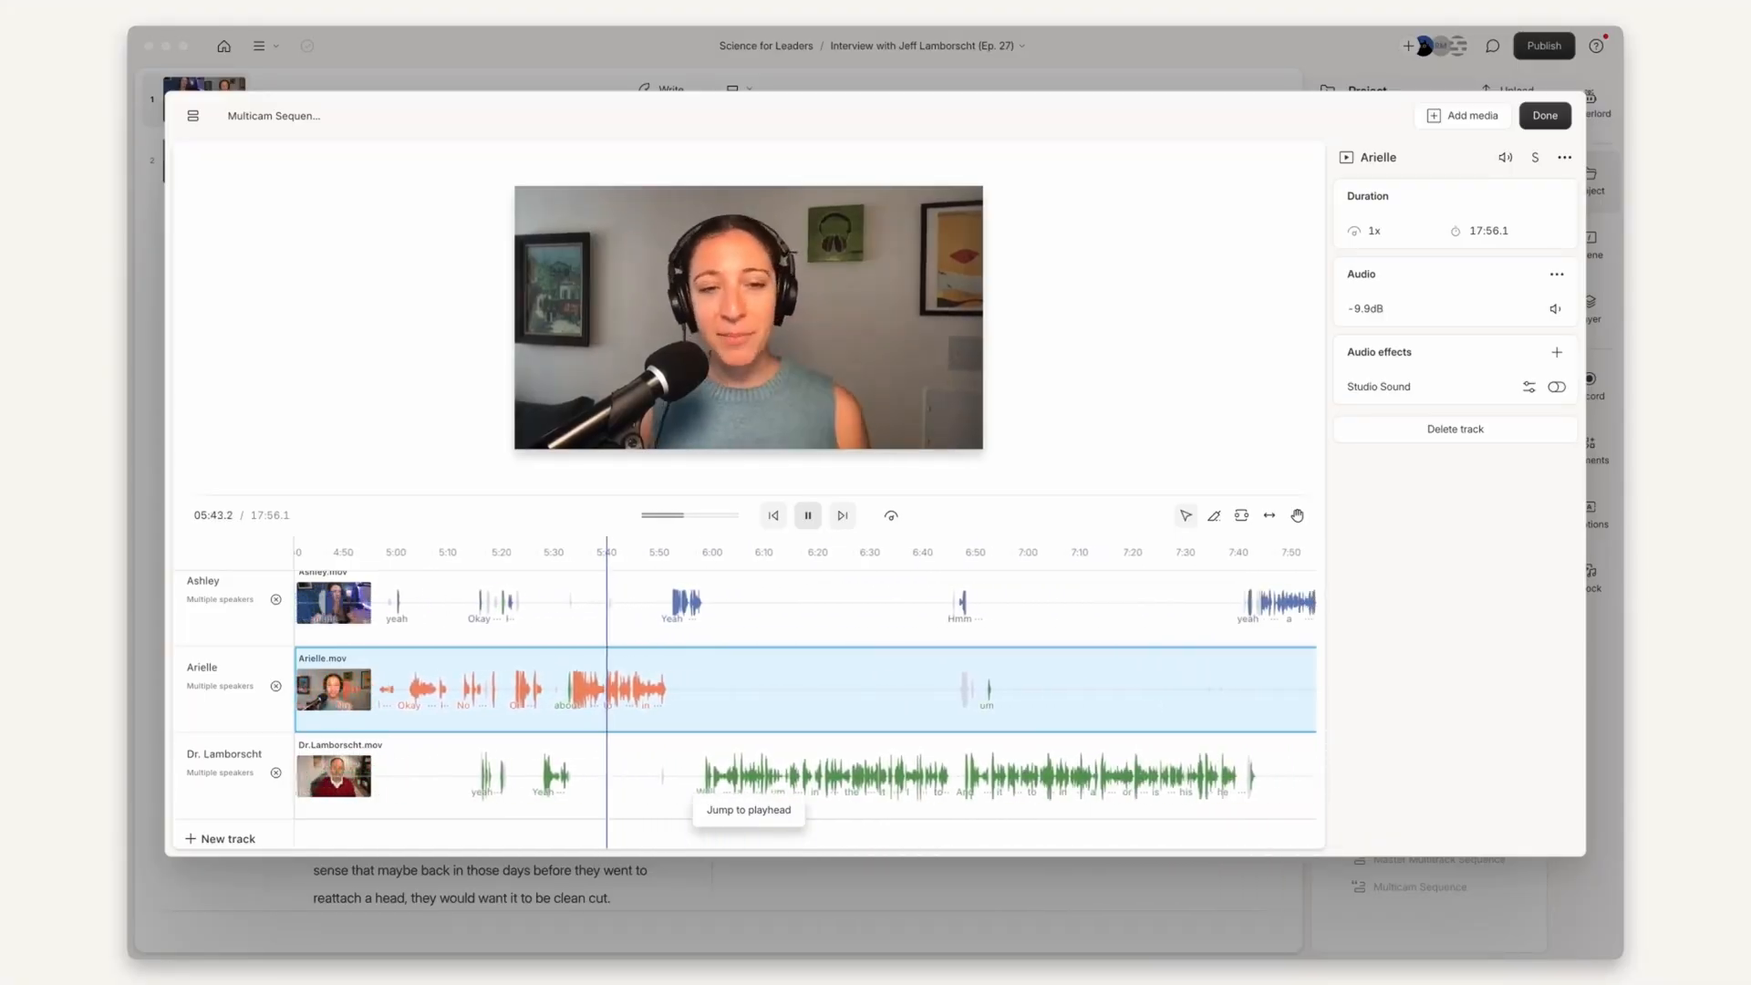
Select the phrase 'same as shooting' and start regenerating it with AI voice.
left_click(1656, 84)
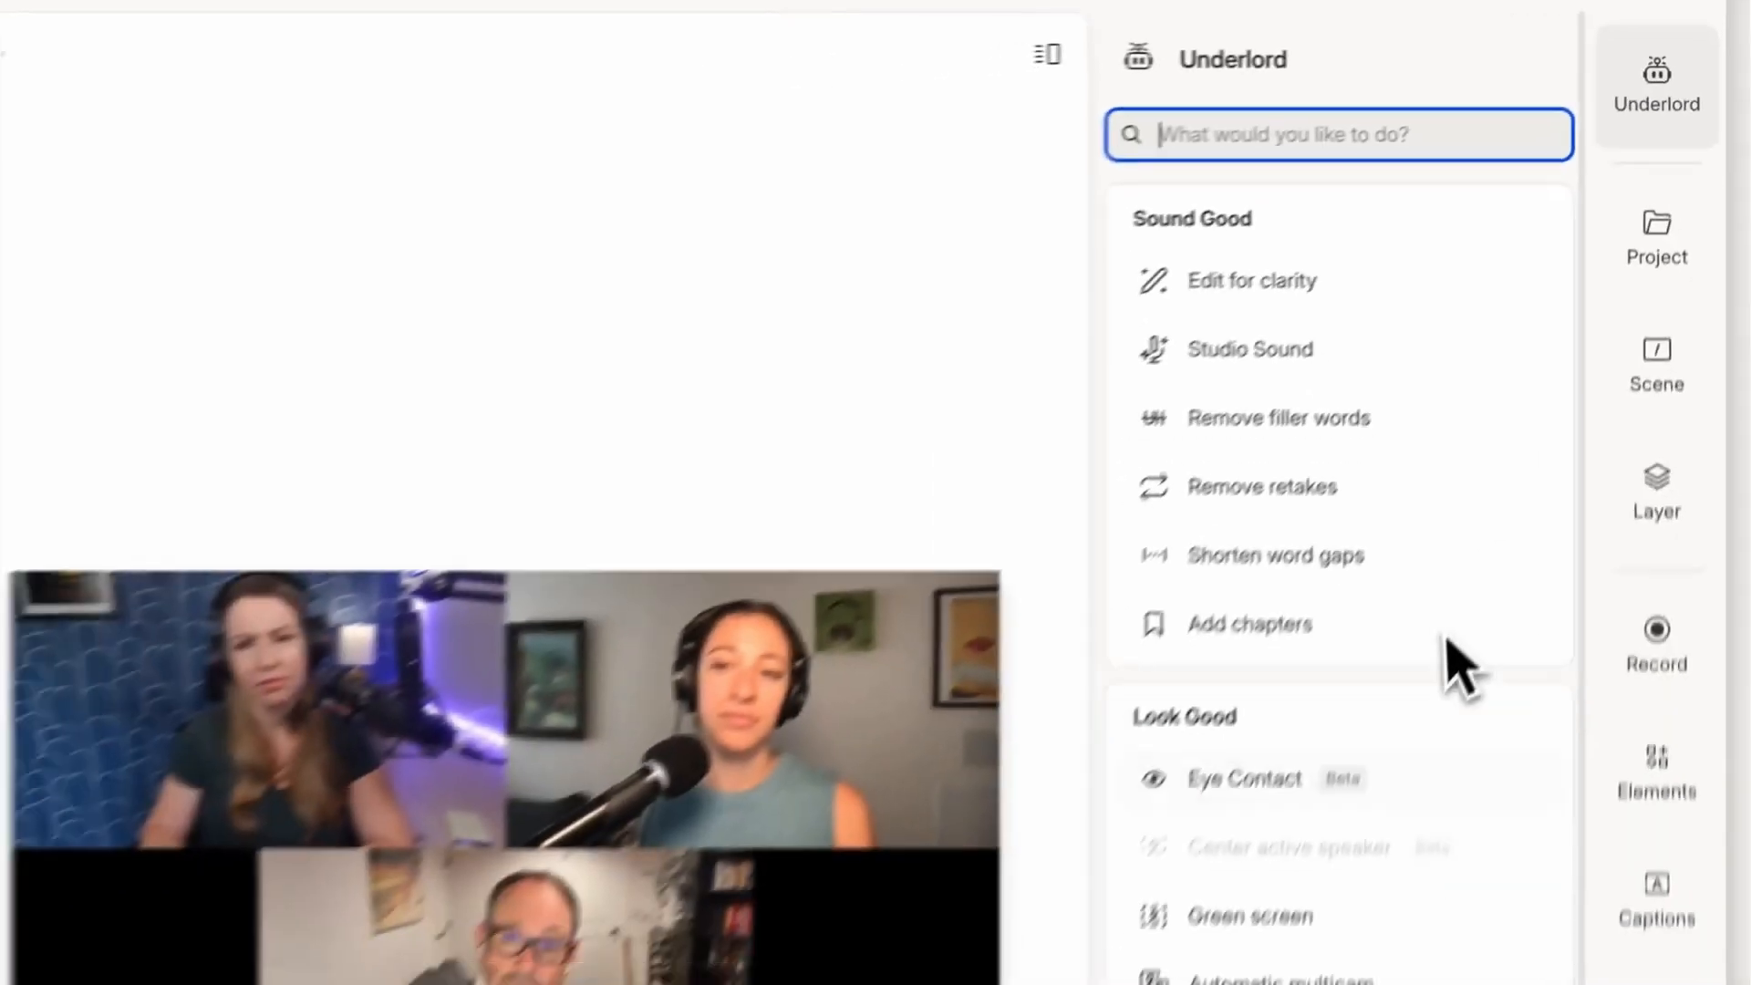
left_click(1284, 978)
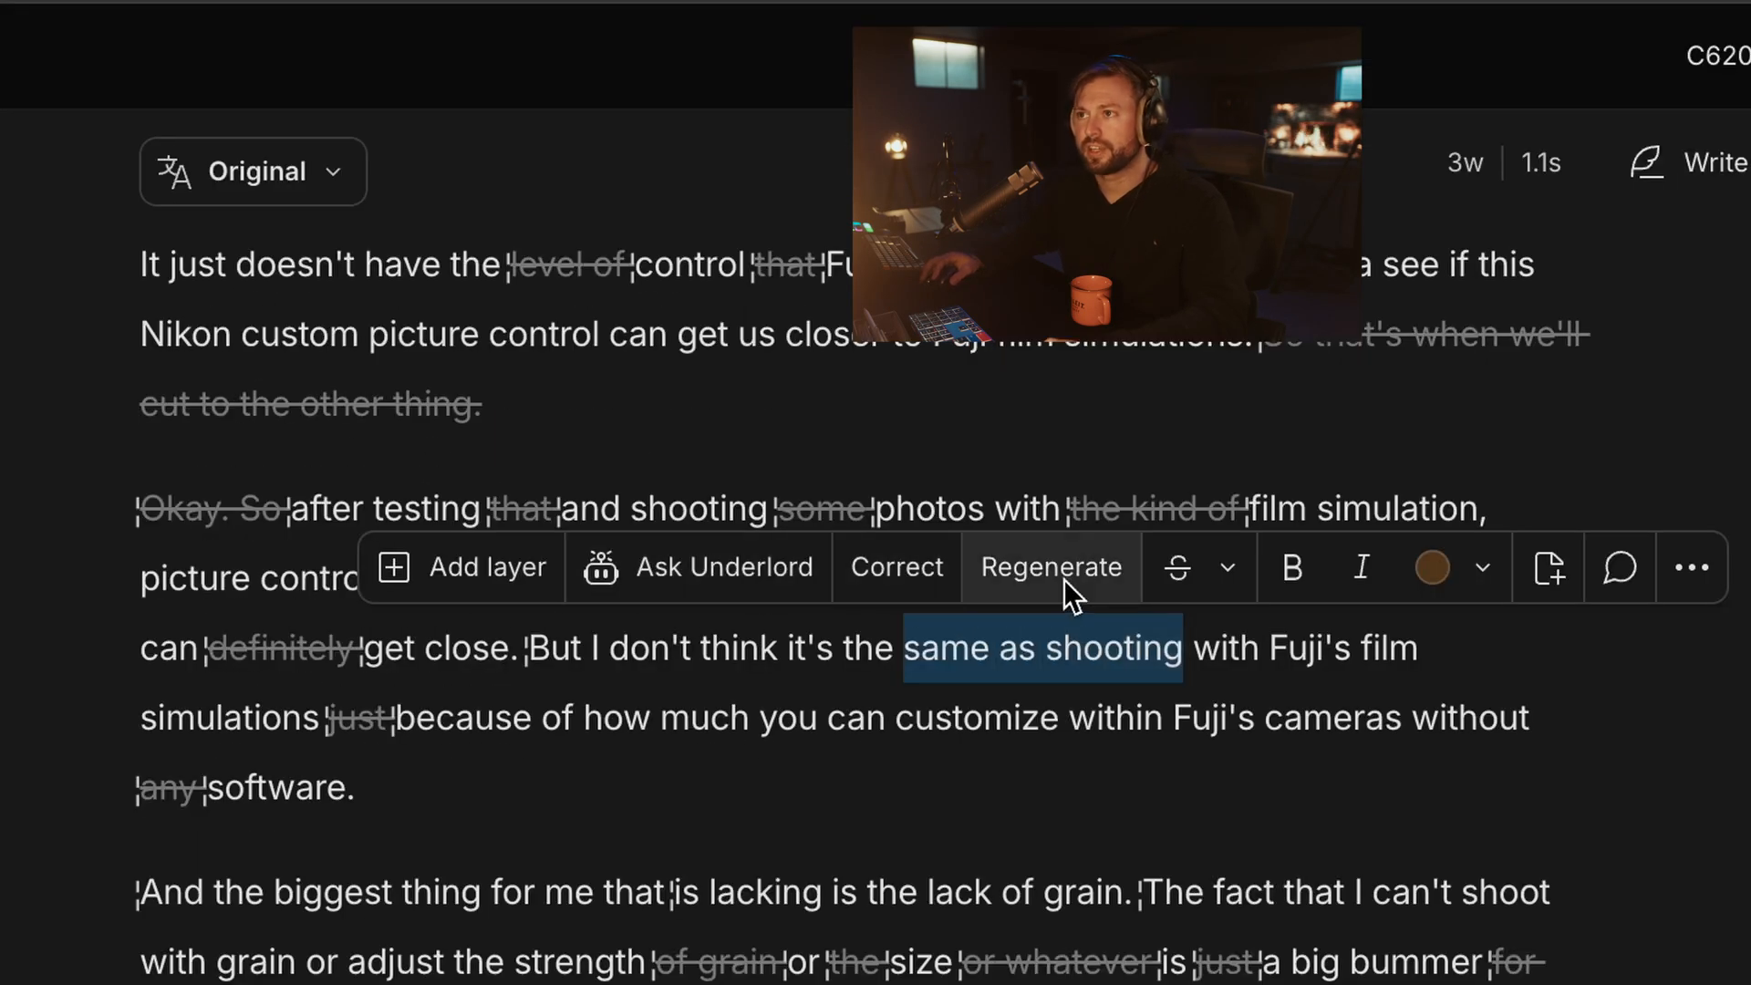
left_click(1051, 566)
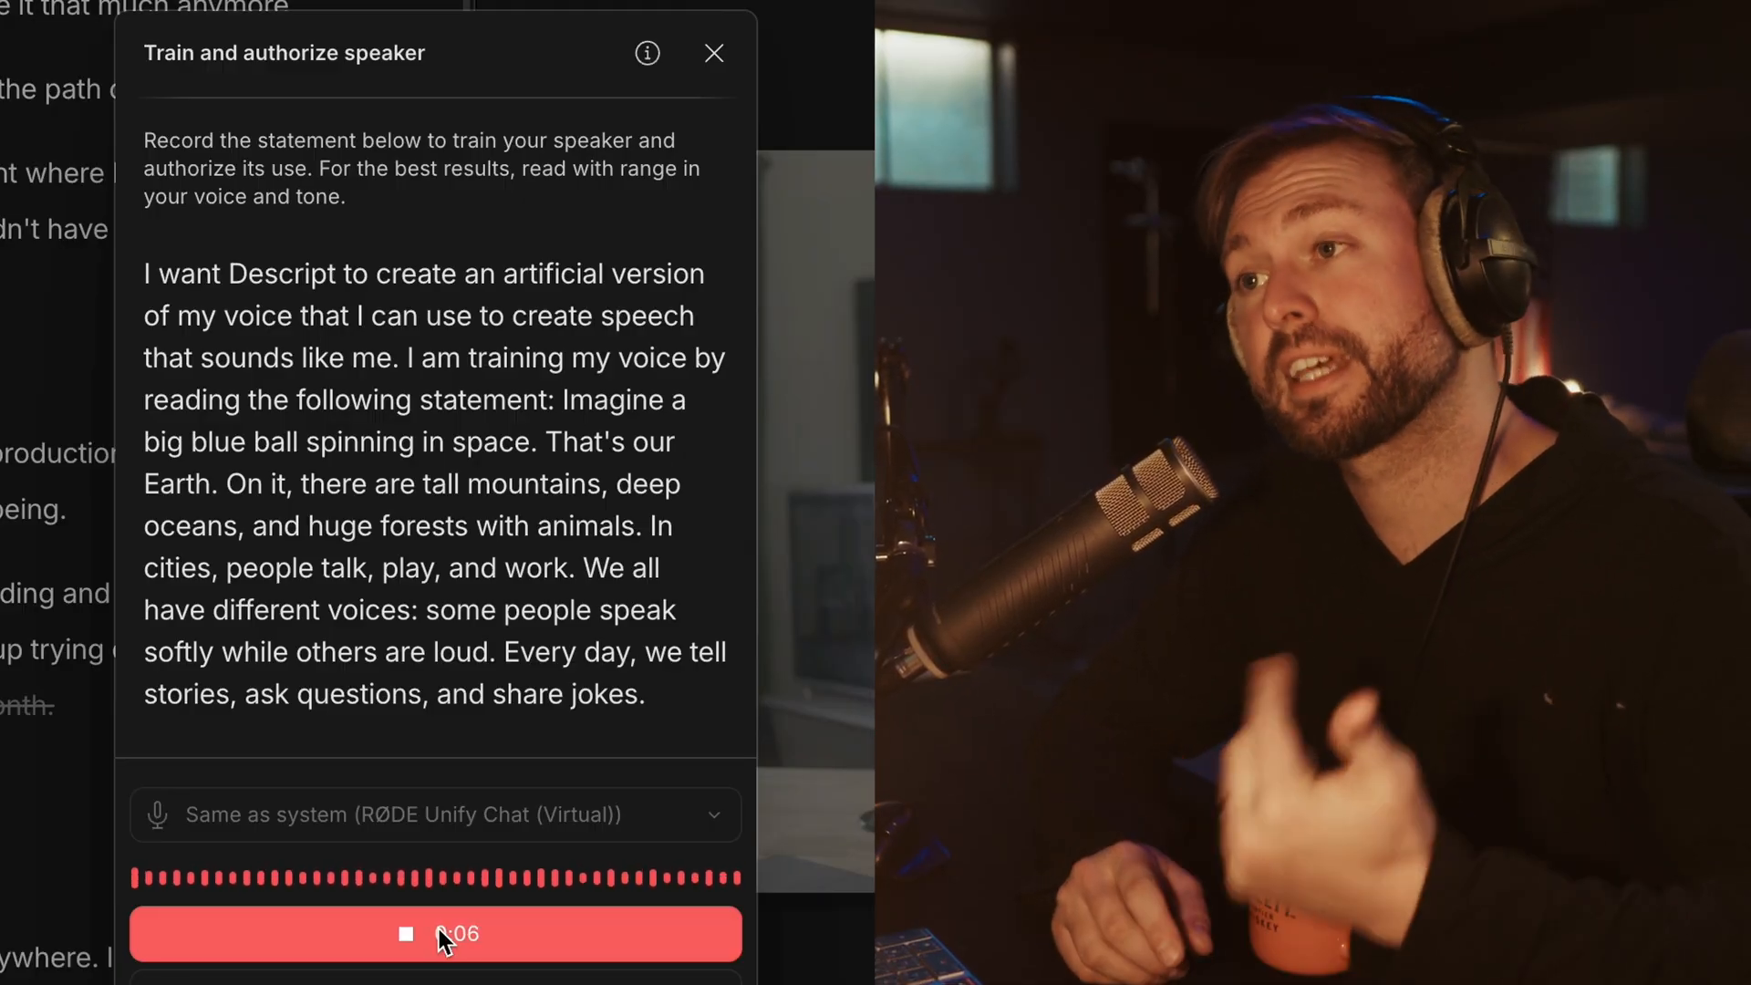
Finish the voice-training recording and regenerate the line 'so i farted on a log and bounced on a frog'.
left_click(713, 53)
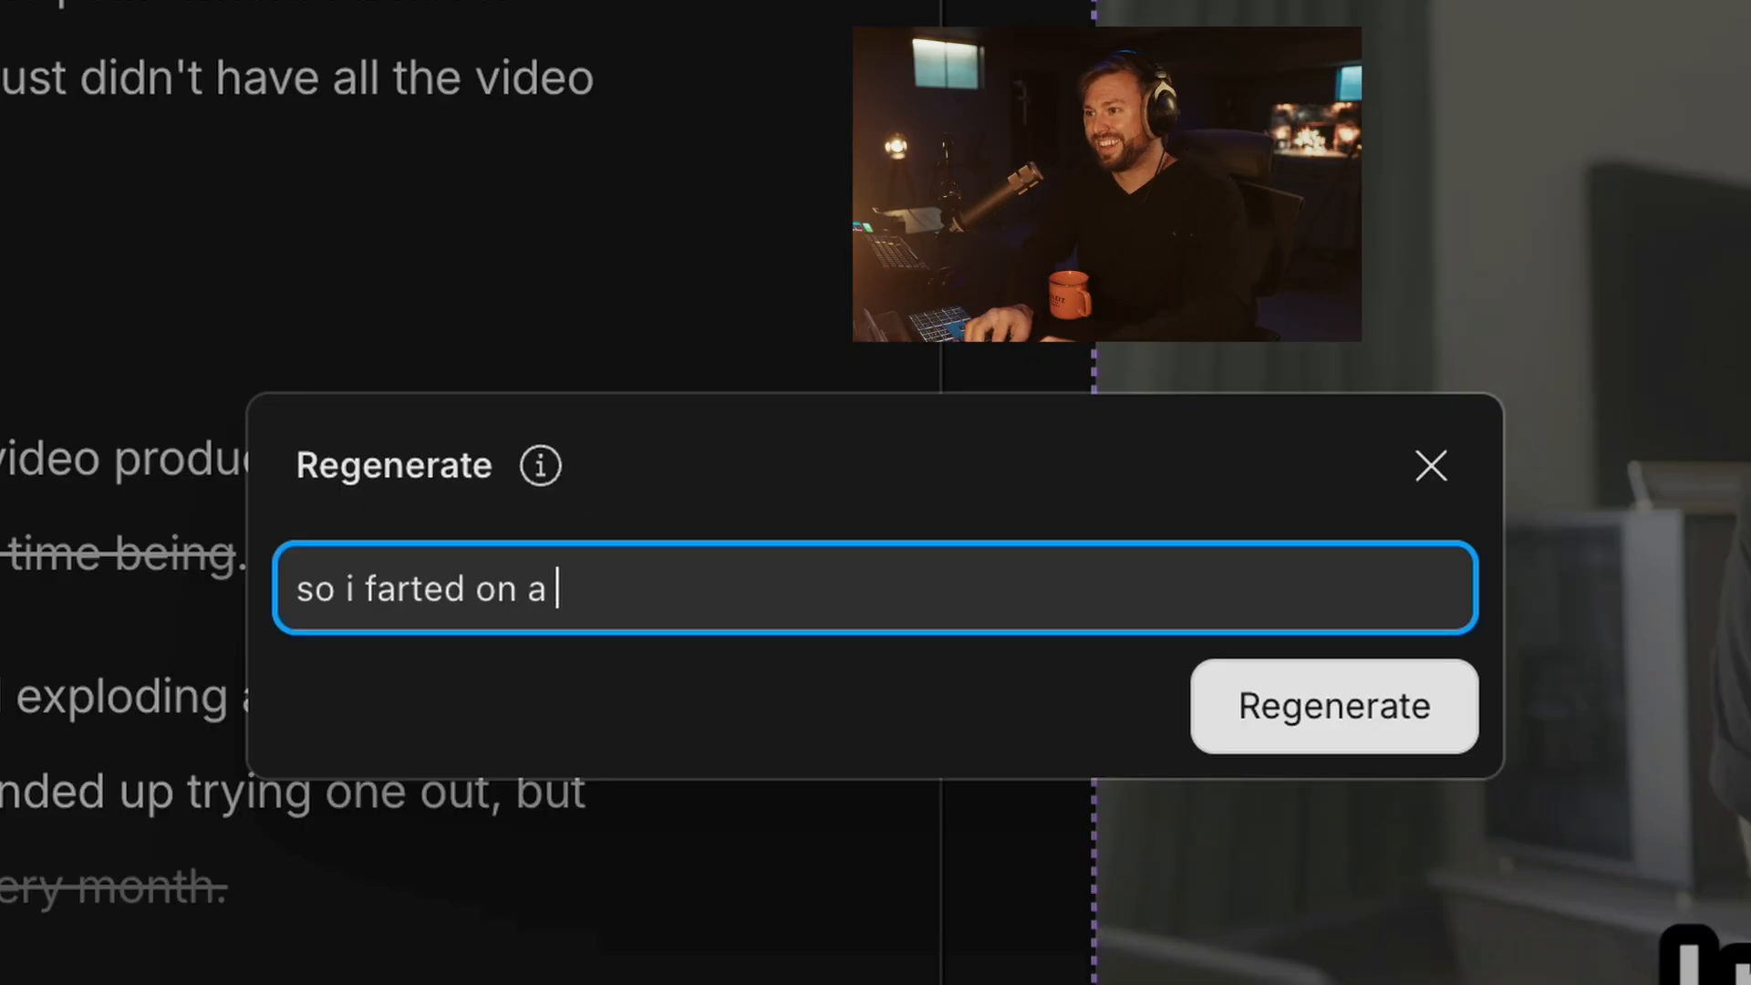
type("log and bounced on a frog .")
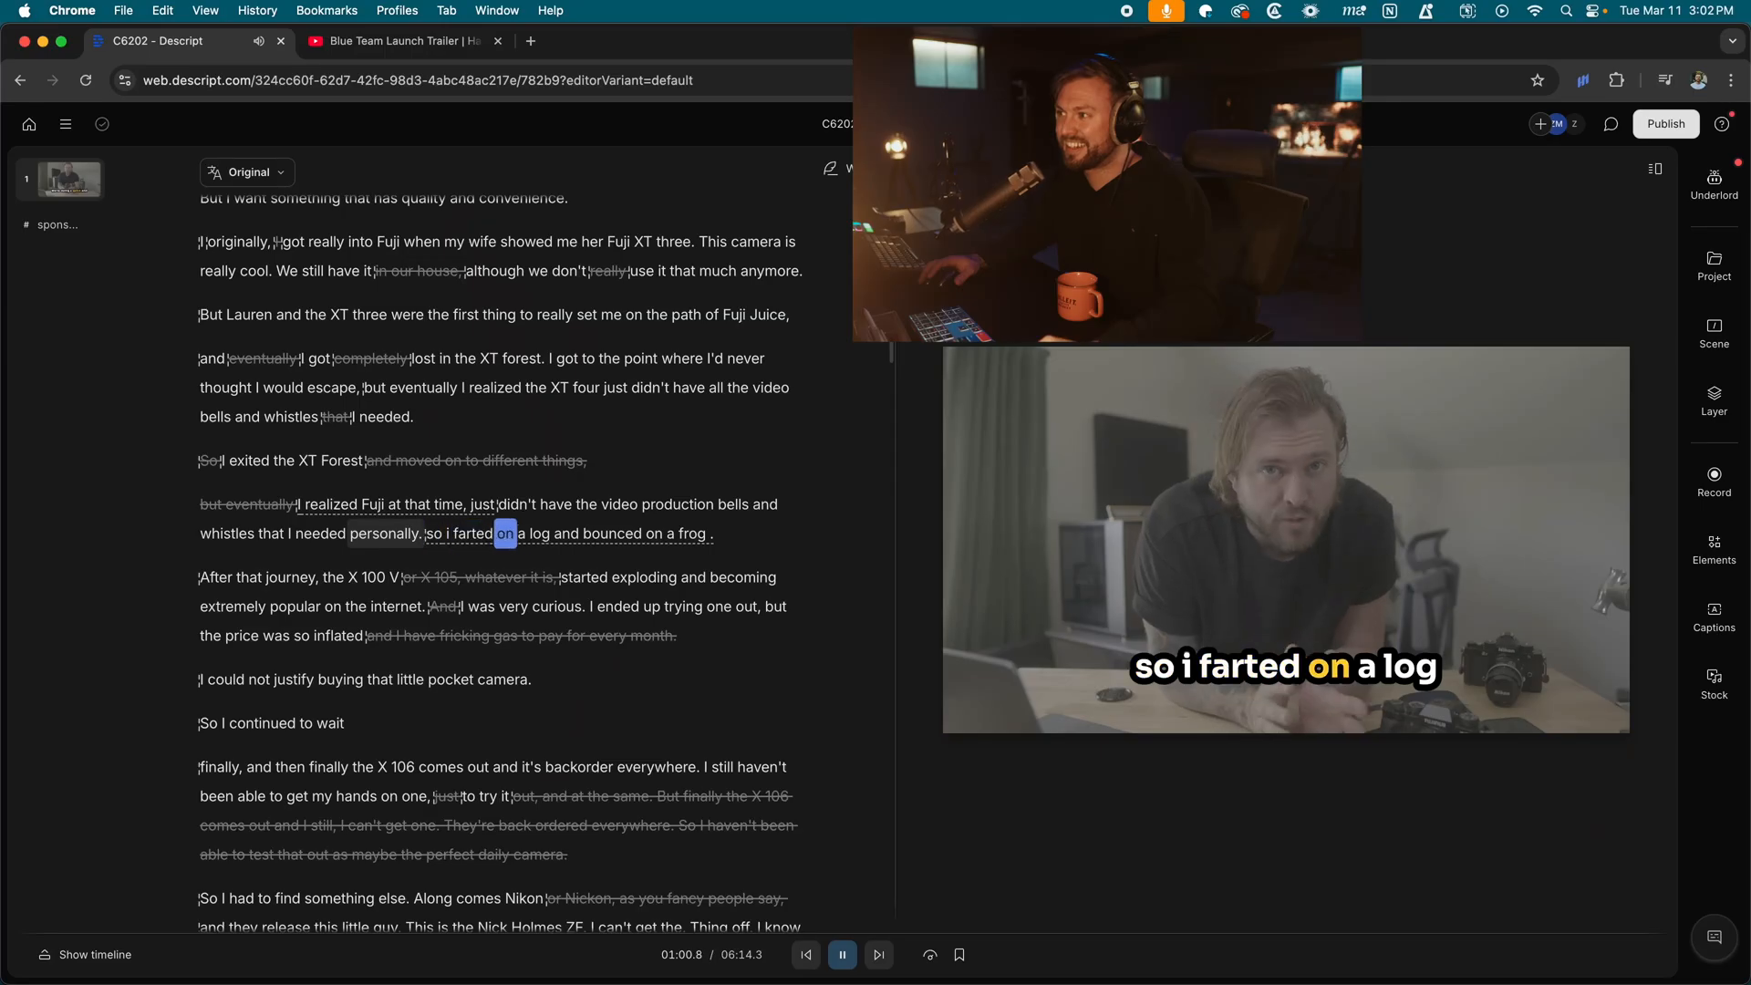
Review the sentence about shooting raw by playing and pausing around it.
left_click(843, 955)
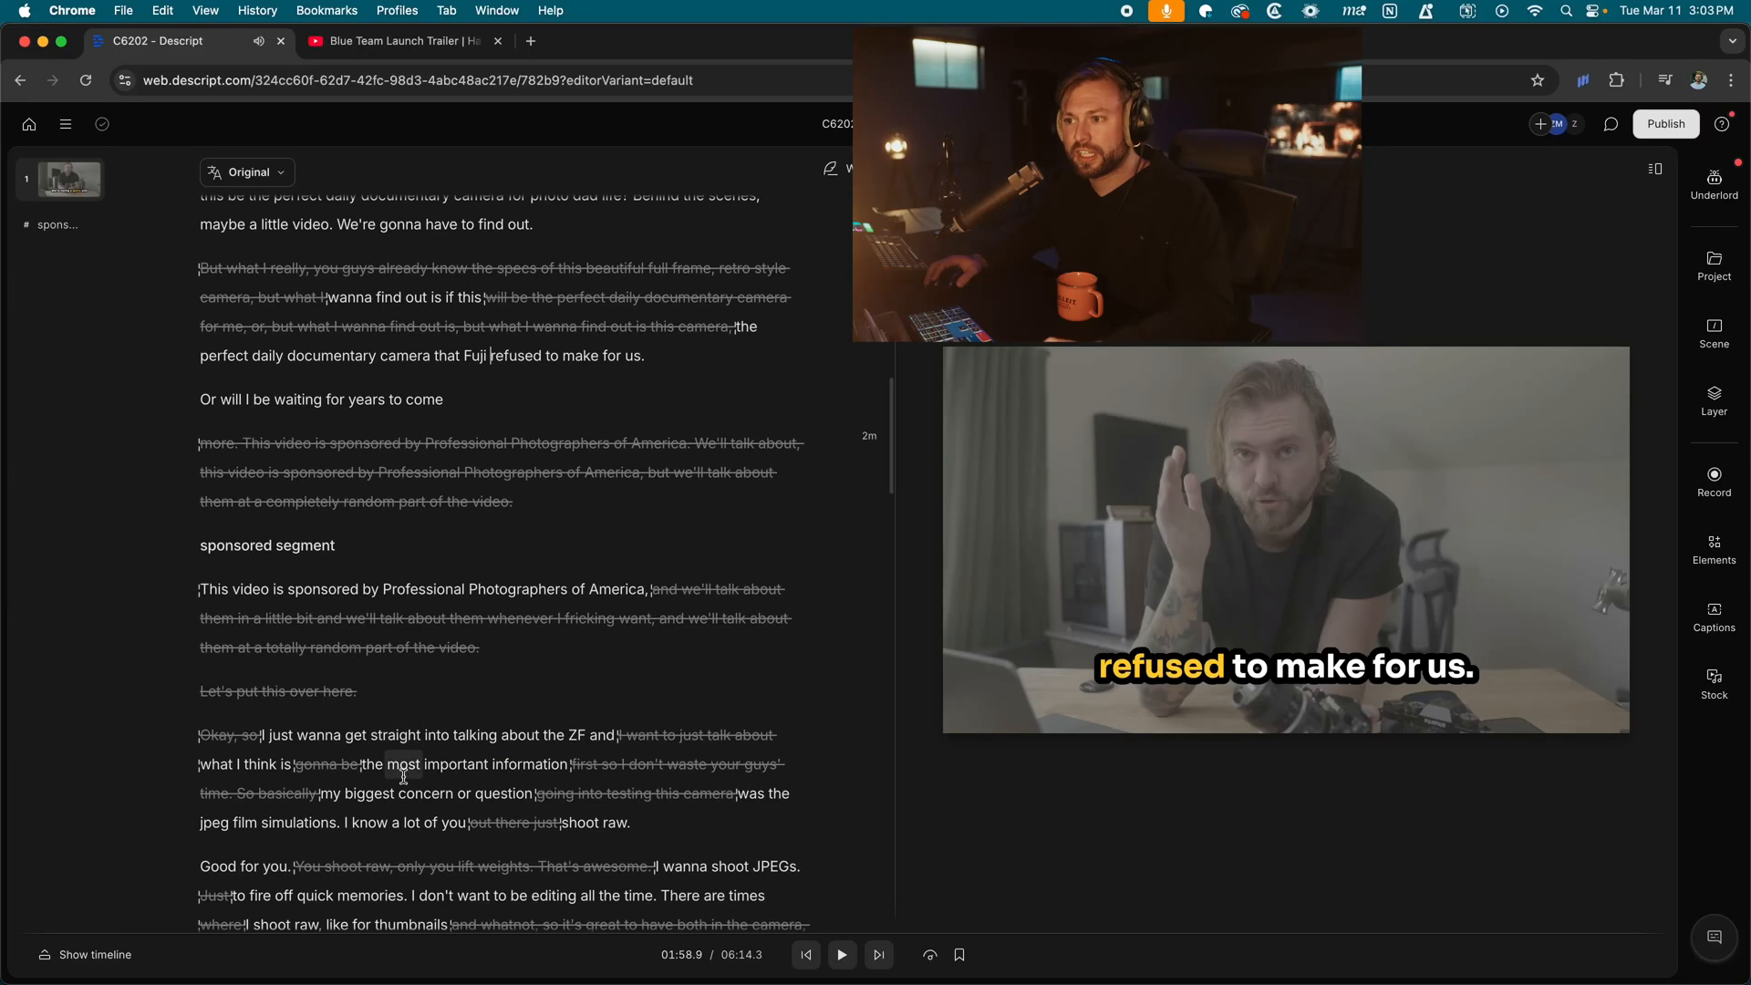
left_click(841, 954)
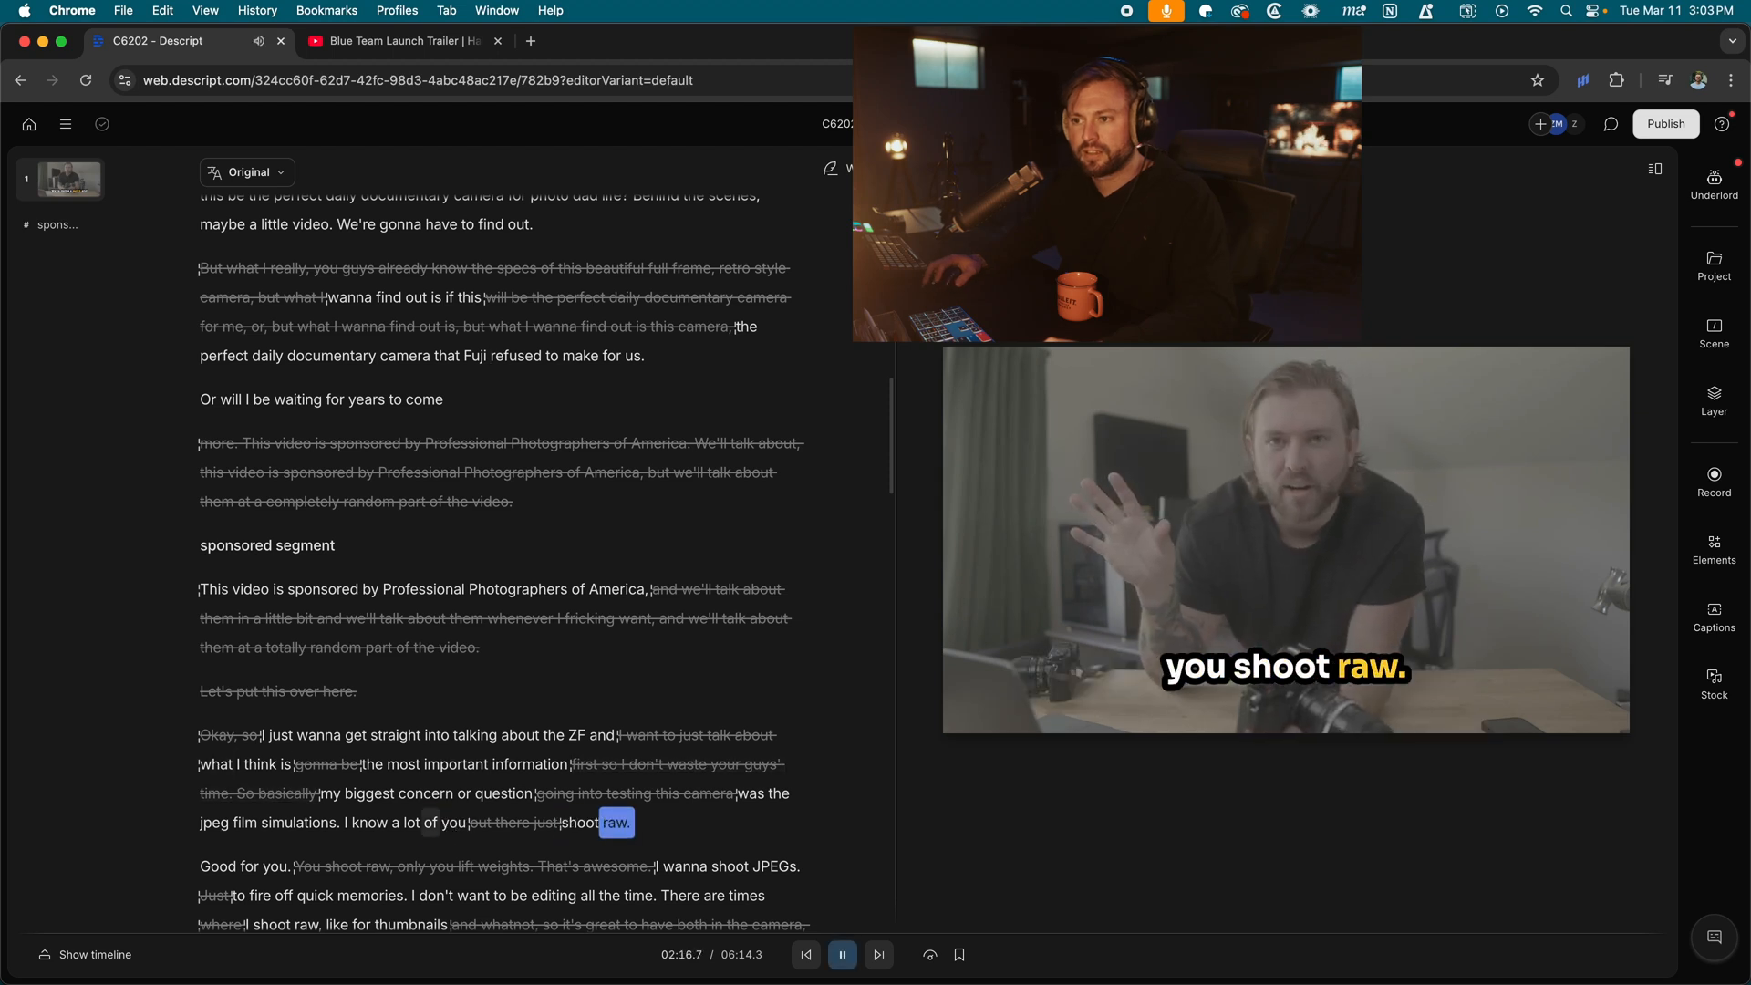
left_click(843, 955)
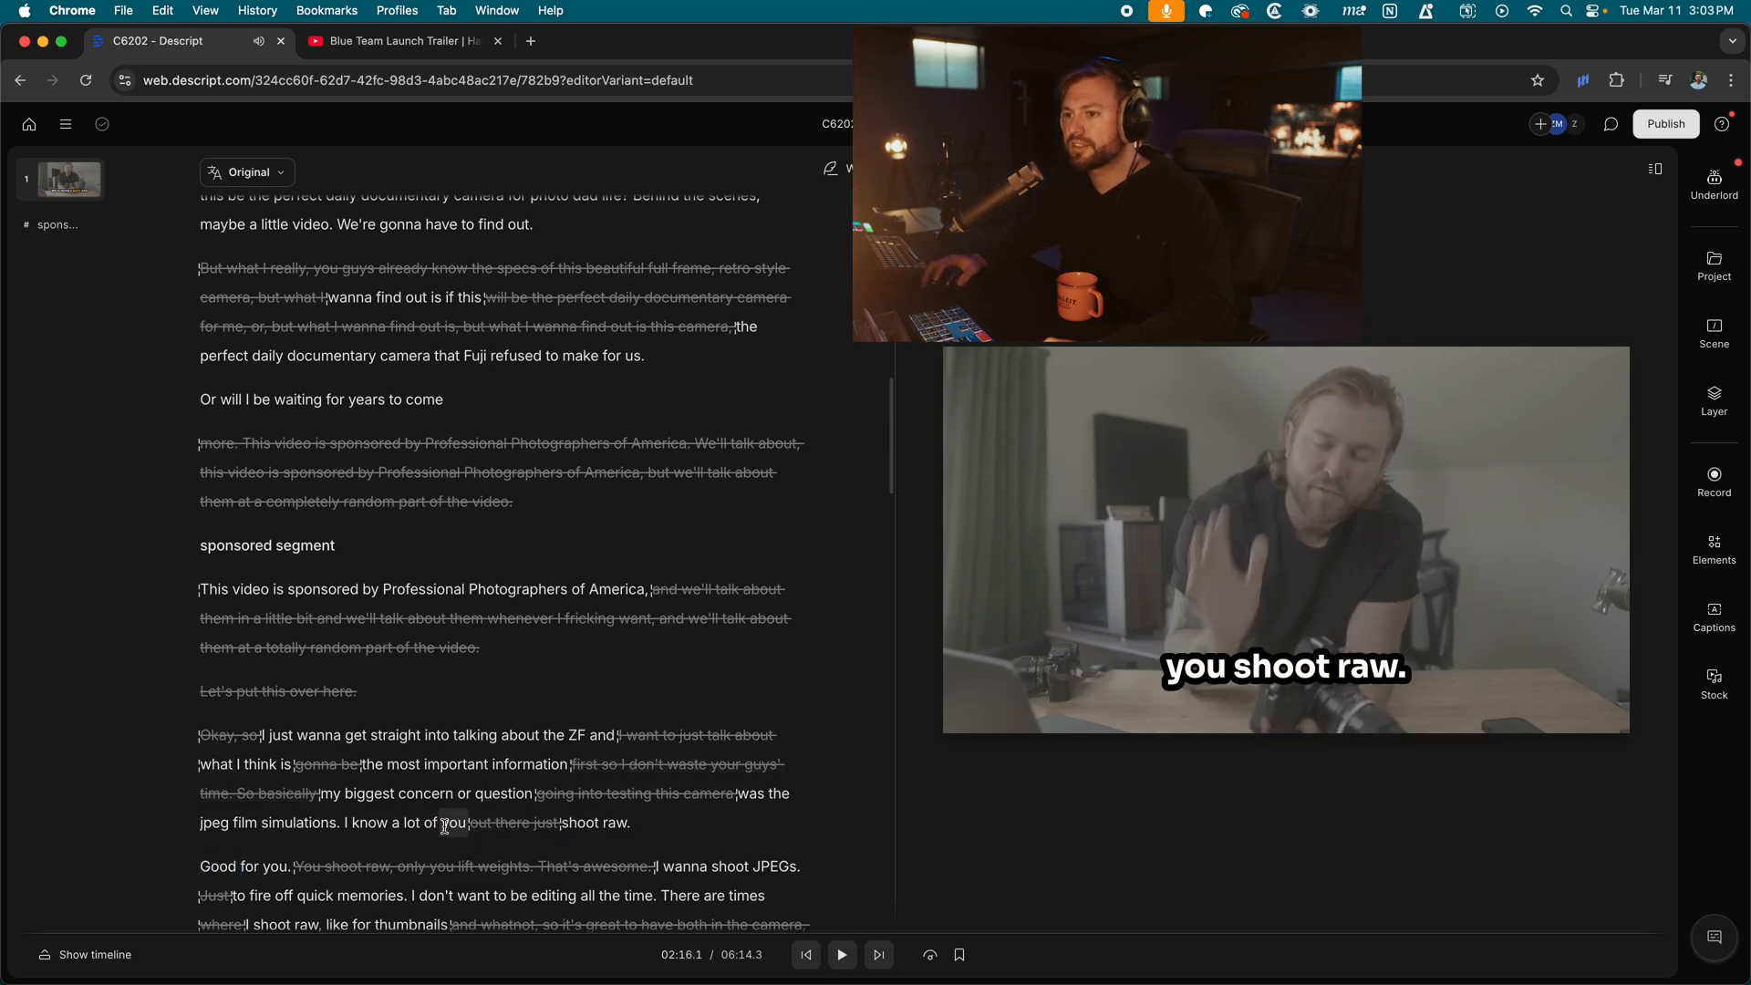
left_click(841, 954)
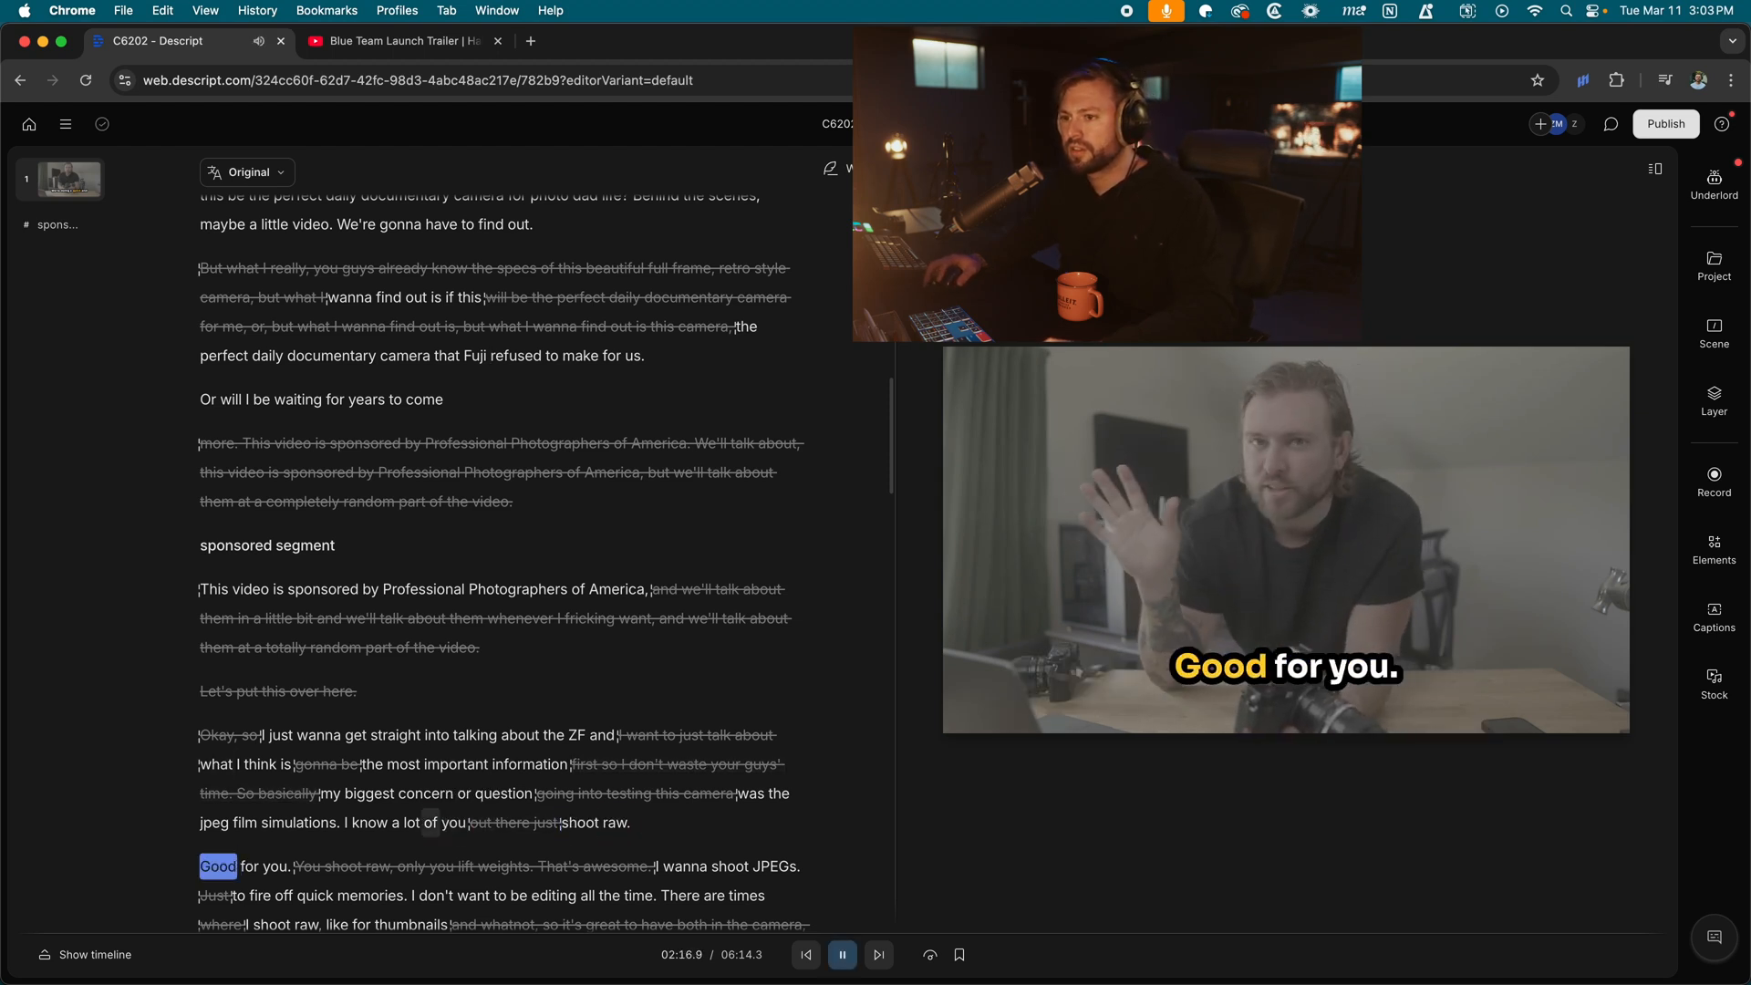
Regenerate the phrase as AI-voiced 'you shoot raw' so the line reads 'I know a lot of you shoot raw'.
type("you sho")
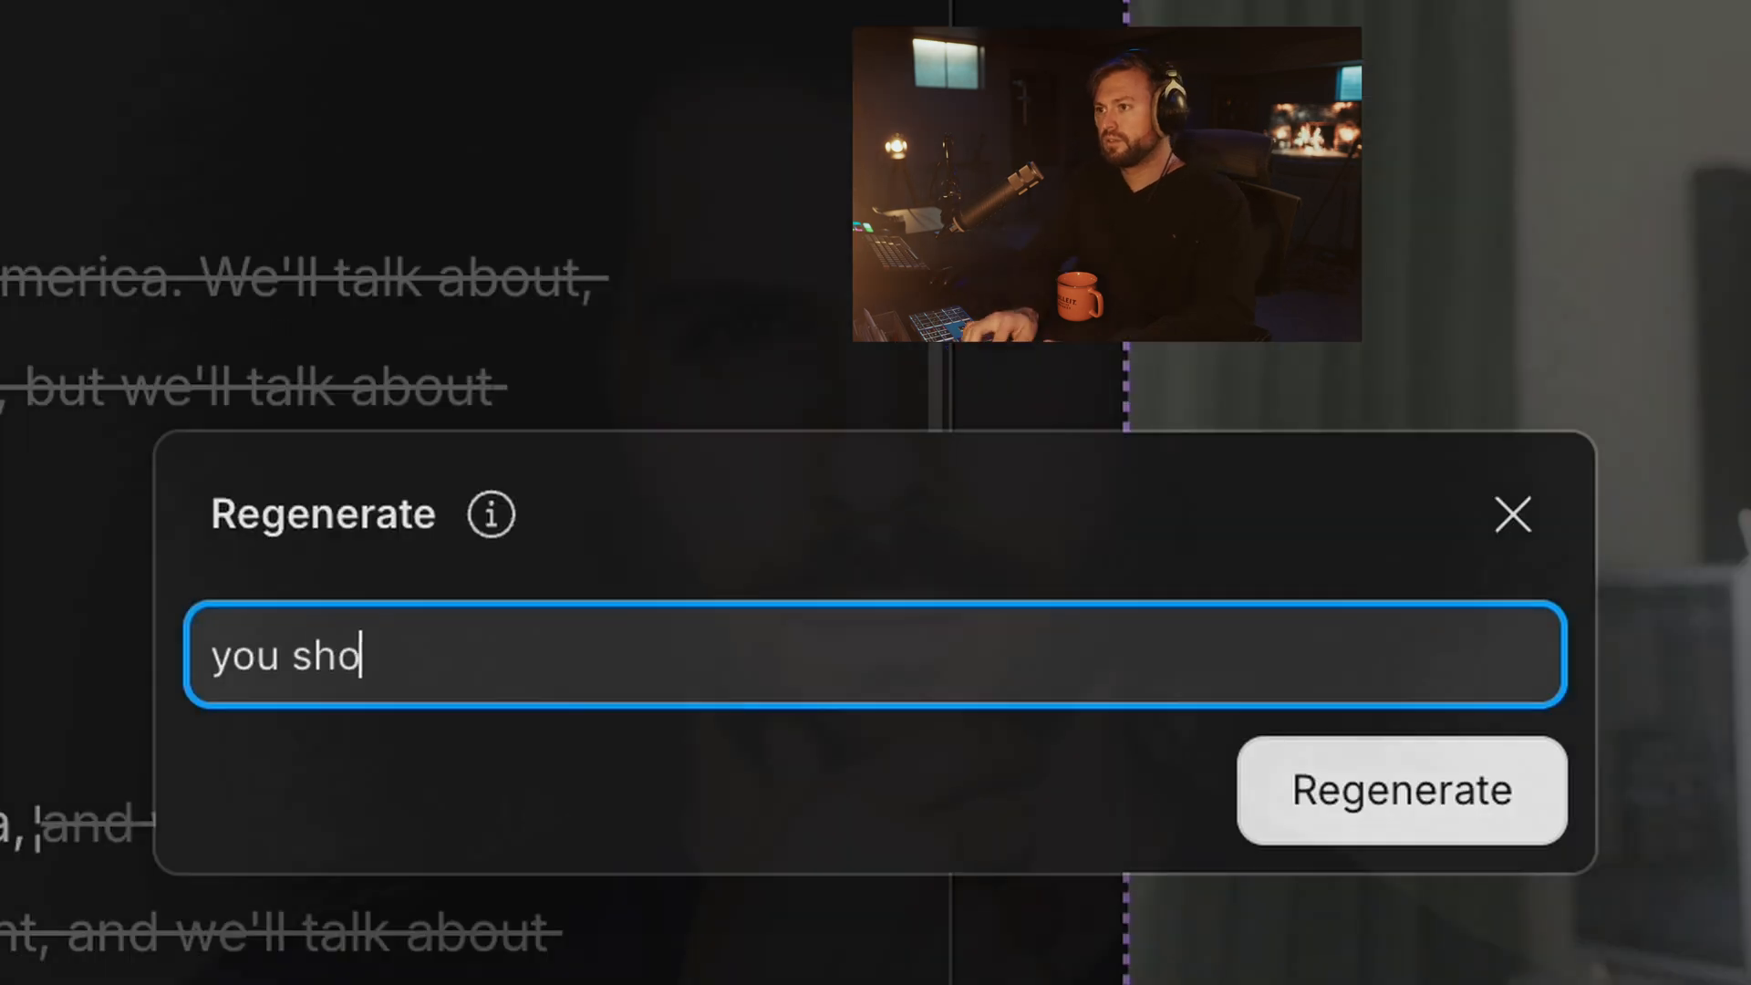
left_click(1512, 515)
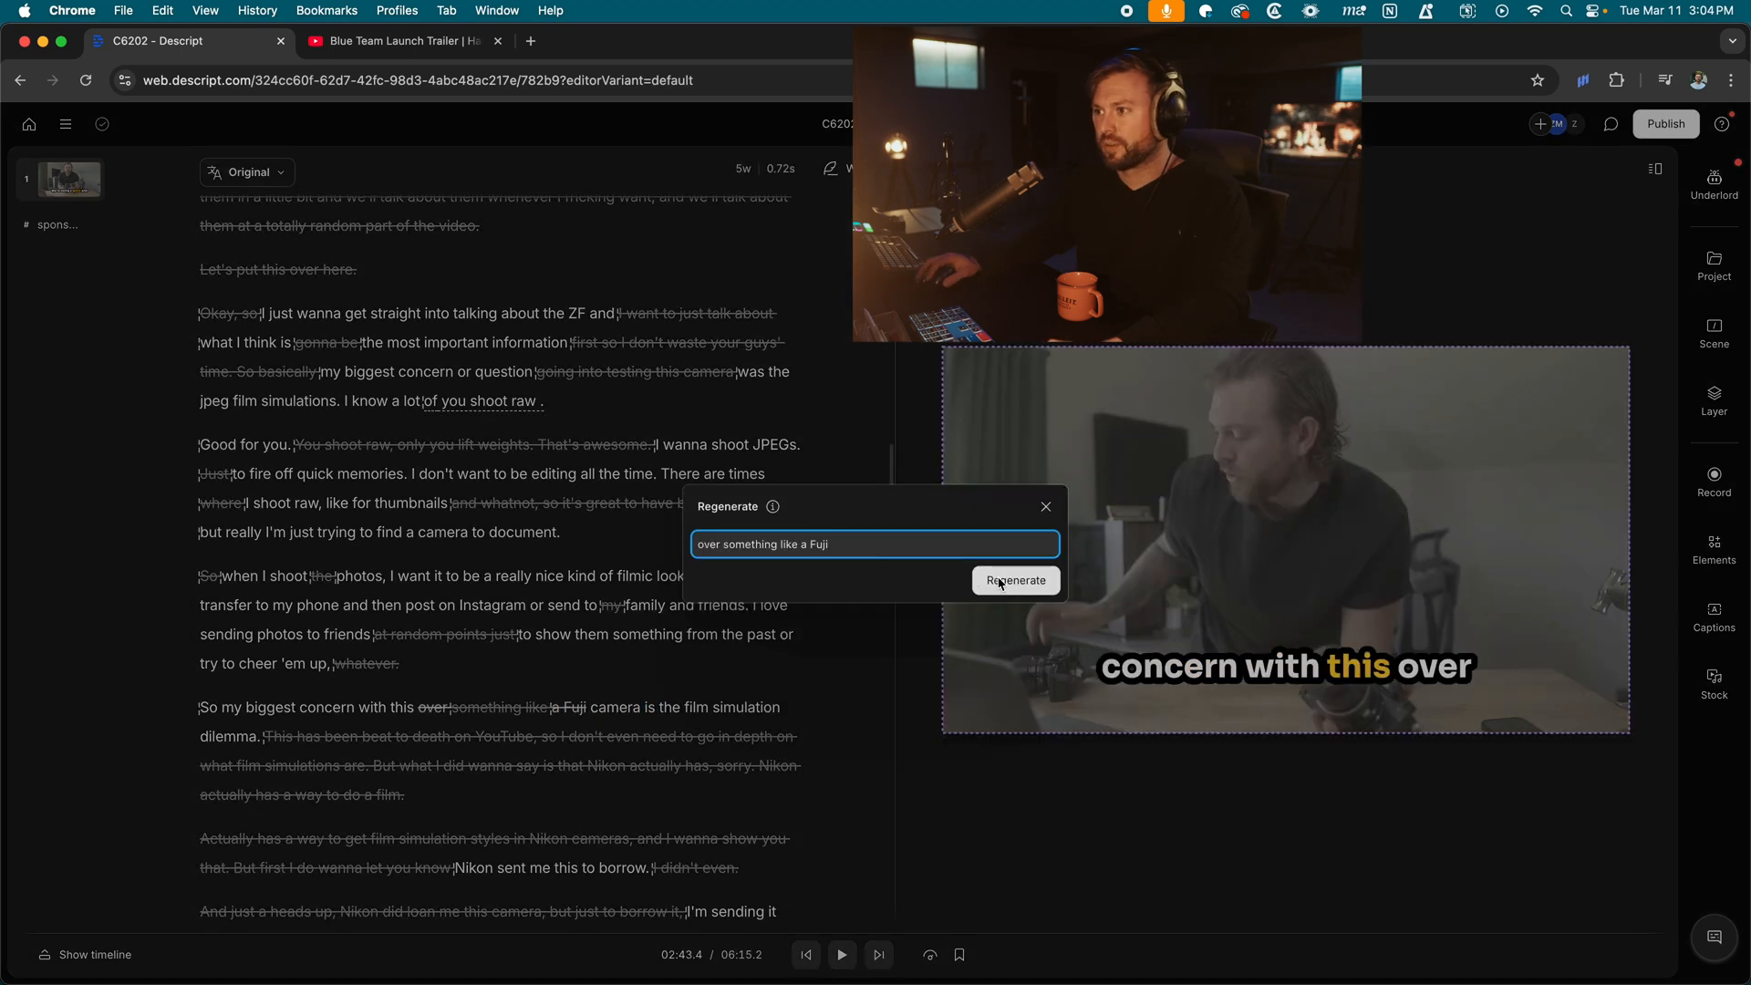
Regenerate 'over something like a Fuji camera' in AI voice and replay the sentence to check it.
left_click(1016, 580)
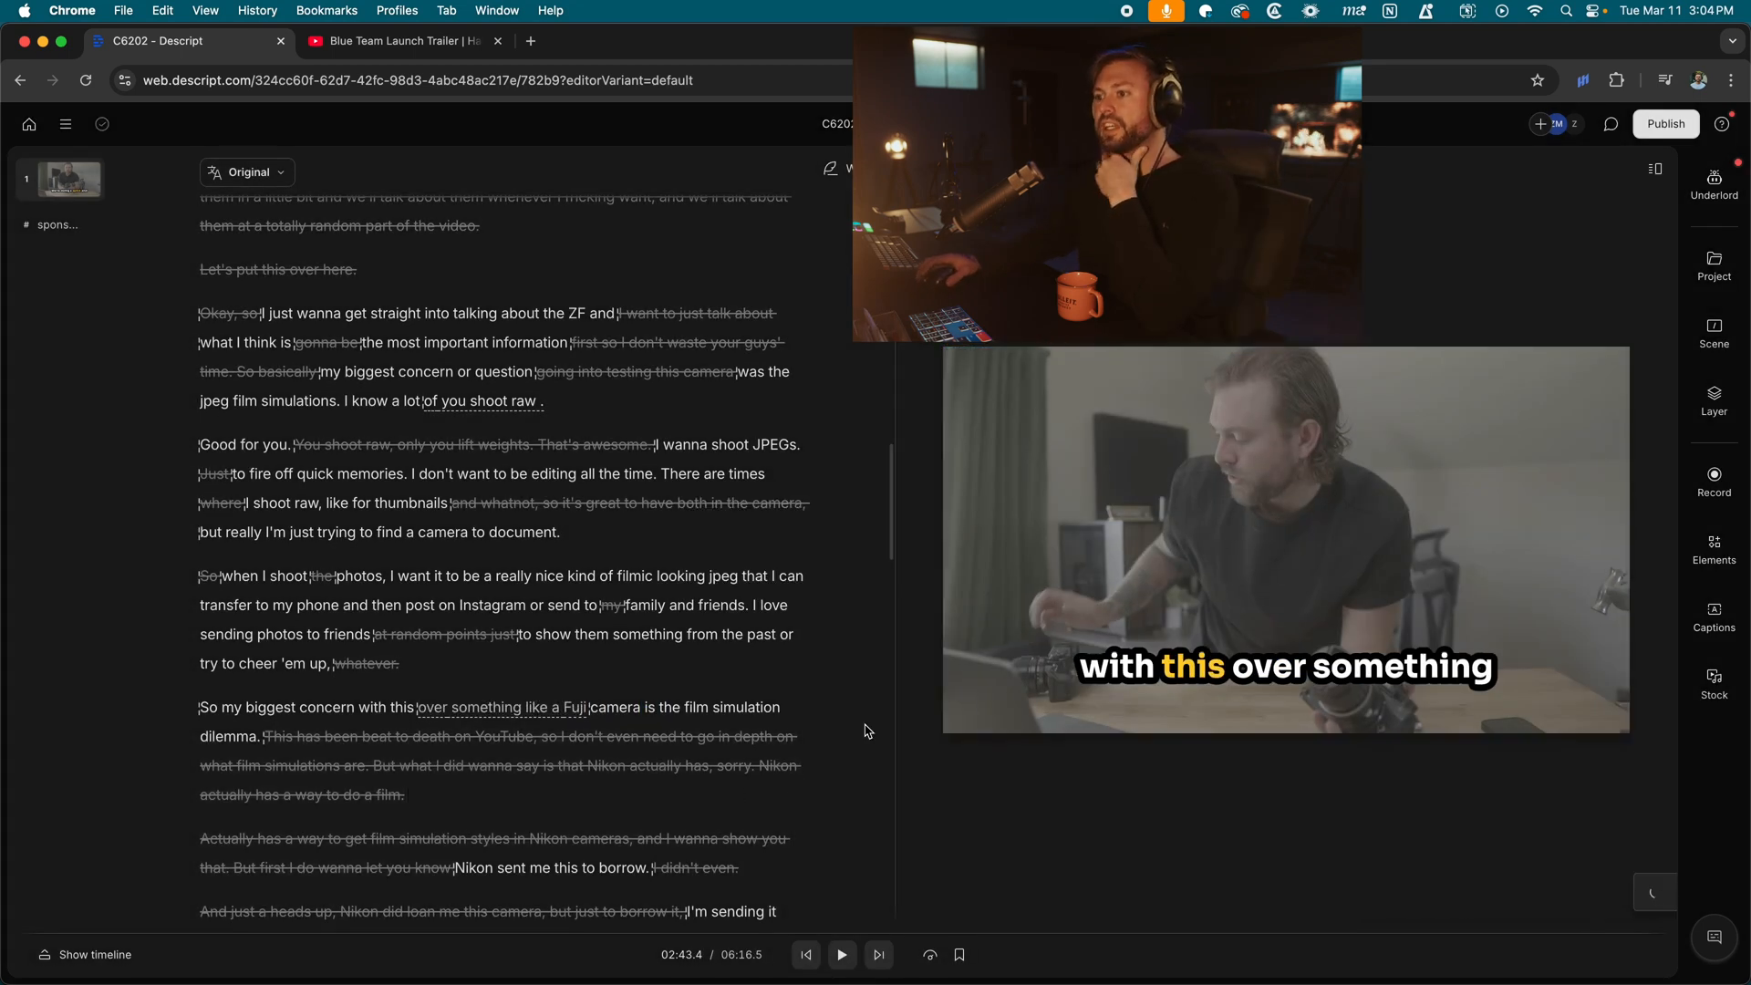
left_click(841, 955)
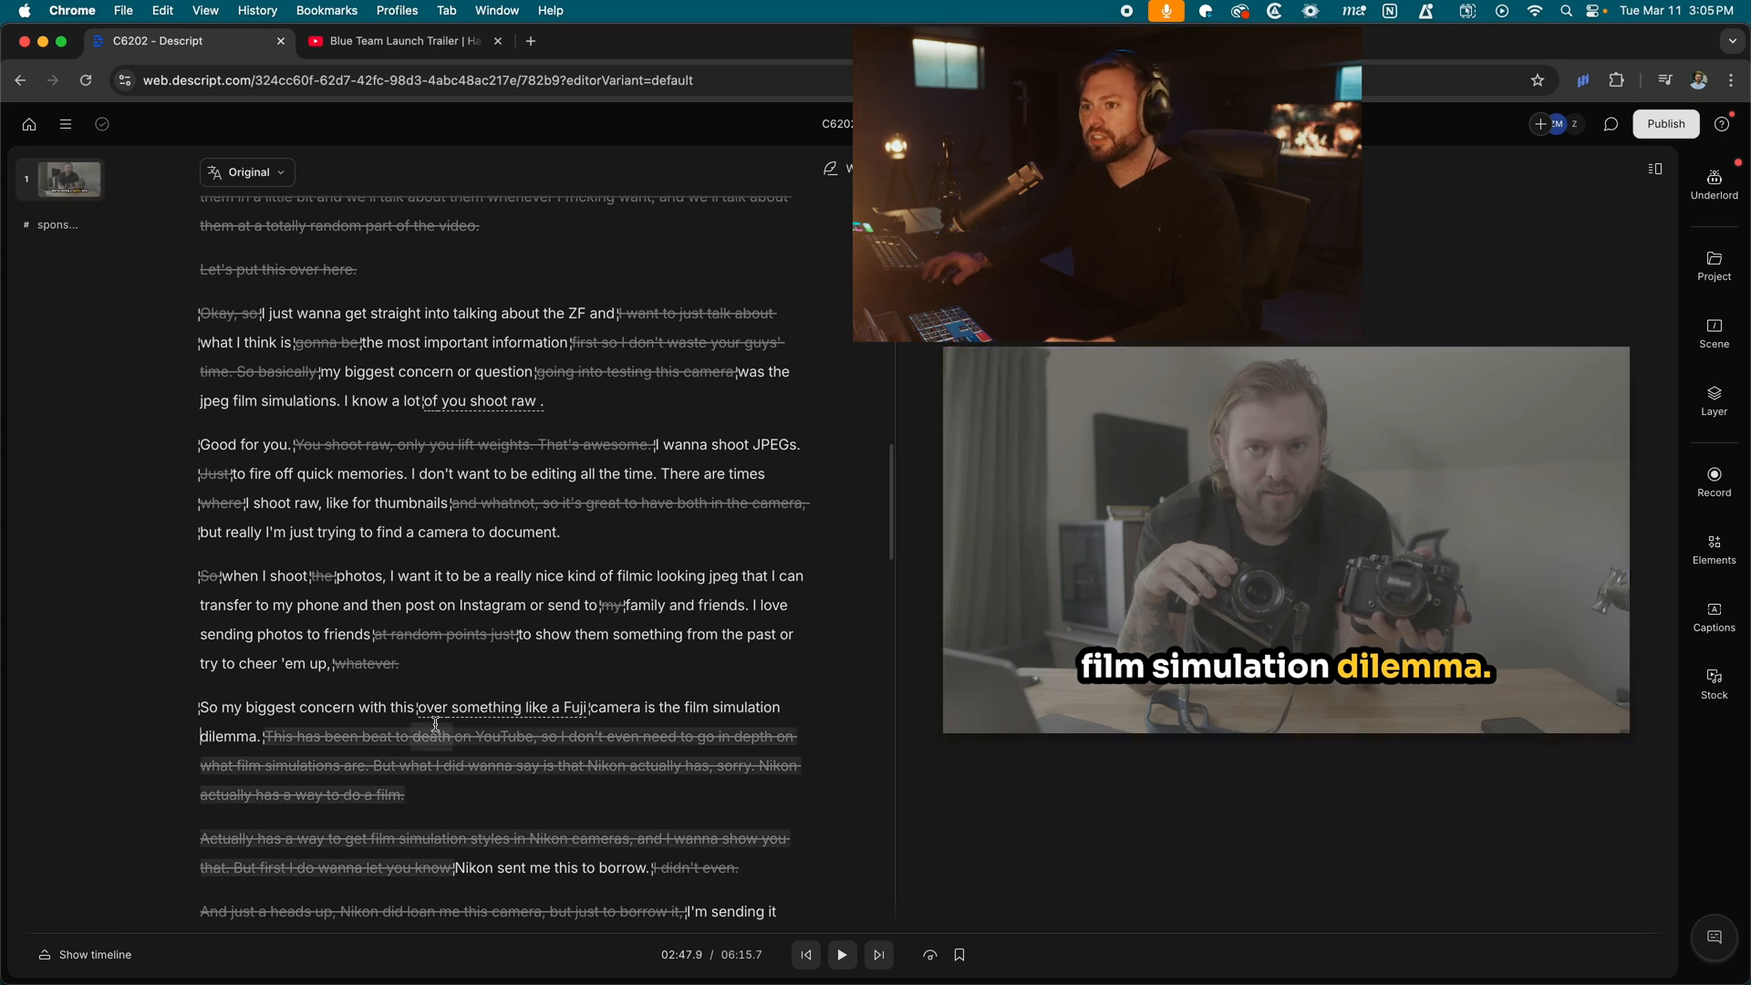
left_click(839, 954)
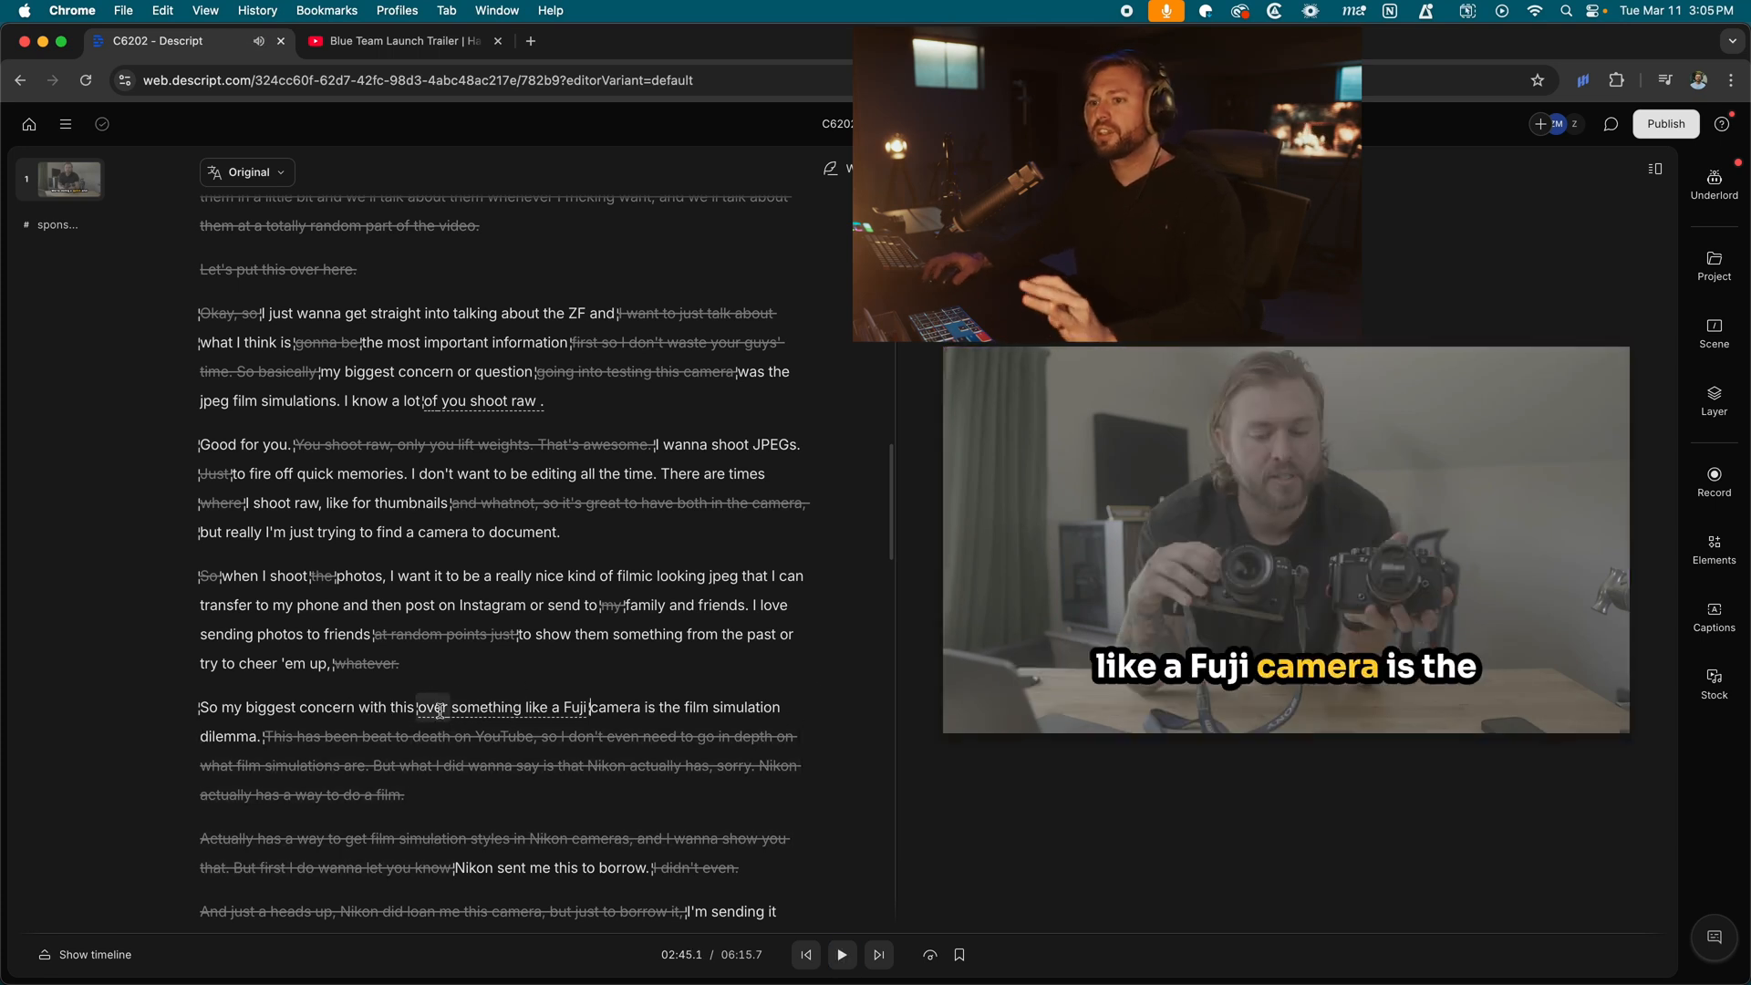
left_click(96, 955)
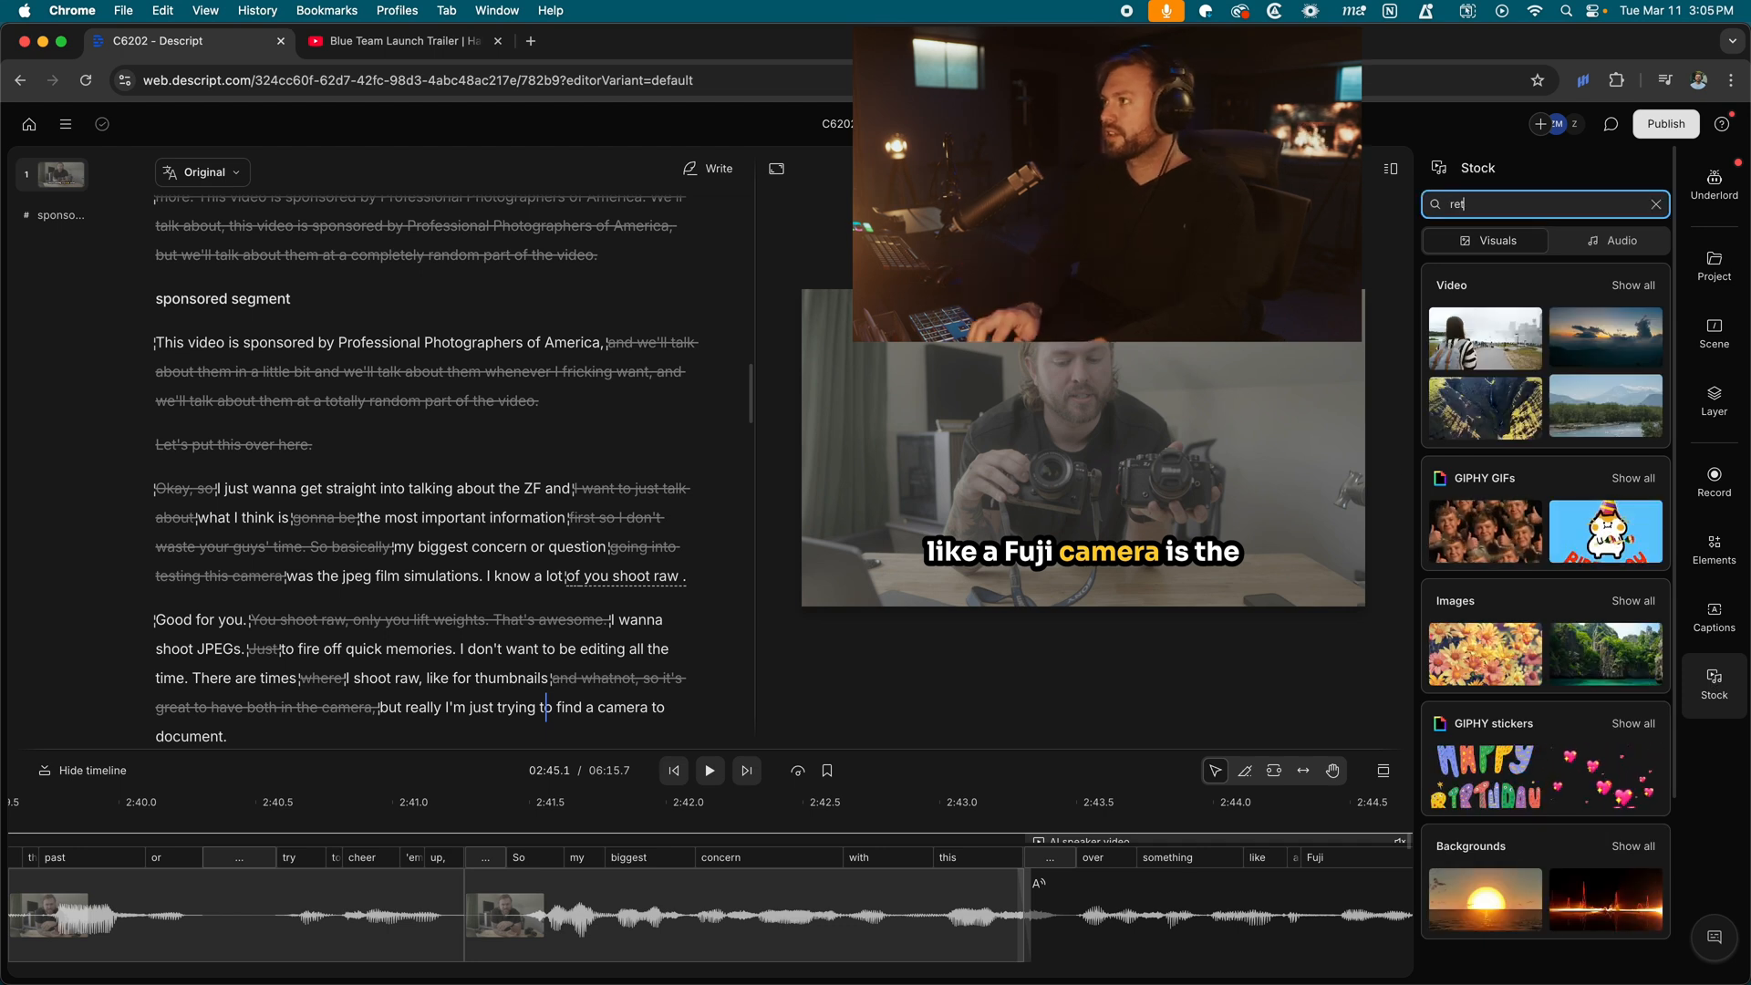
Add 'retro camera' stock b-roll over the film simulation dilemma line and trim off its leftover part.
type("retro camera")
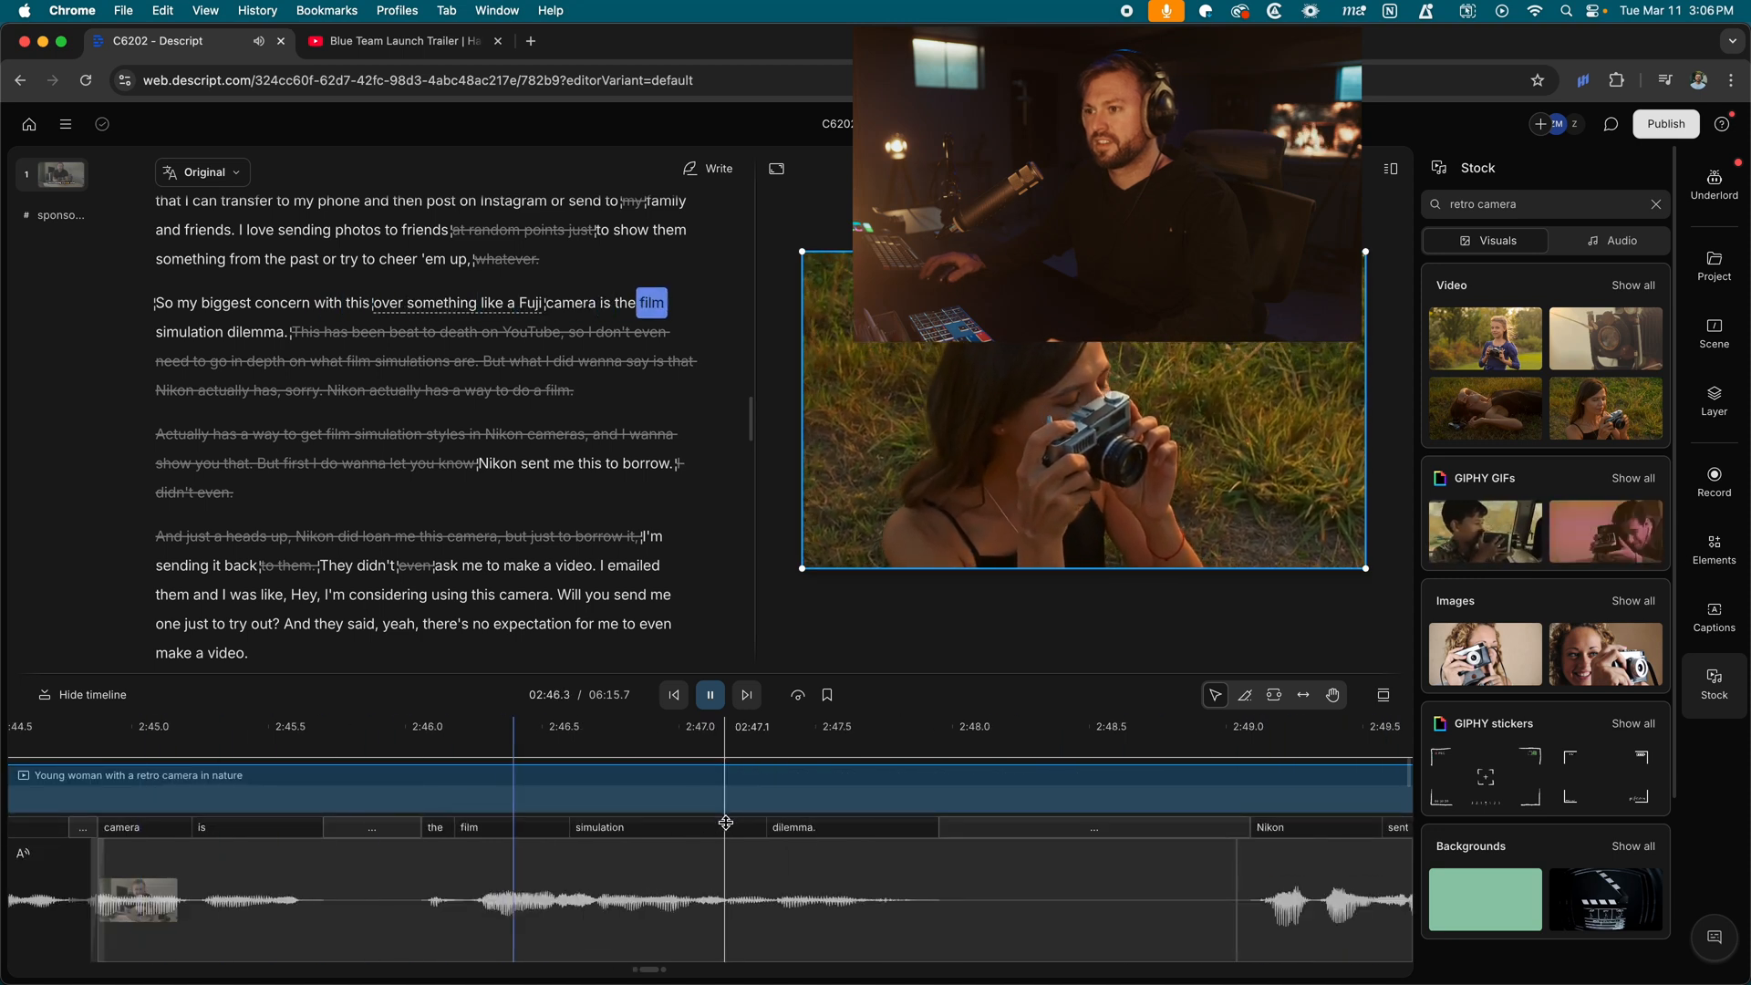
left_click(710, 695)
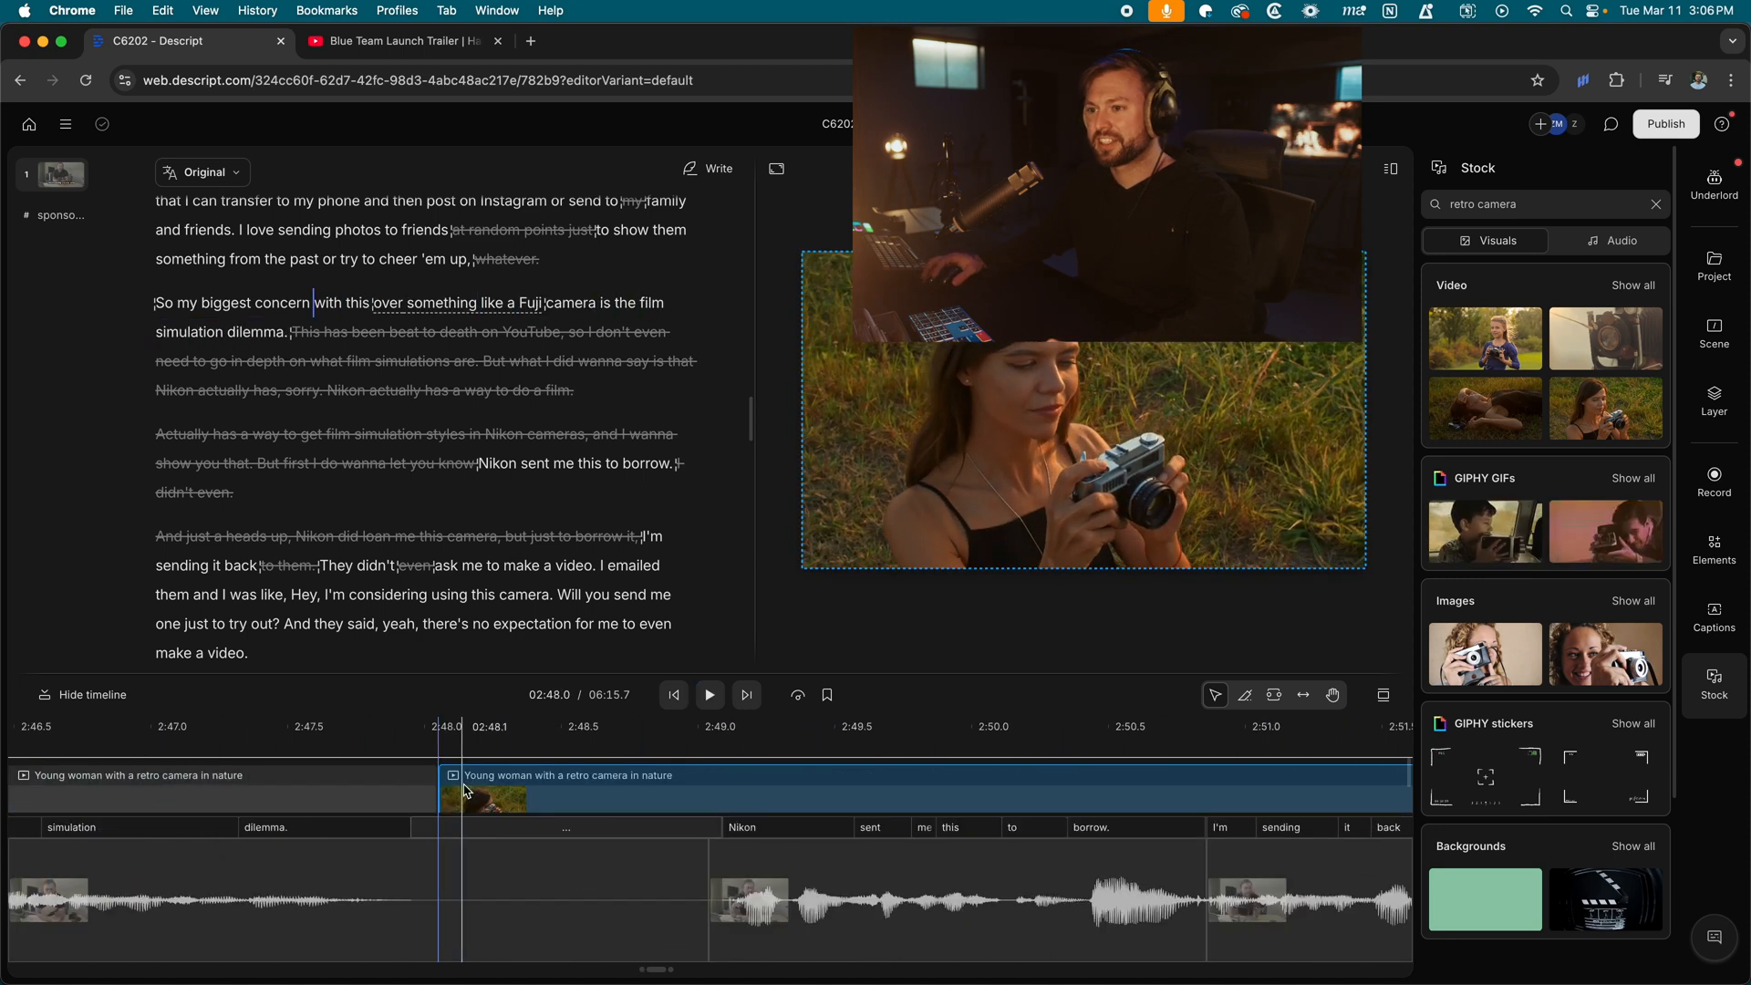
left_click(330, 742)
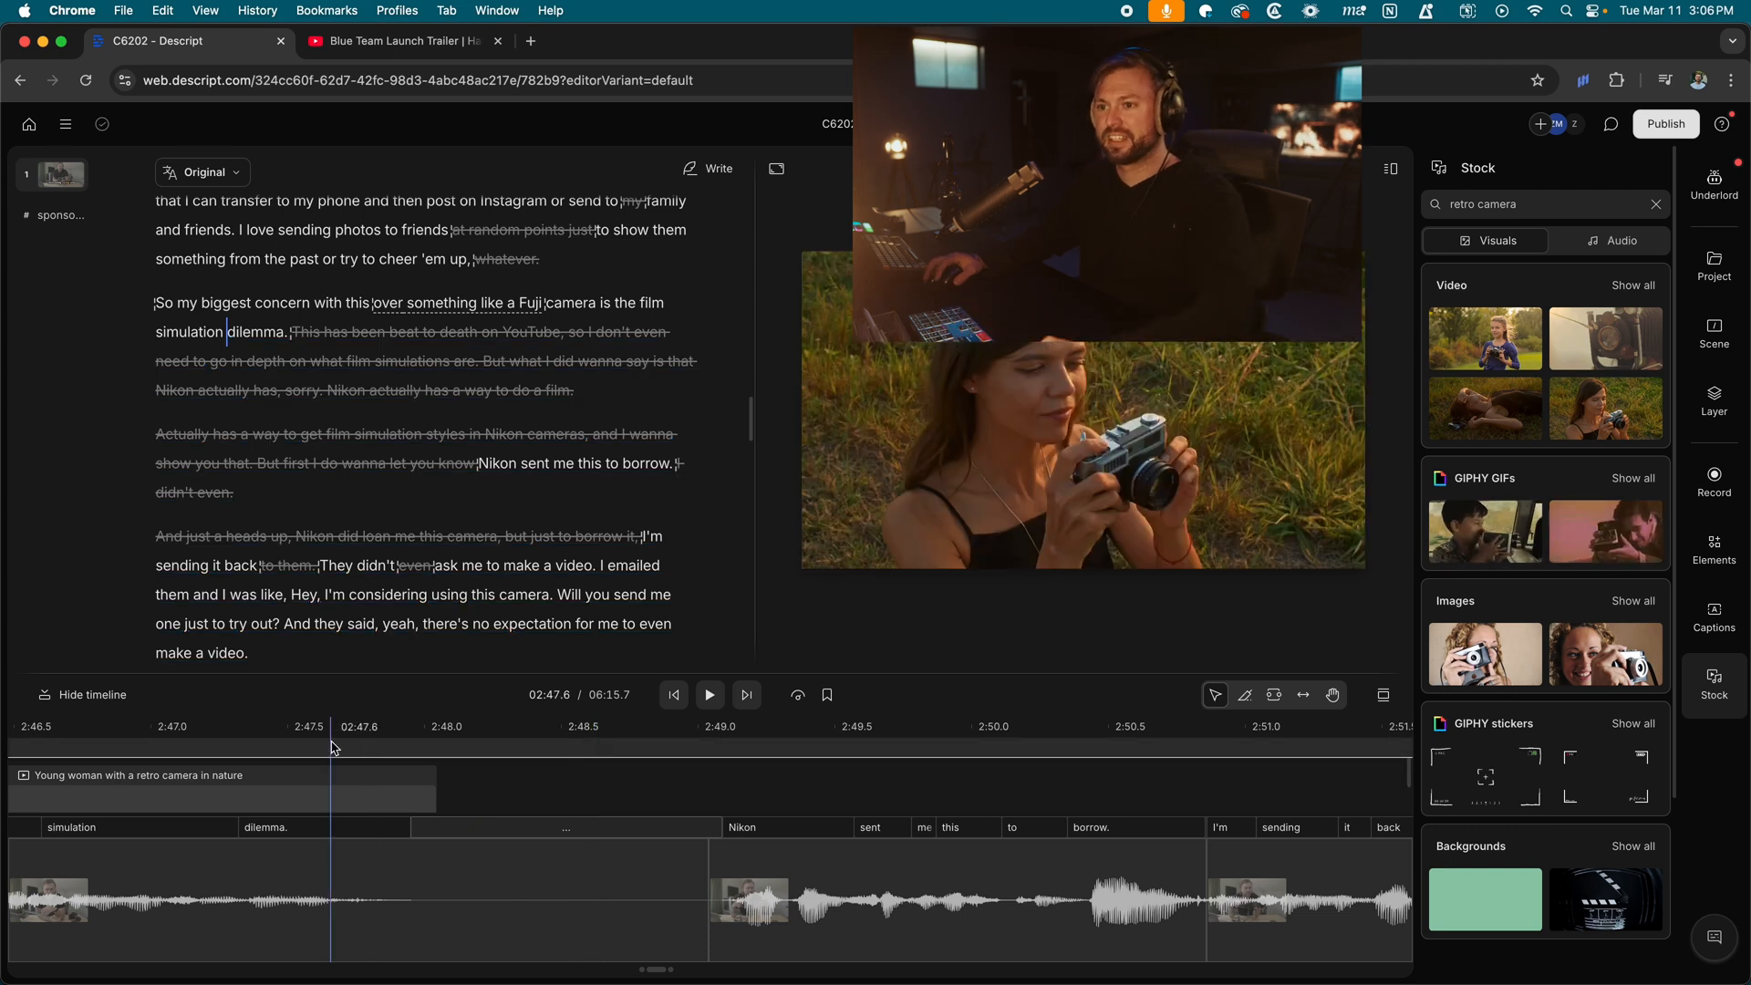
Delete the silent pause after 'dilemma' and play back the edited section.
left_click(575, 899)
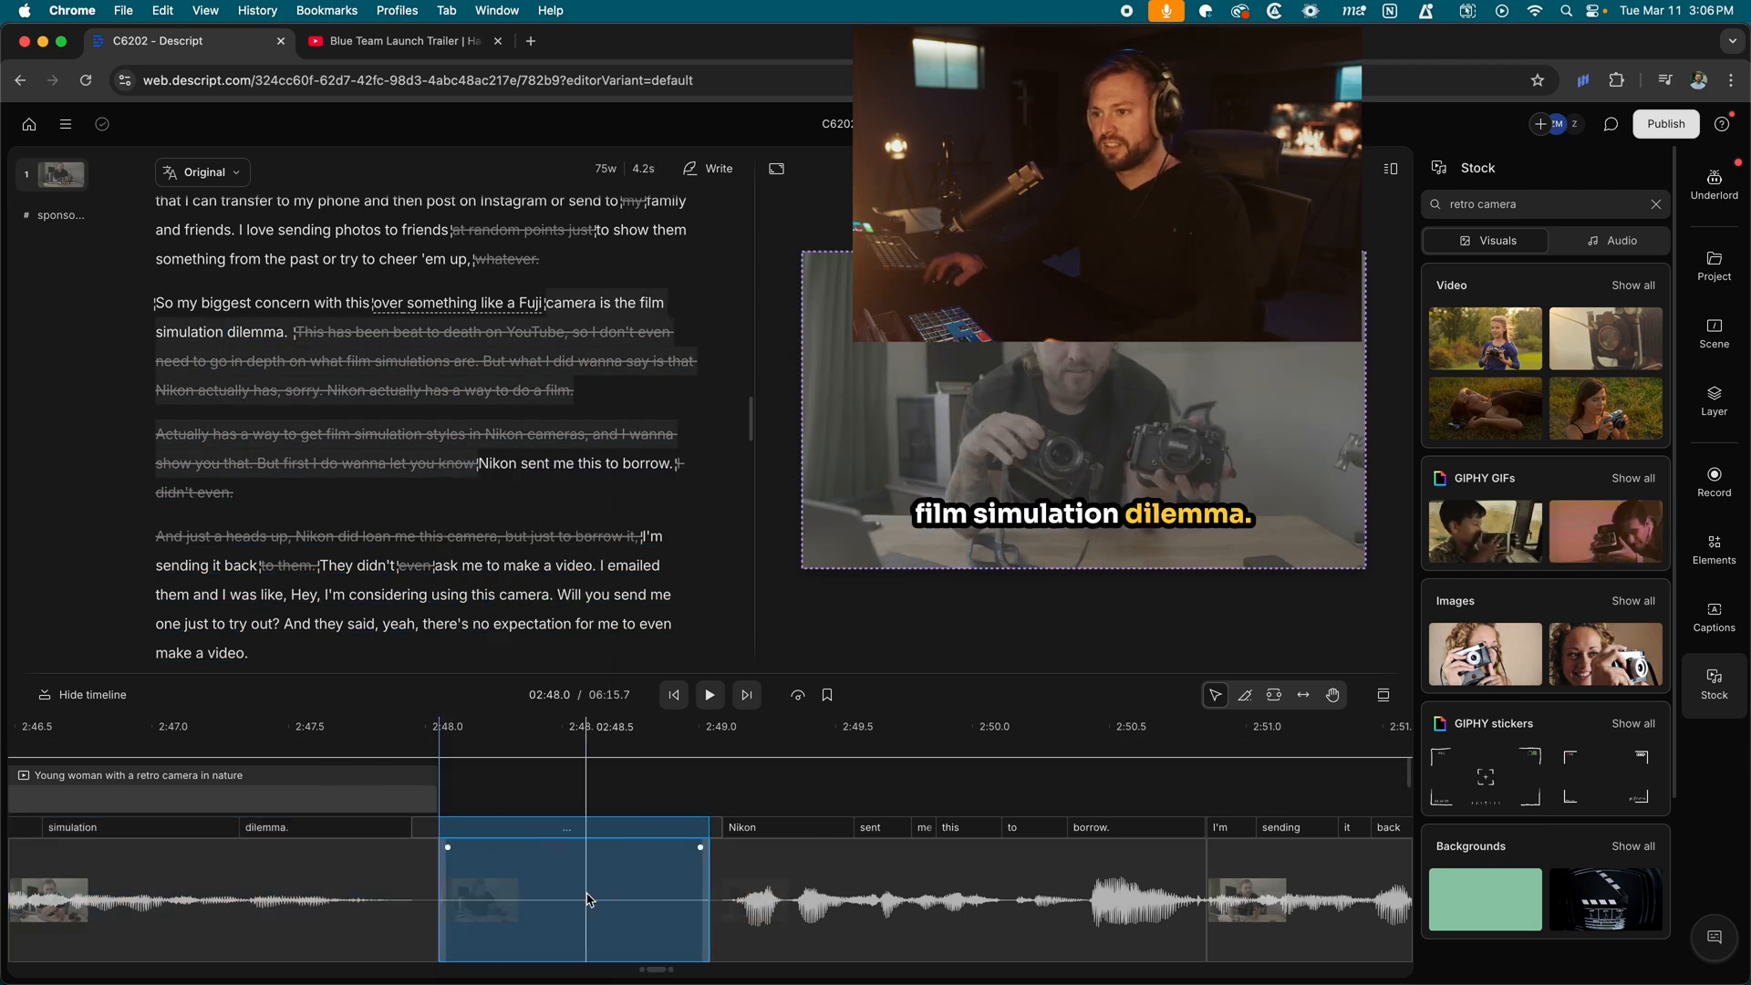
left_click(292, 726)
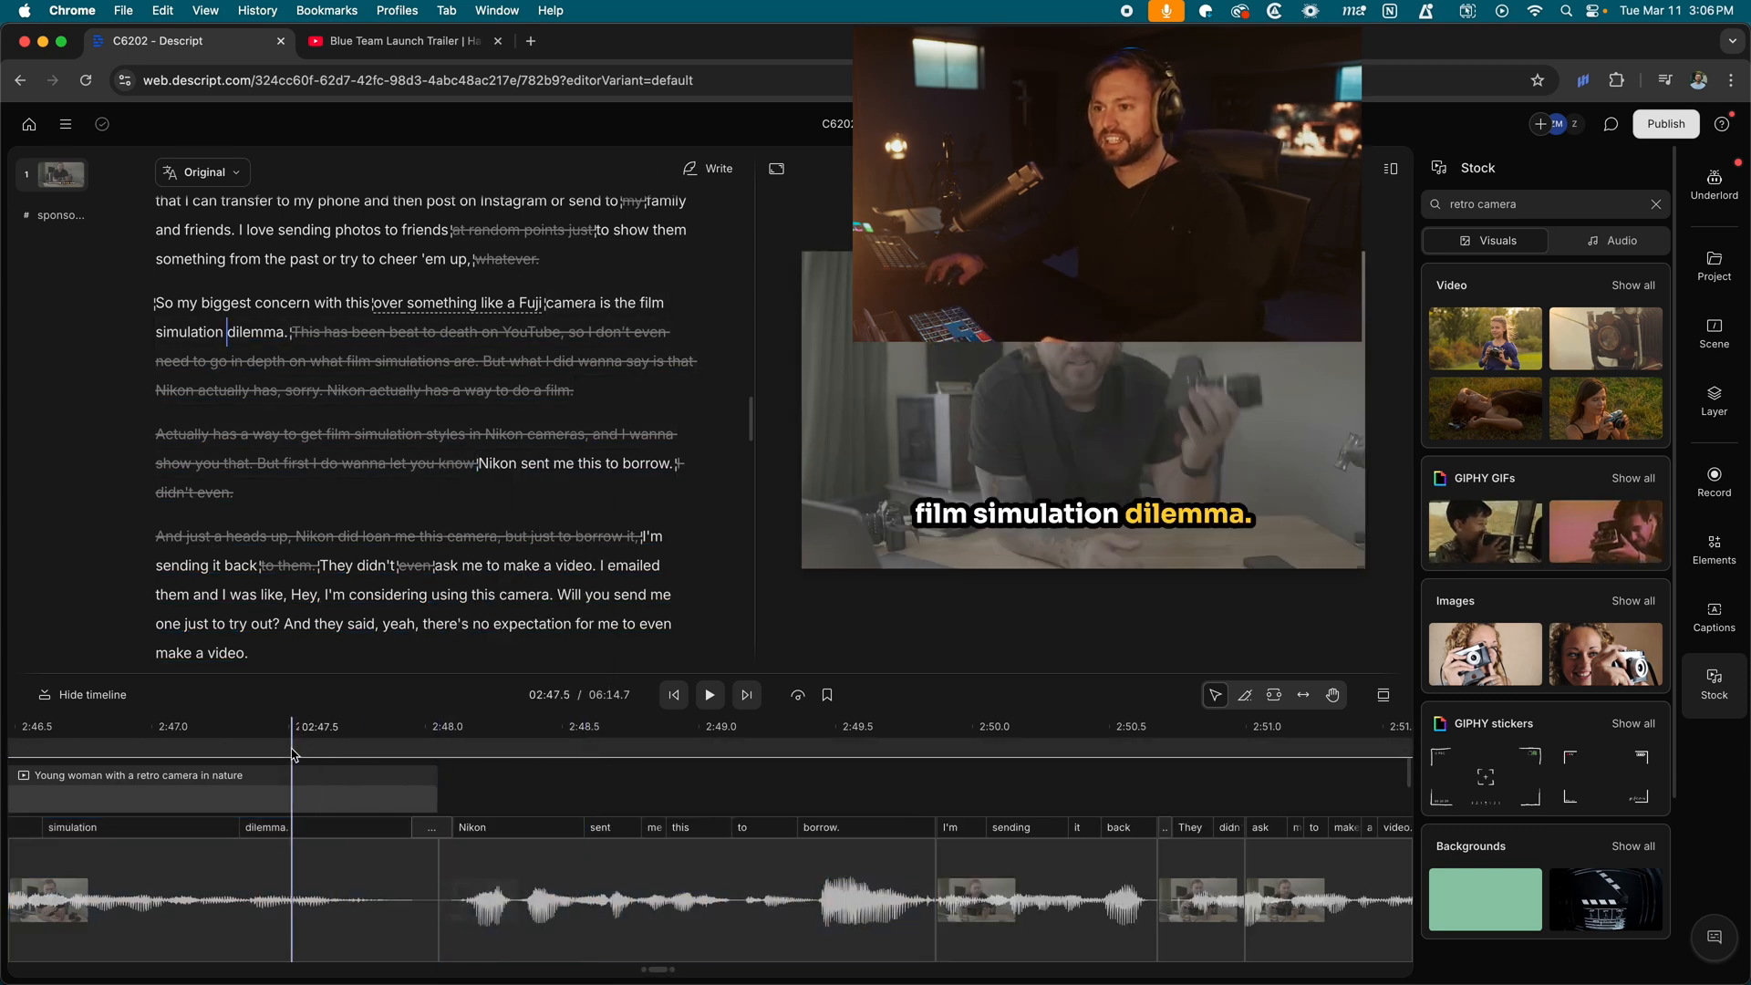
left_click(710, 695)
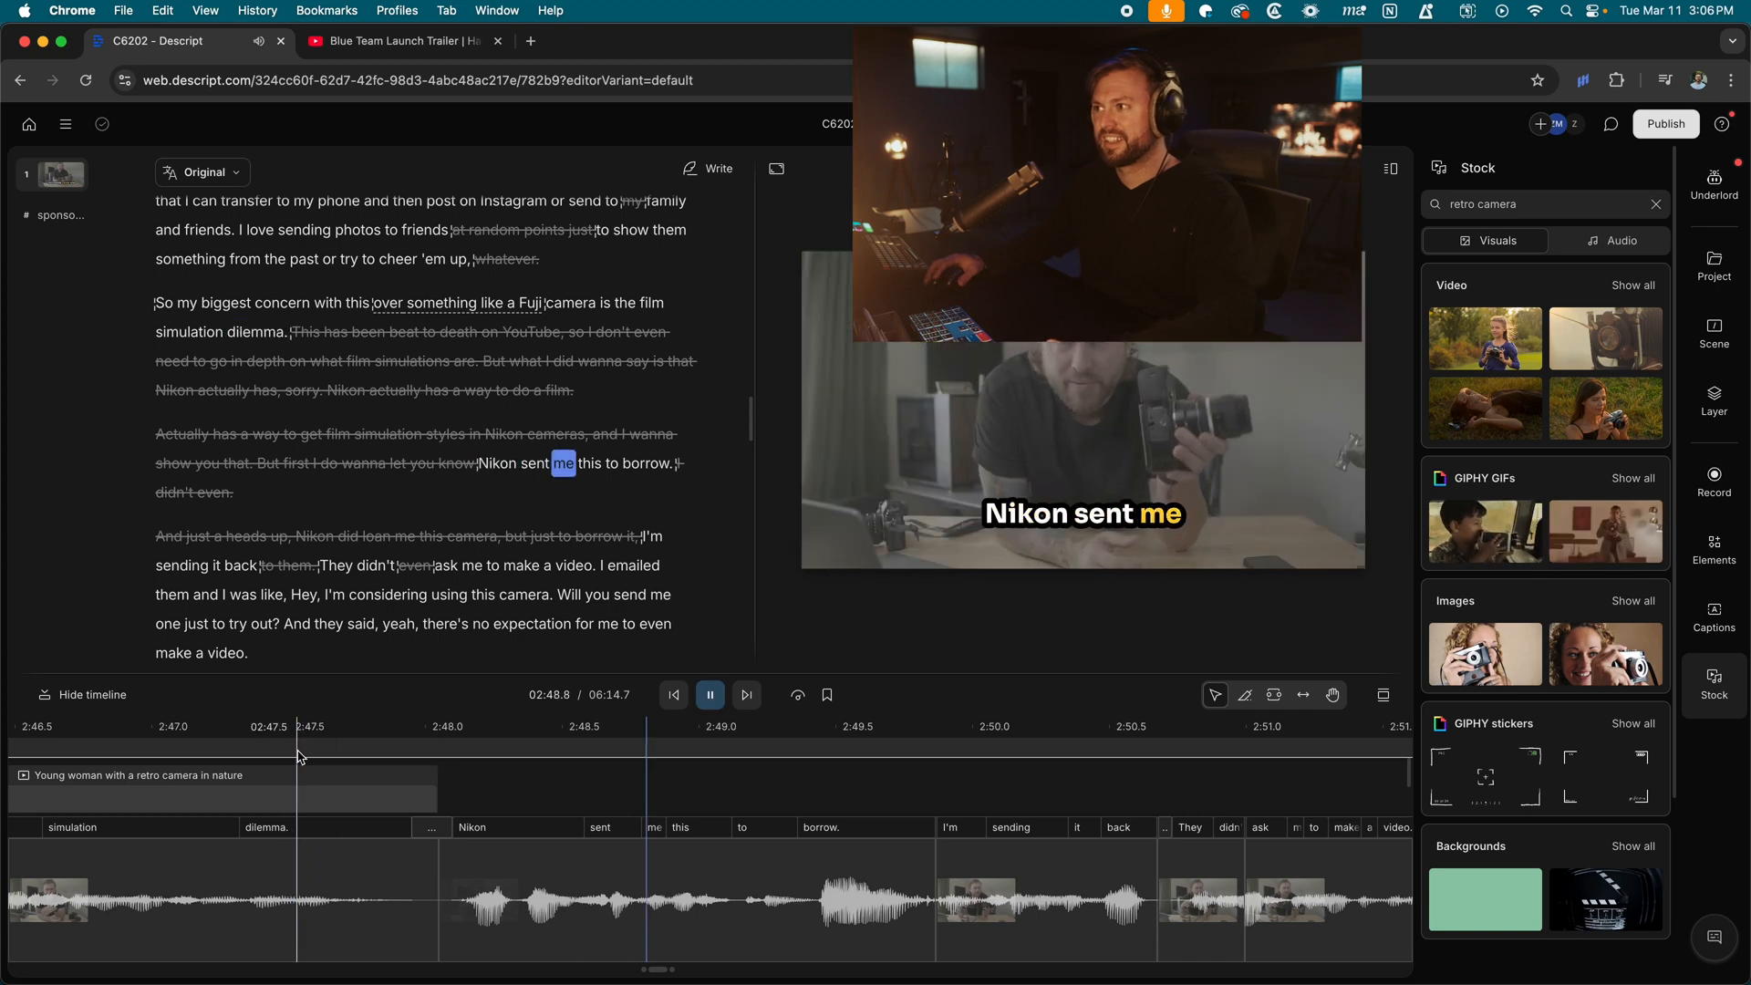
left_click(1715, 265)
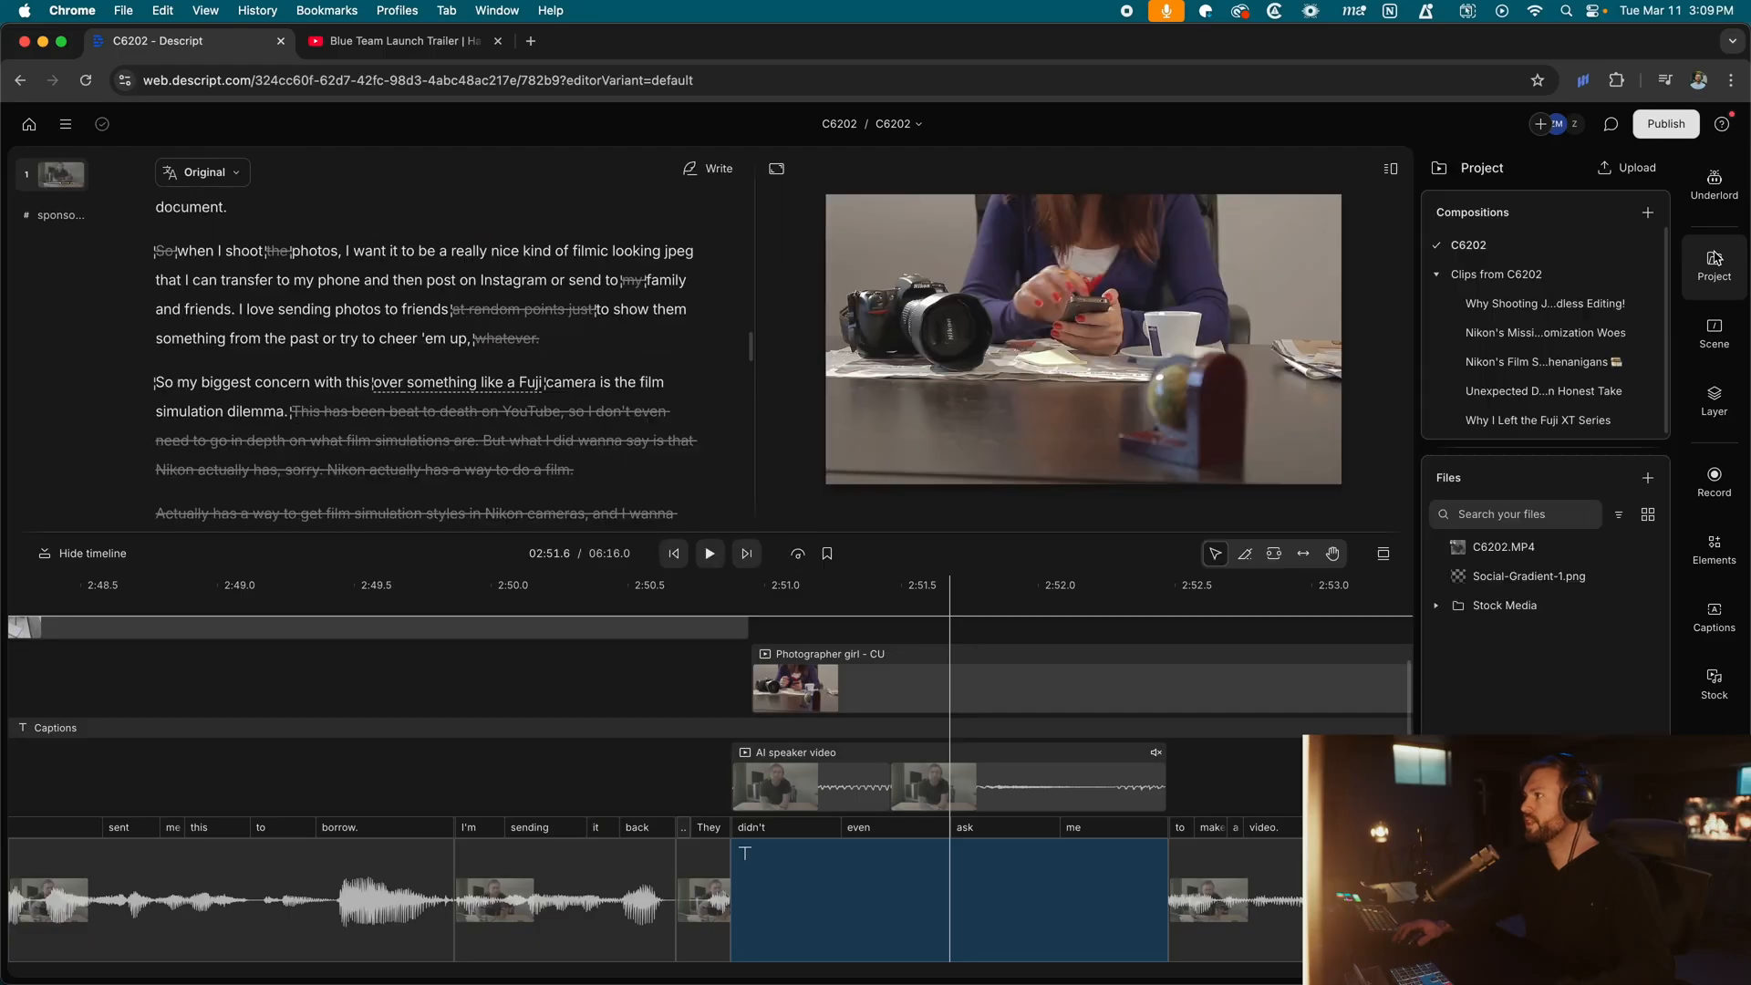
Preview the JPEG social clip composition from the Project panel.
left_click(1545, 303)
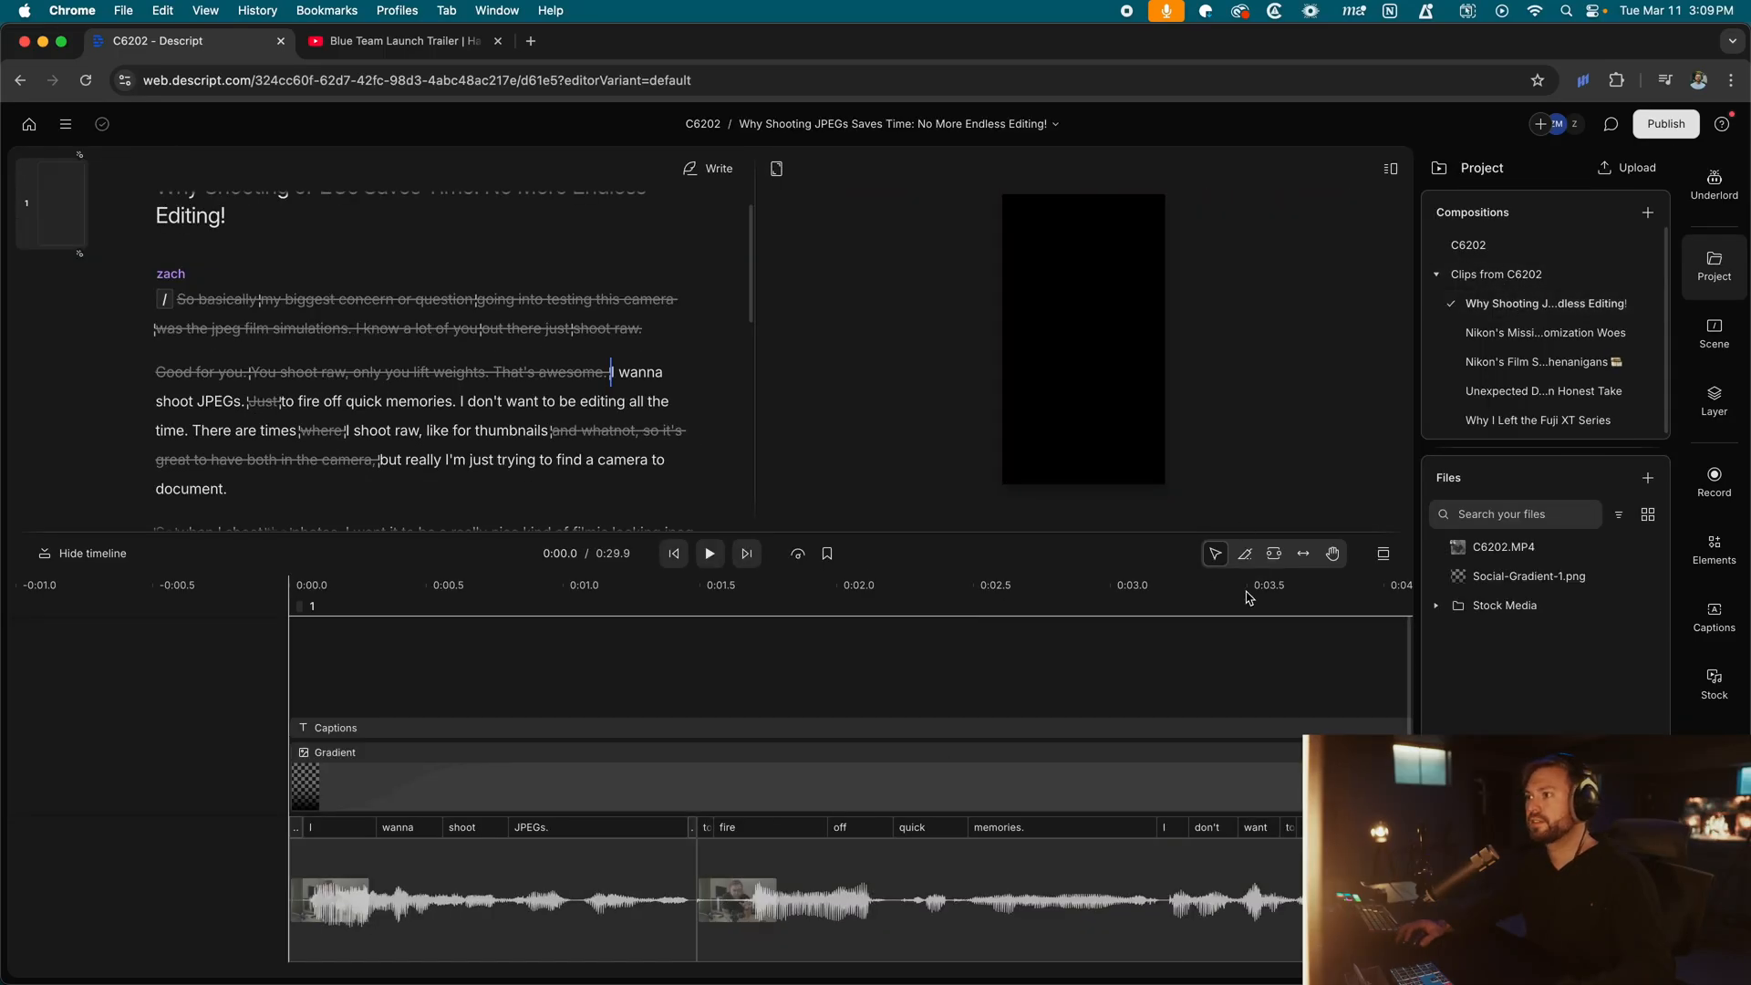
left_click(710, 553)
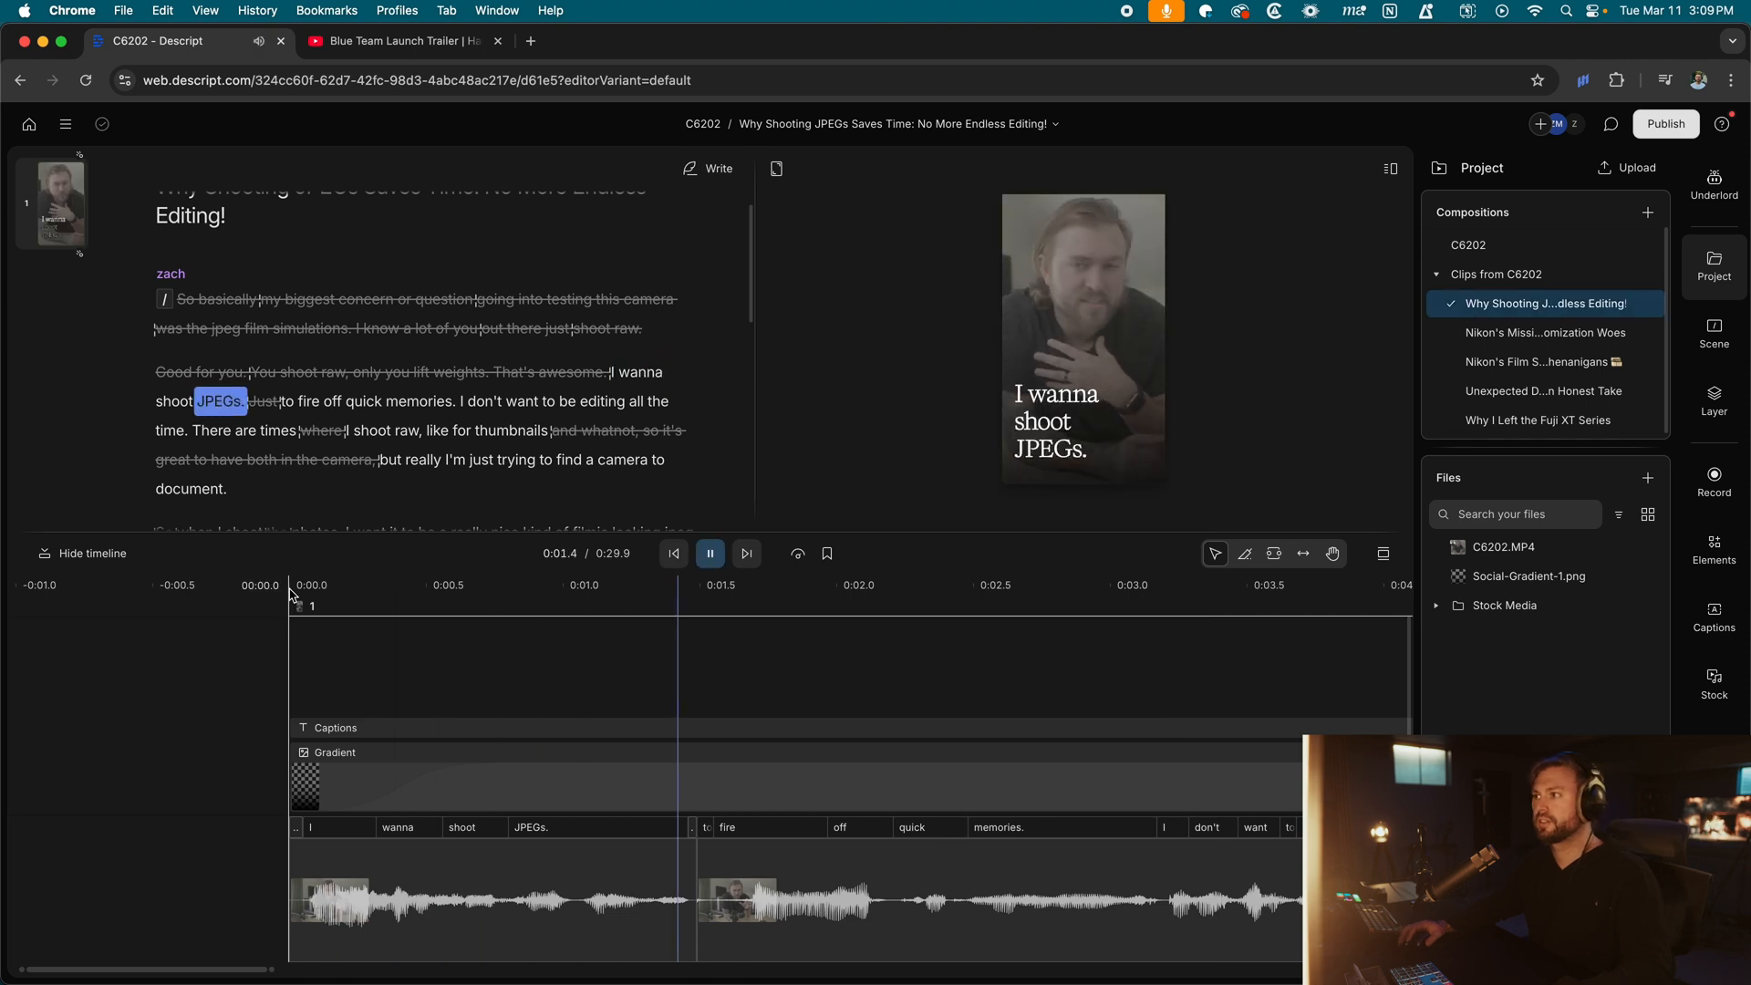
left_click(670, 777)
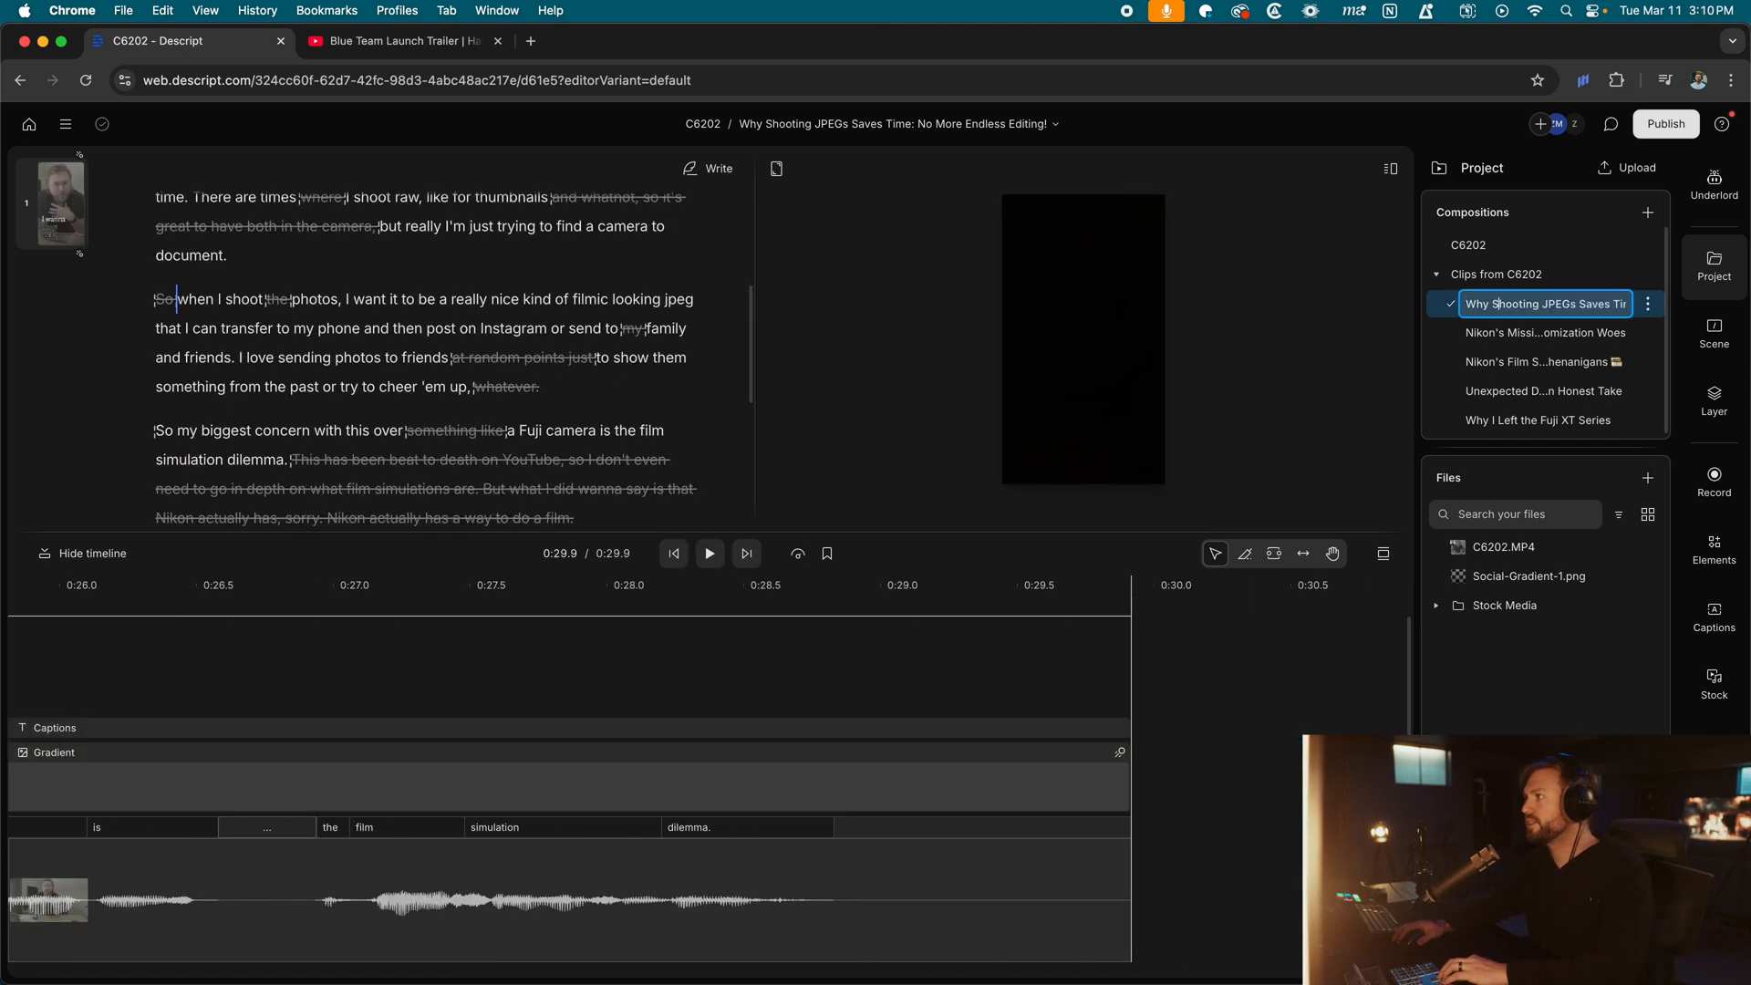
Preview the Nikon's Missing Feature clip and bring up the Underlord AI editing actions.
left_click(1545, 332)
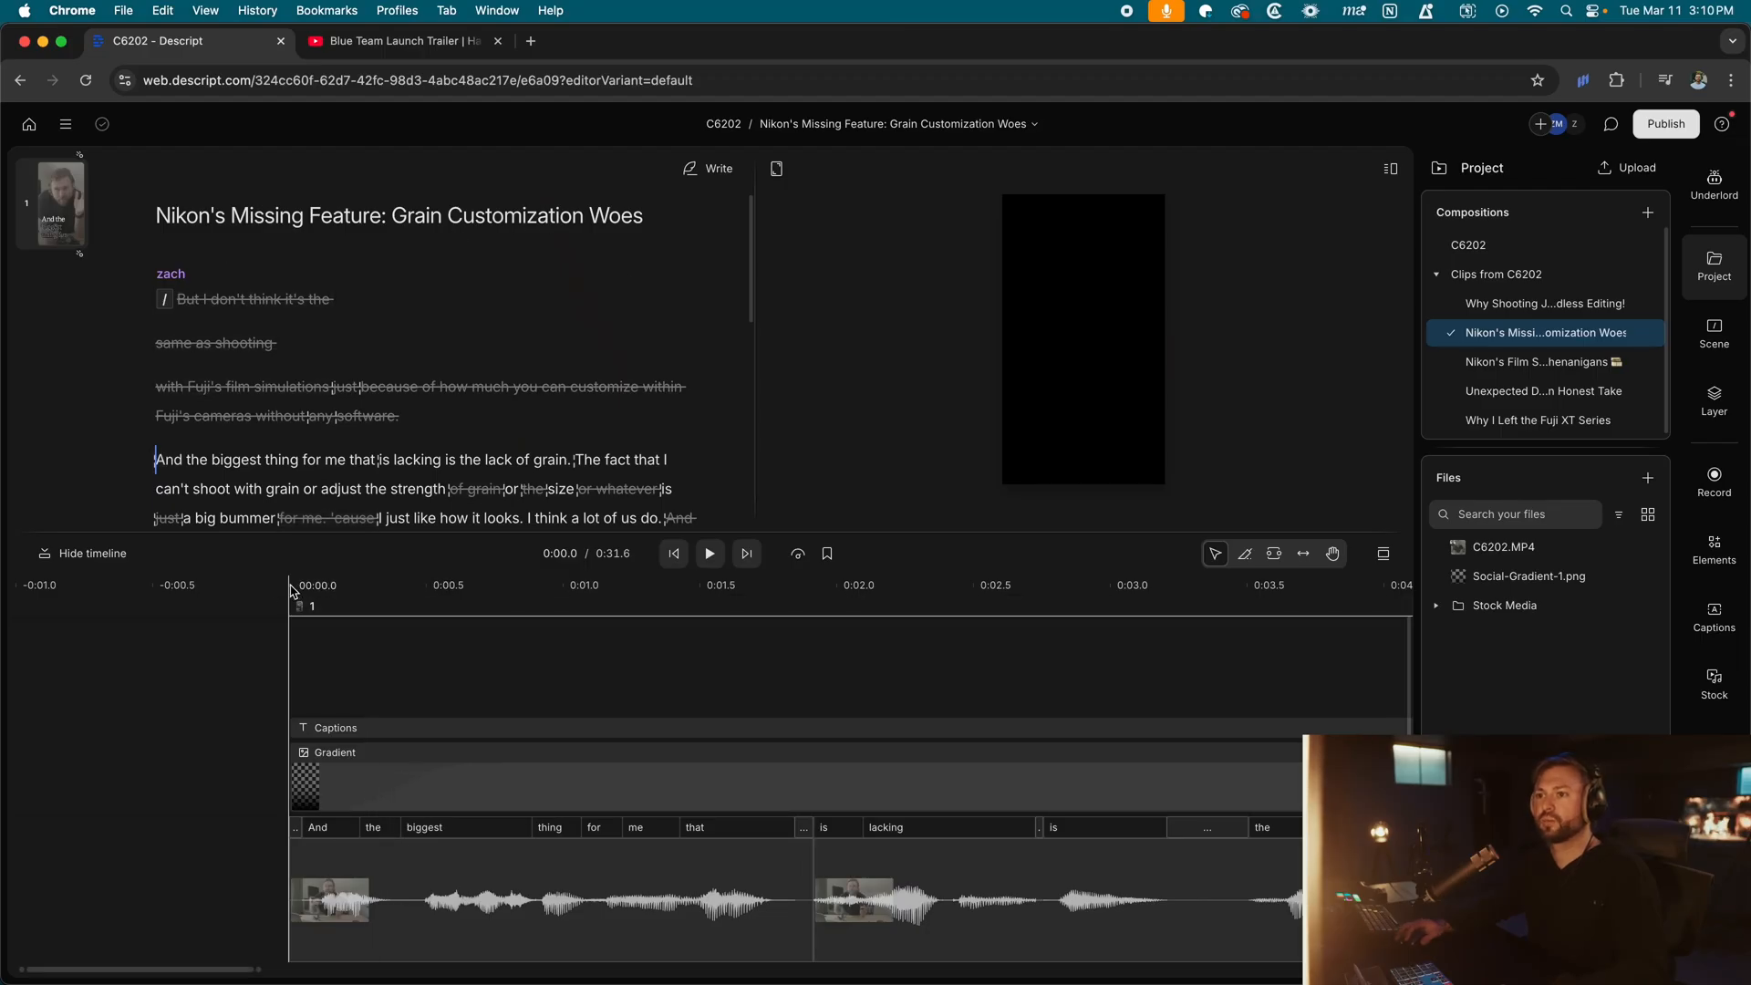
left_click(710, 553)
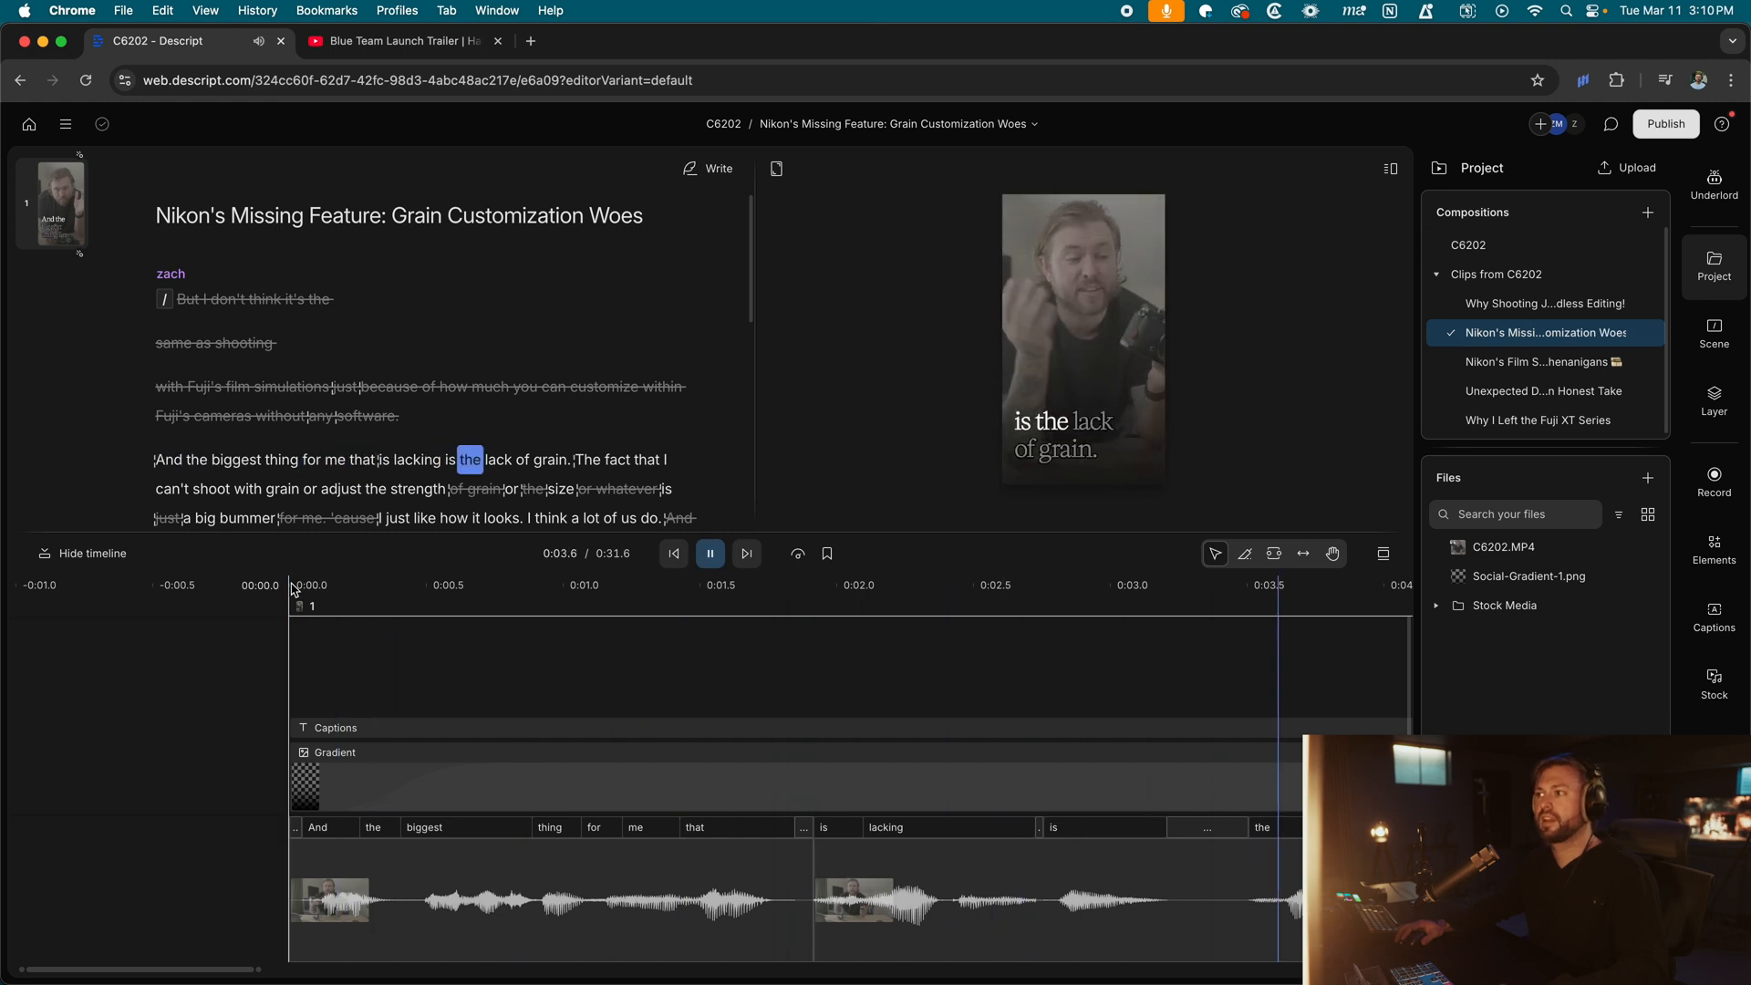
left_click(1715, 181)
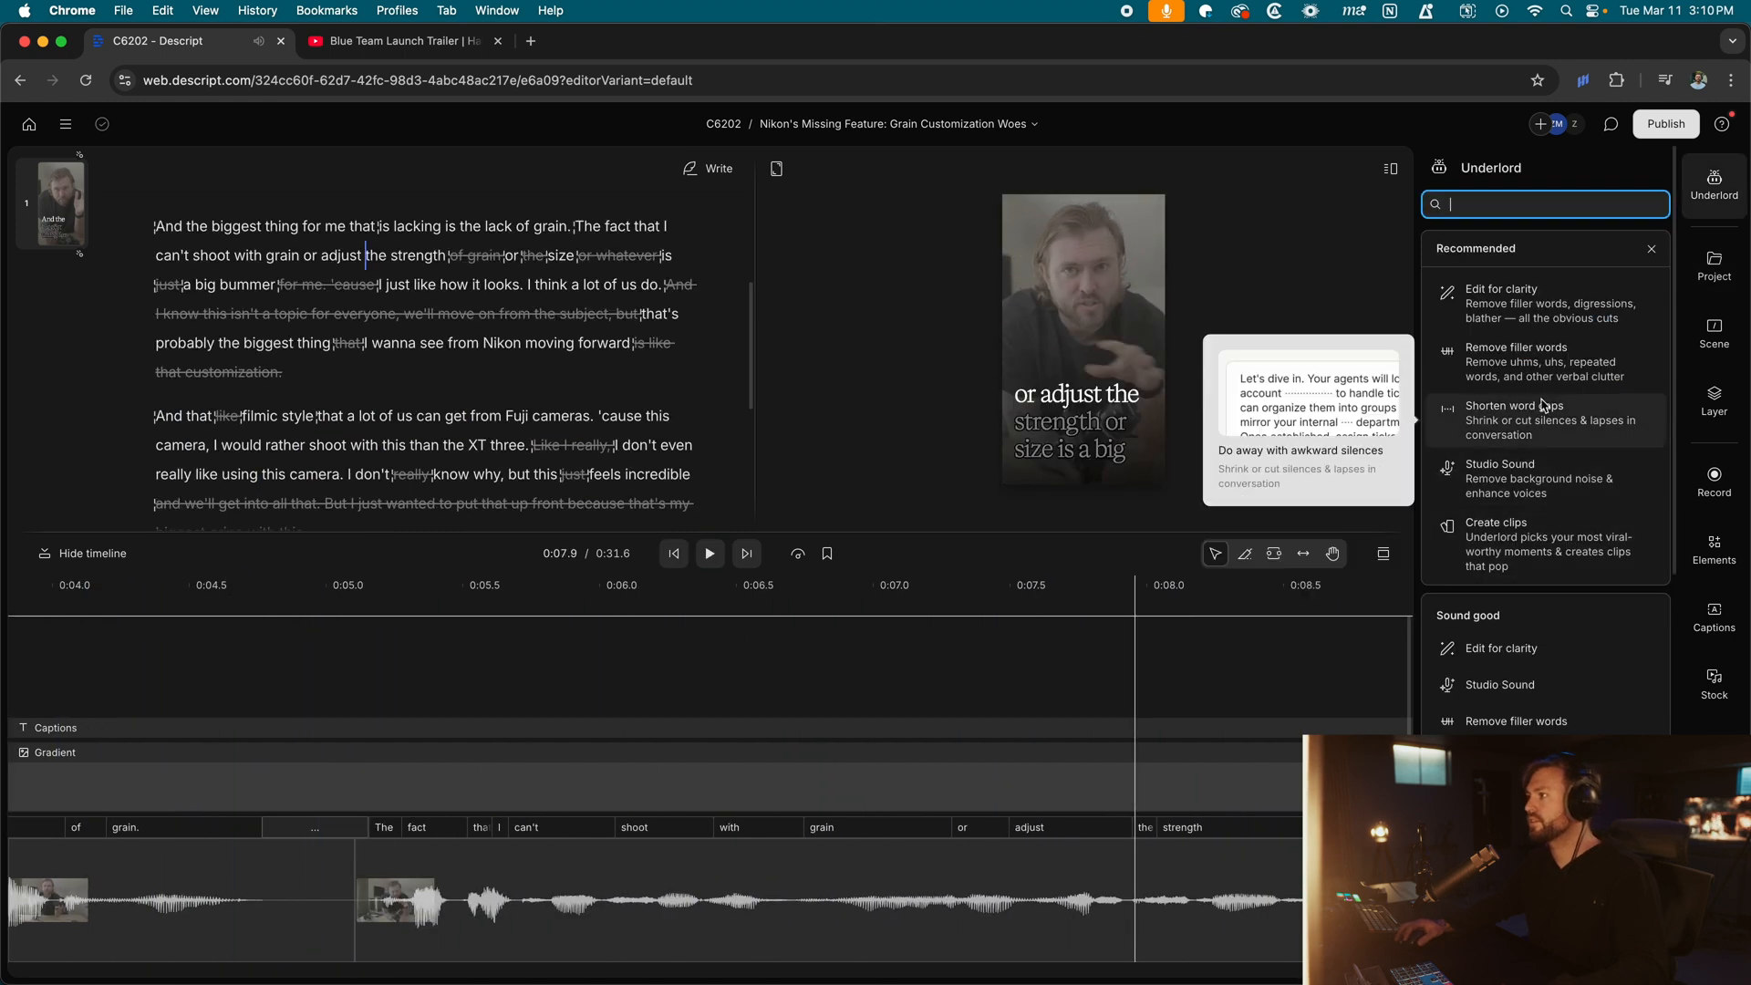
Shorten word gaps over 0.3s to 0.1s, play it back, and regenerate the edited strength-or-size phrase.
left_click(1544, 420)
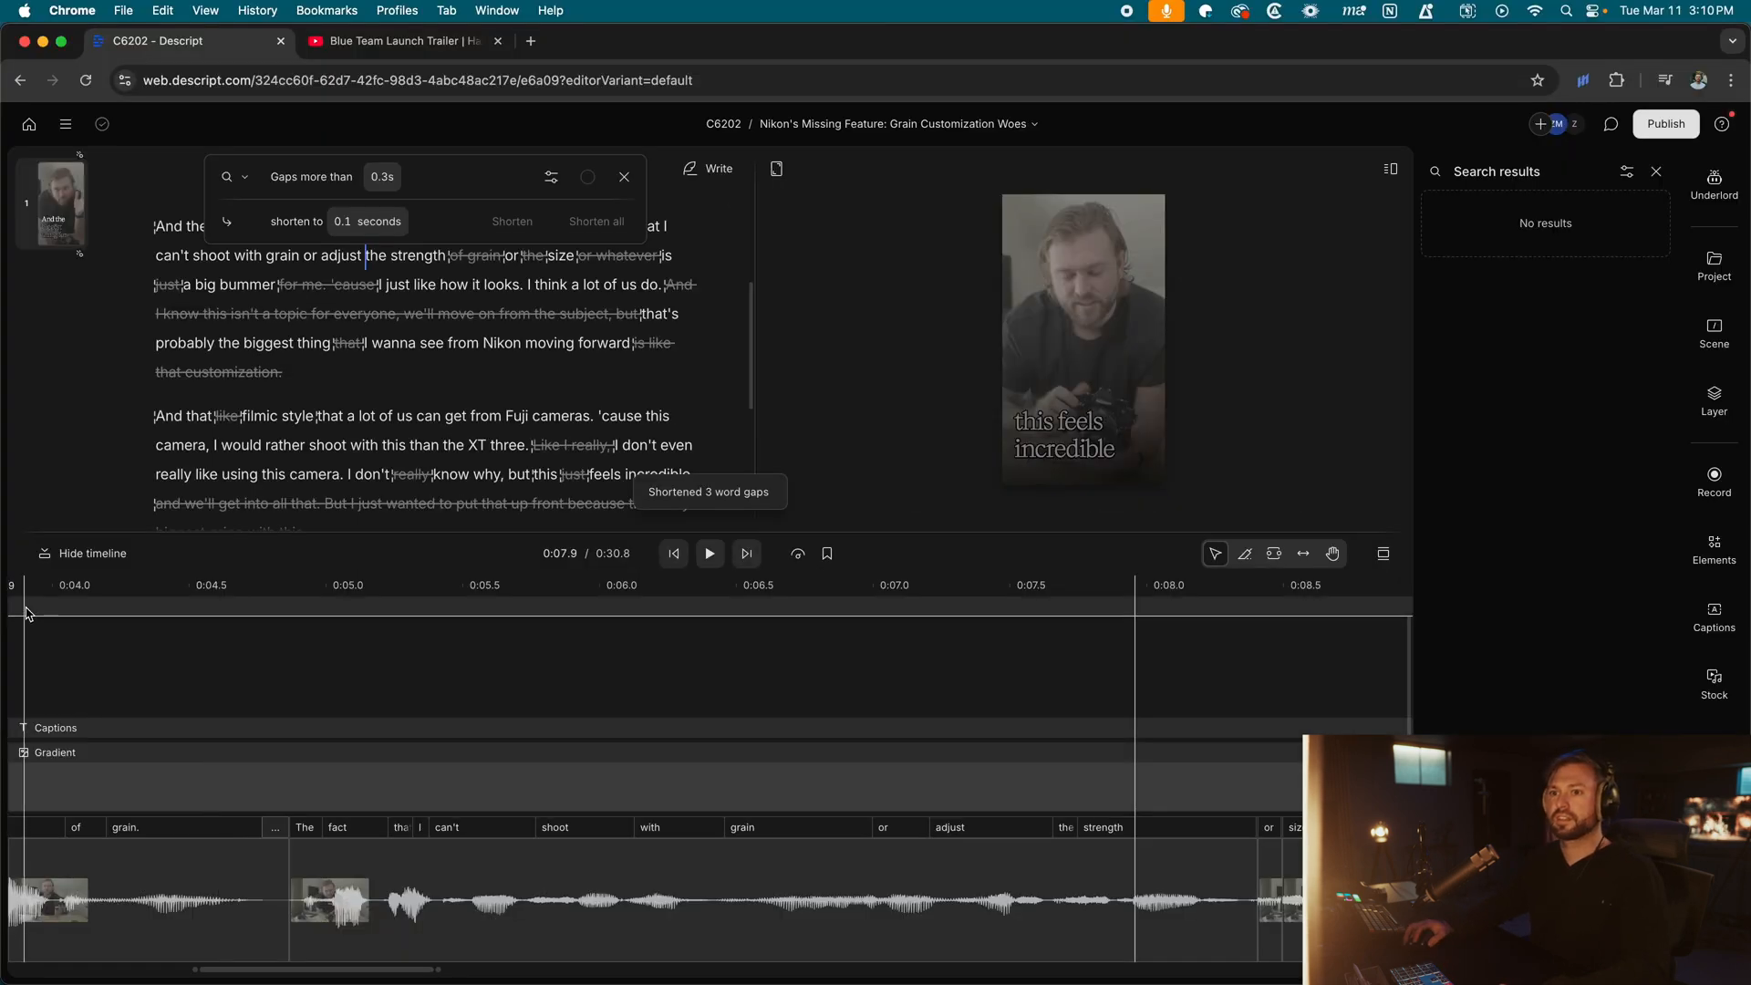
left_click(710, 553)
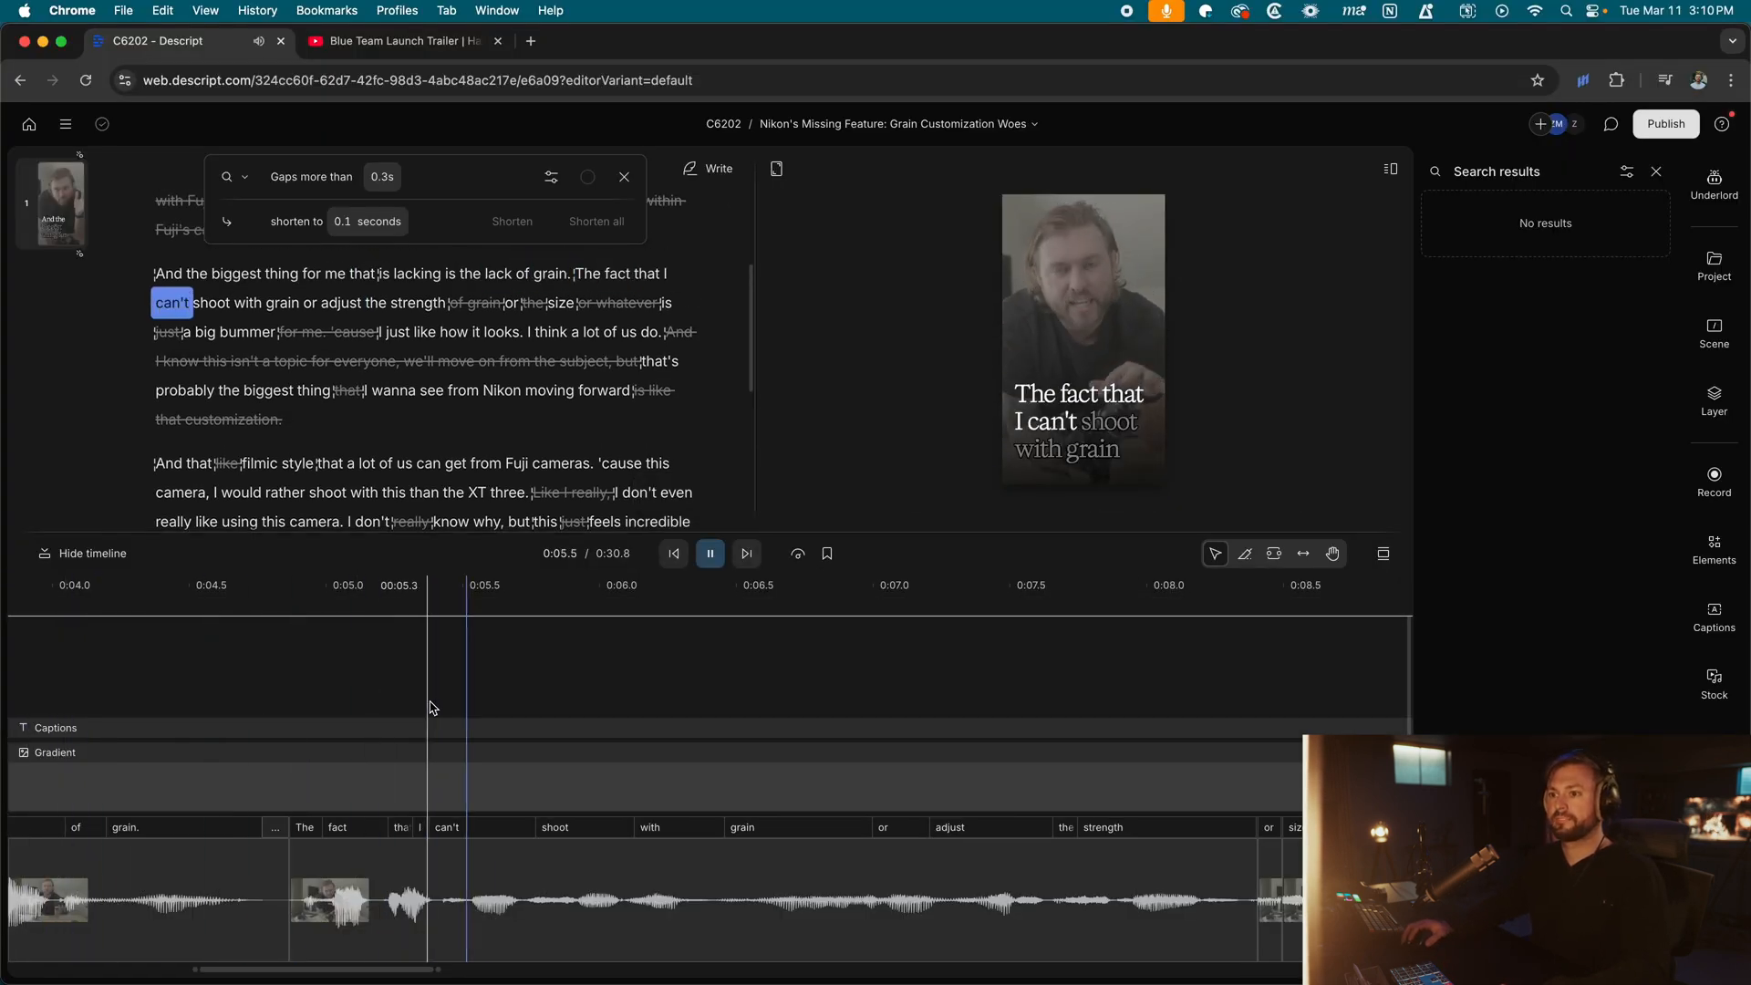
left_click(192, 601)
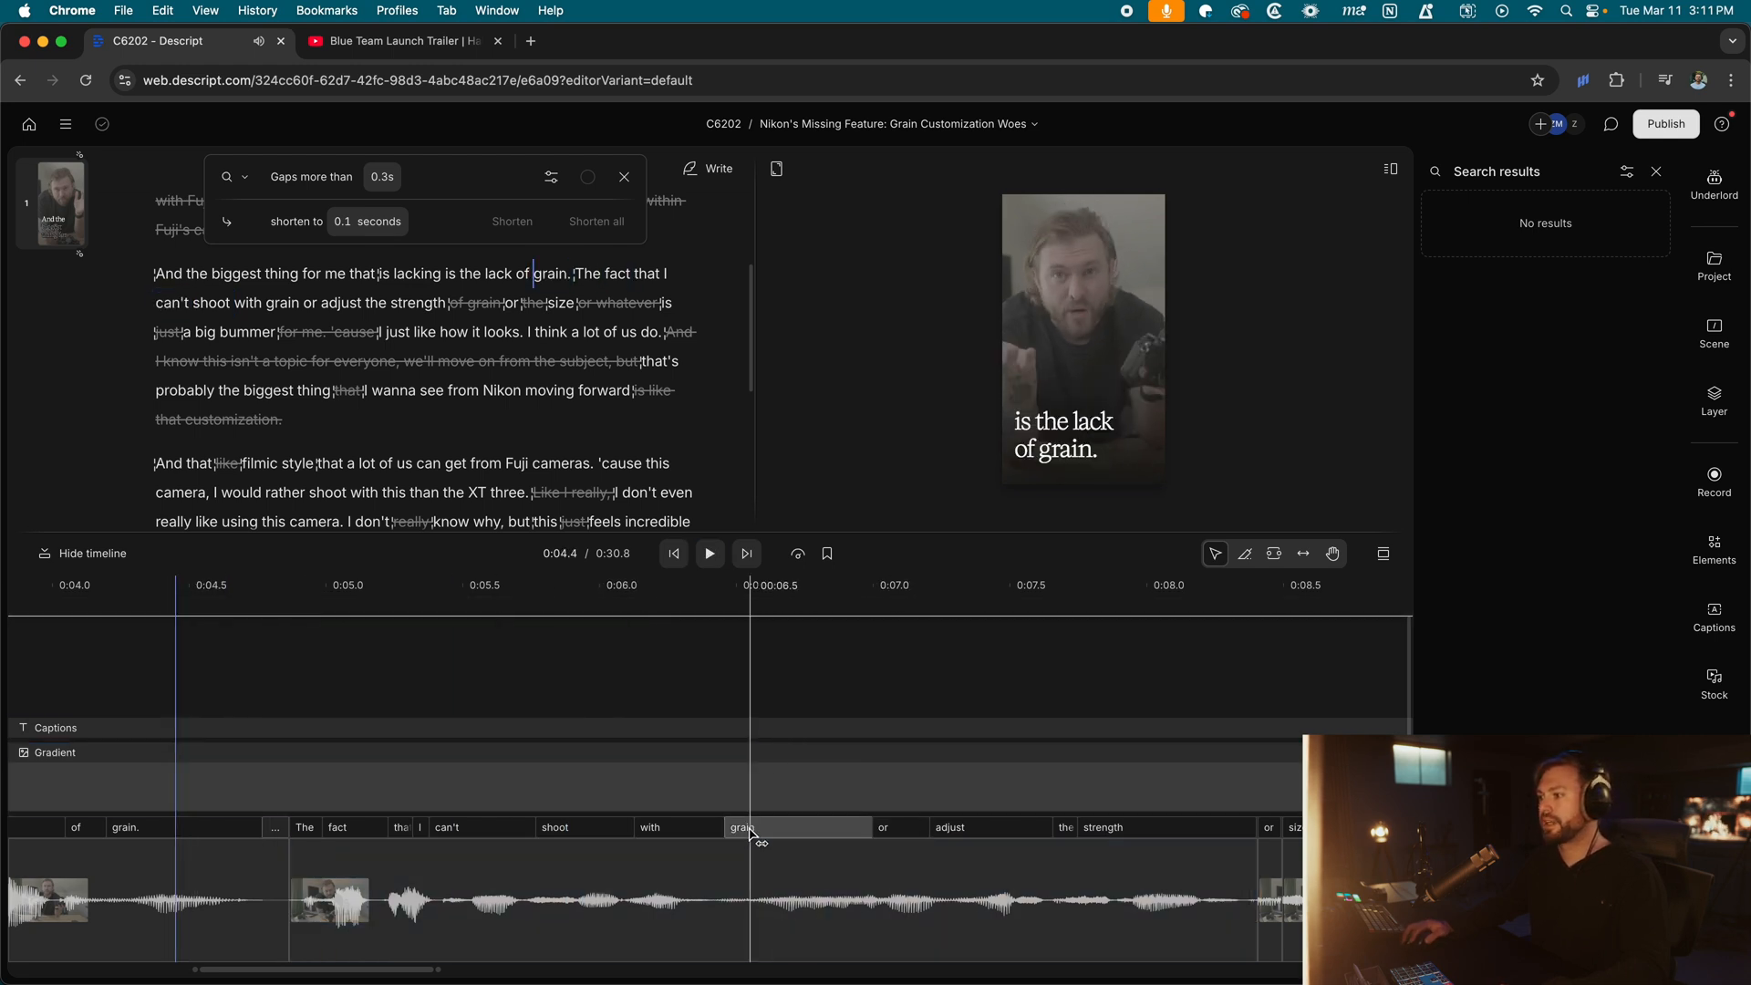
left_click(709, 553)
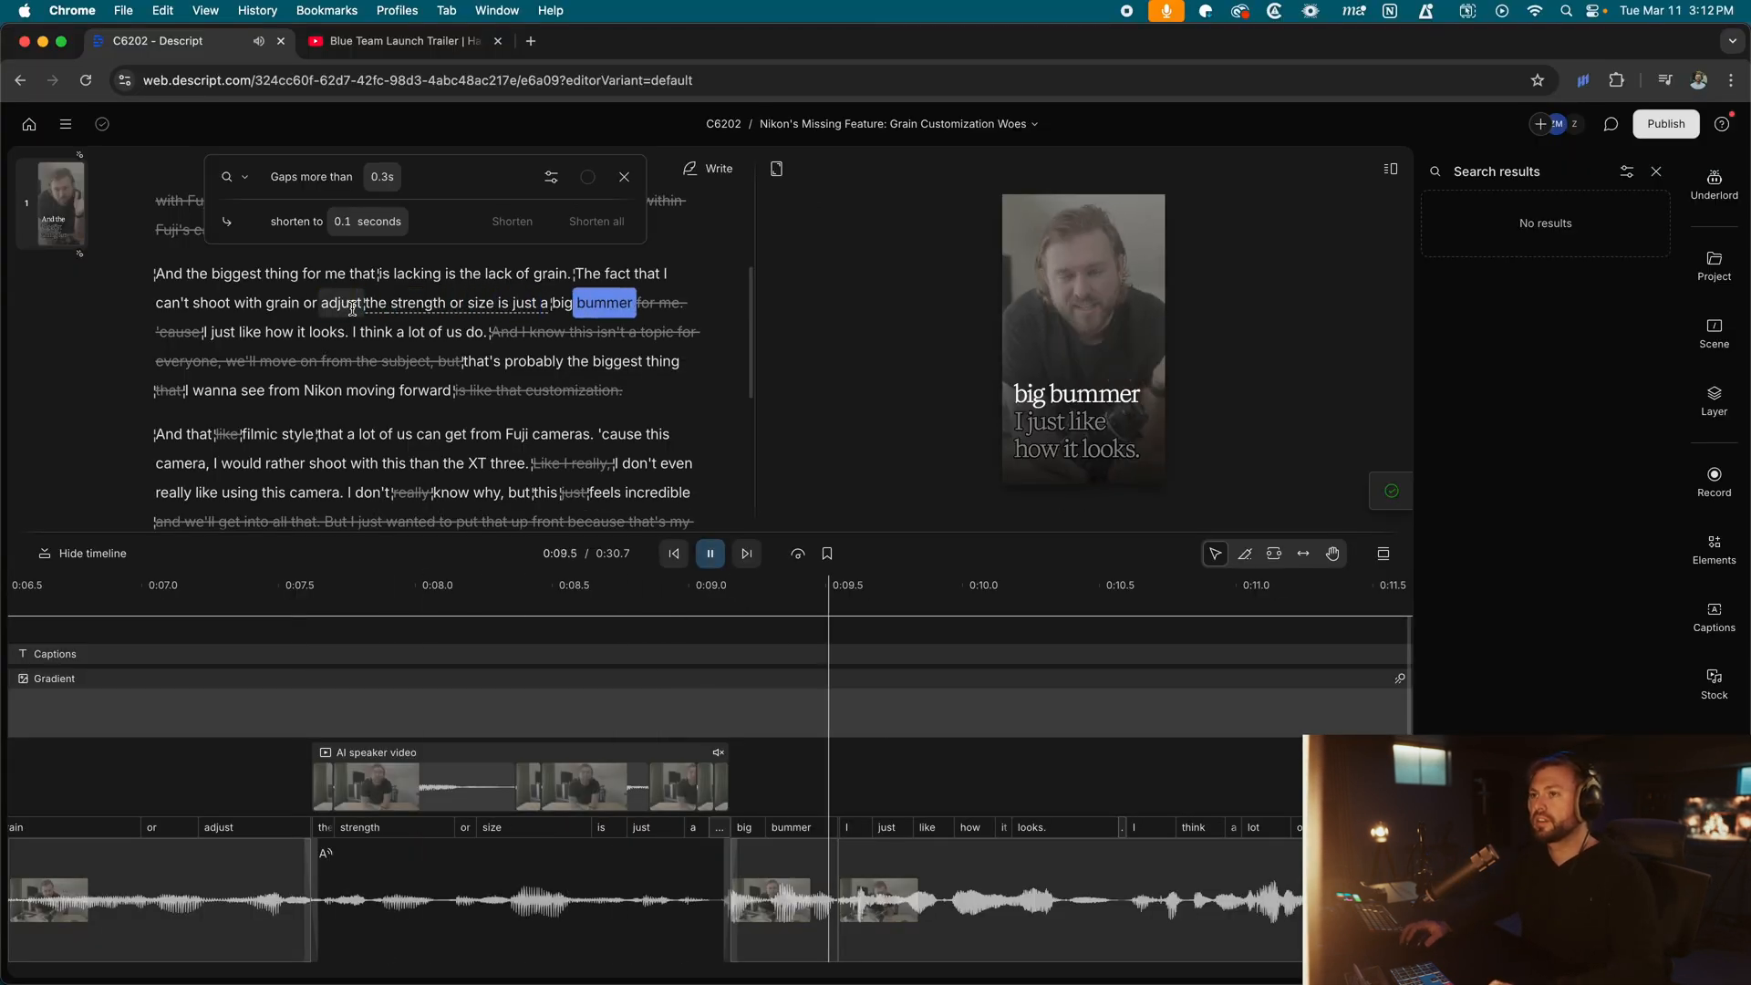
left_click(341, 302)
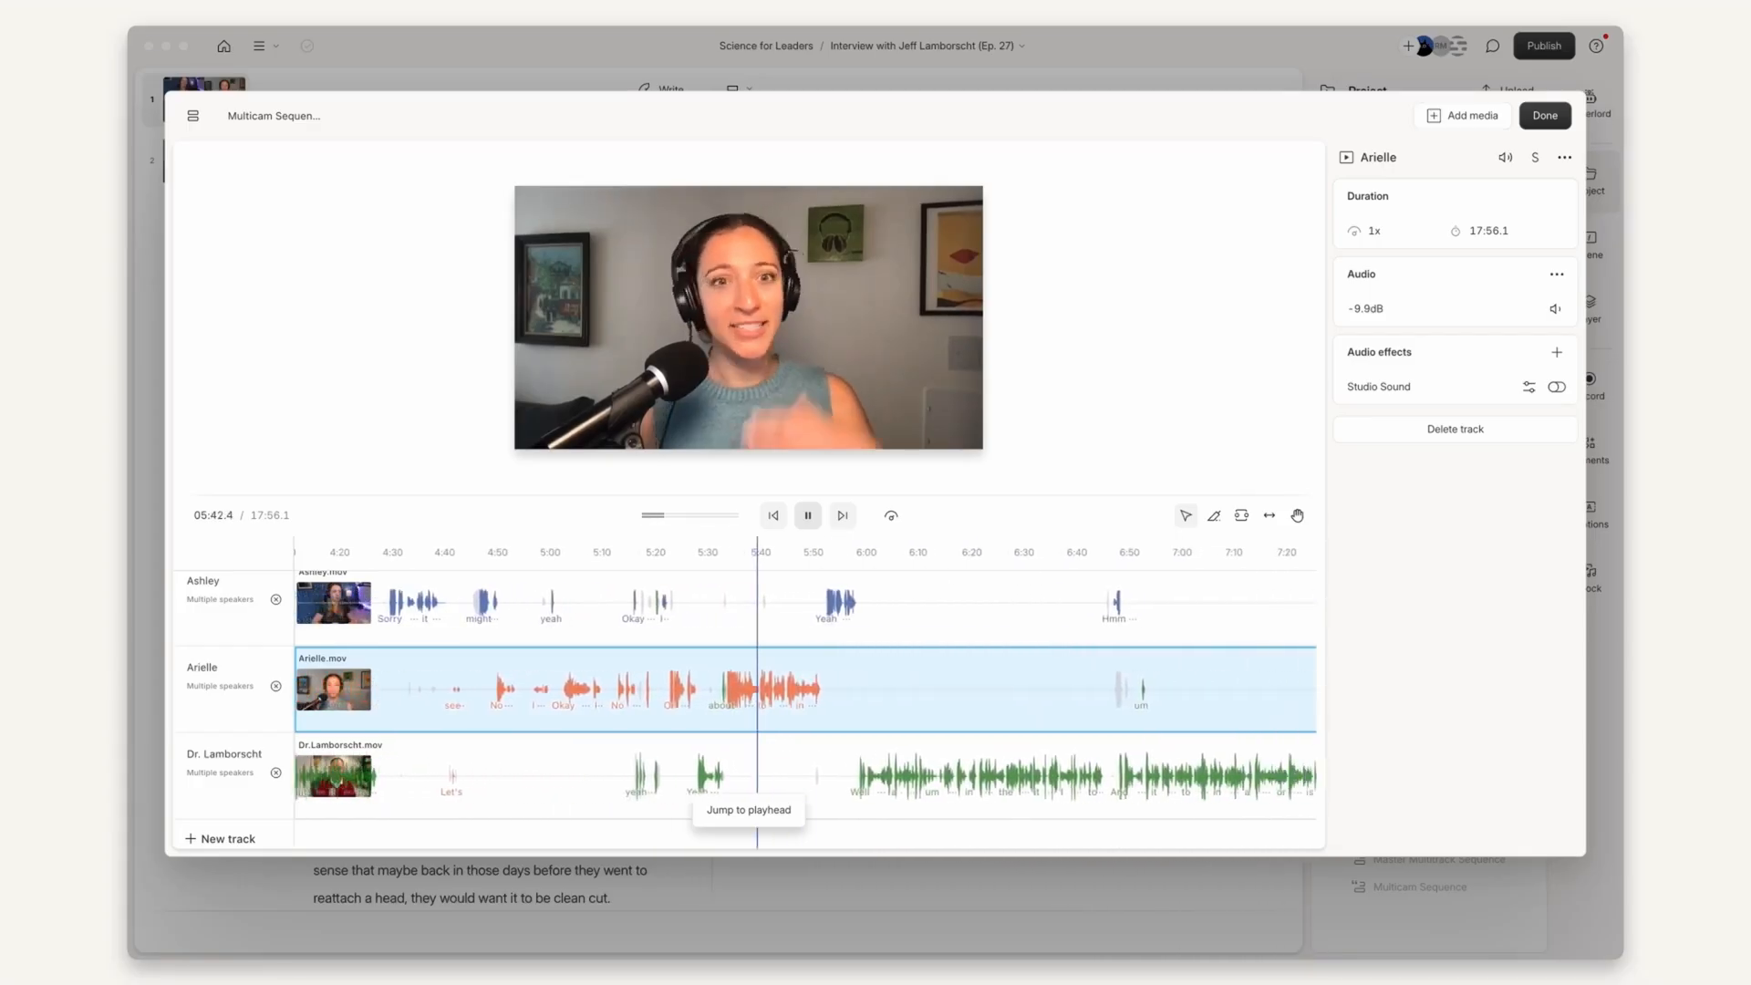
Open the interview episode's multicam sequence showing its three speaker tracks.
left_click(1545, 115)
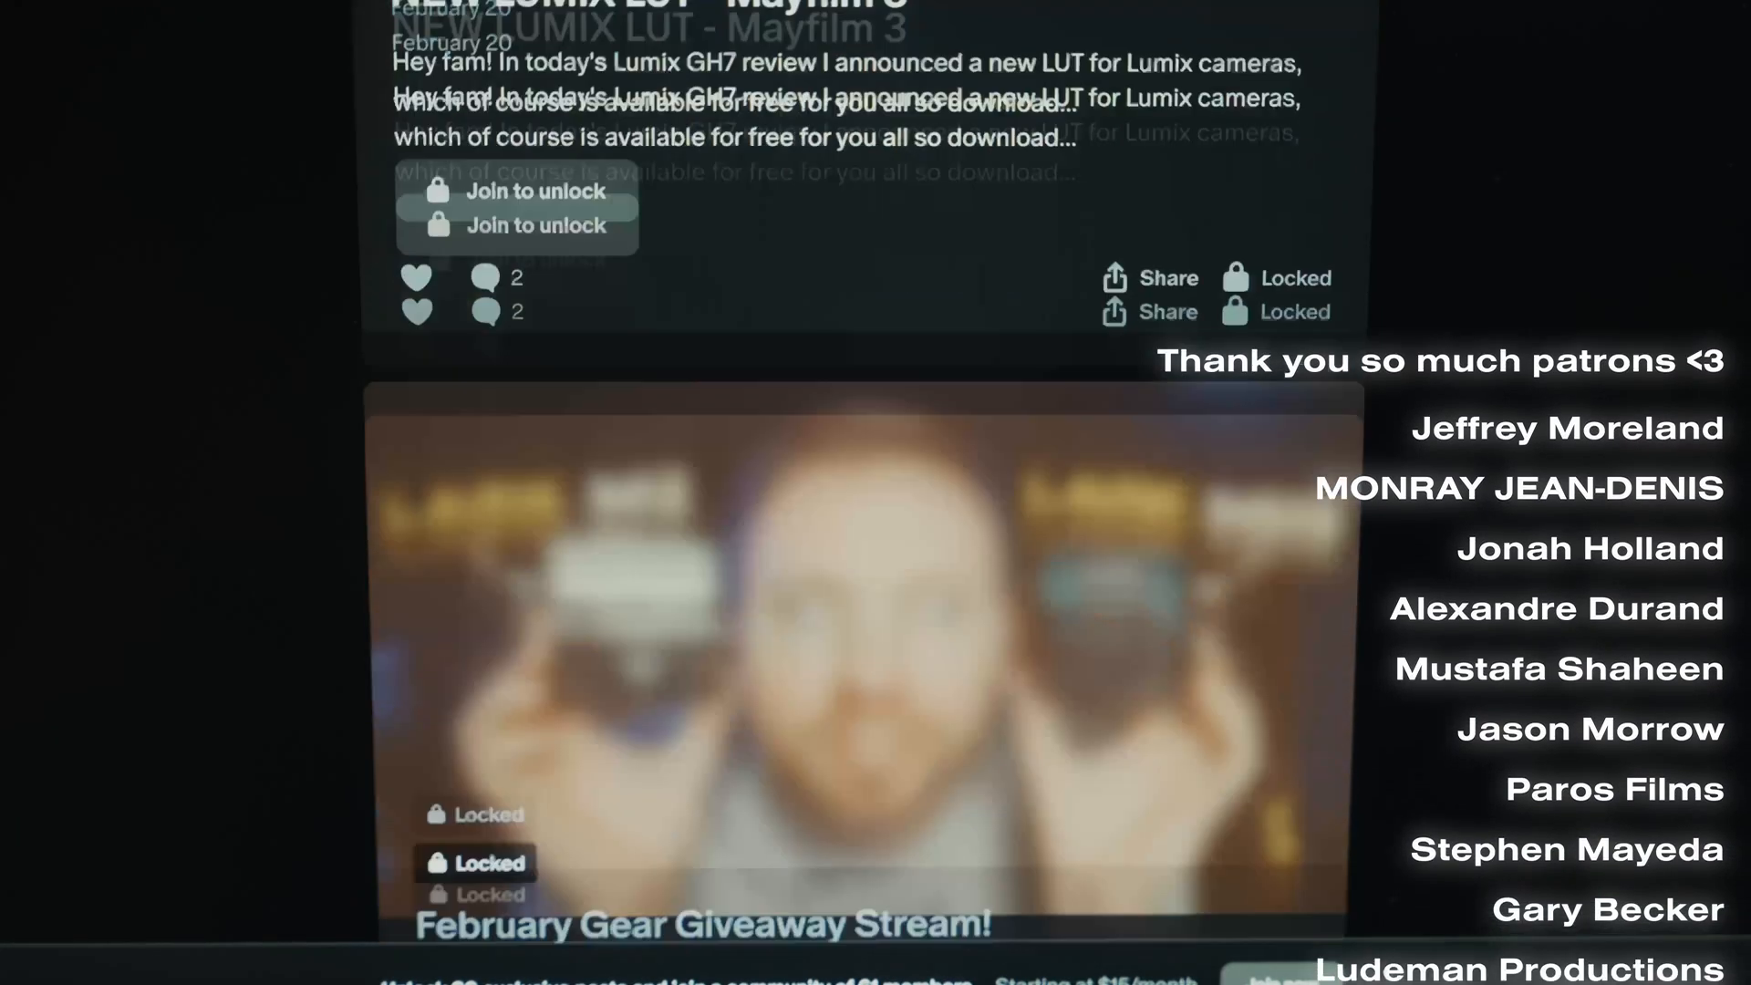
Scroll through the Discord server's channel sidebar with the memes channel open.
scroll("down", 3)
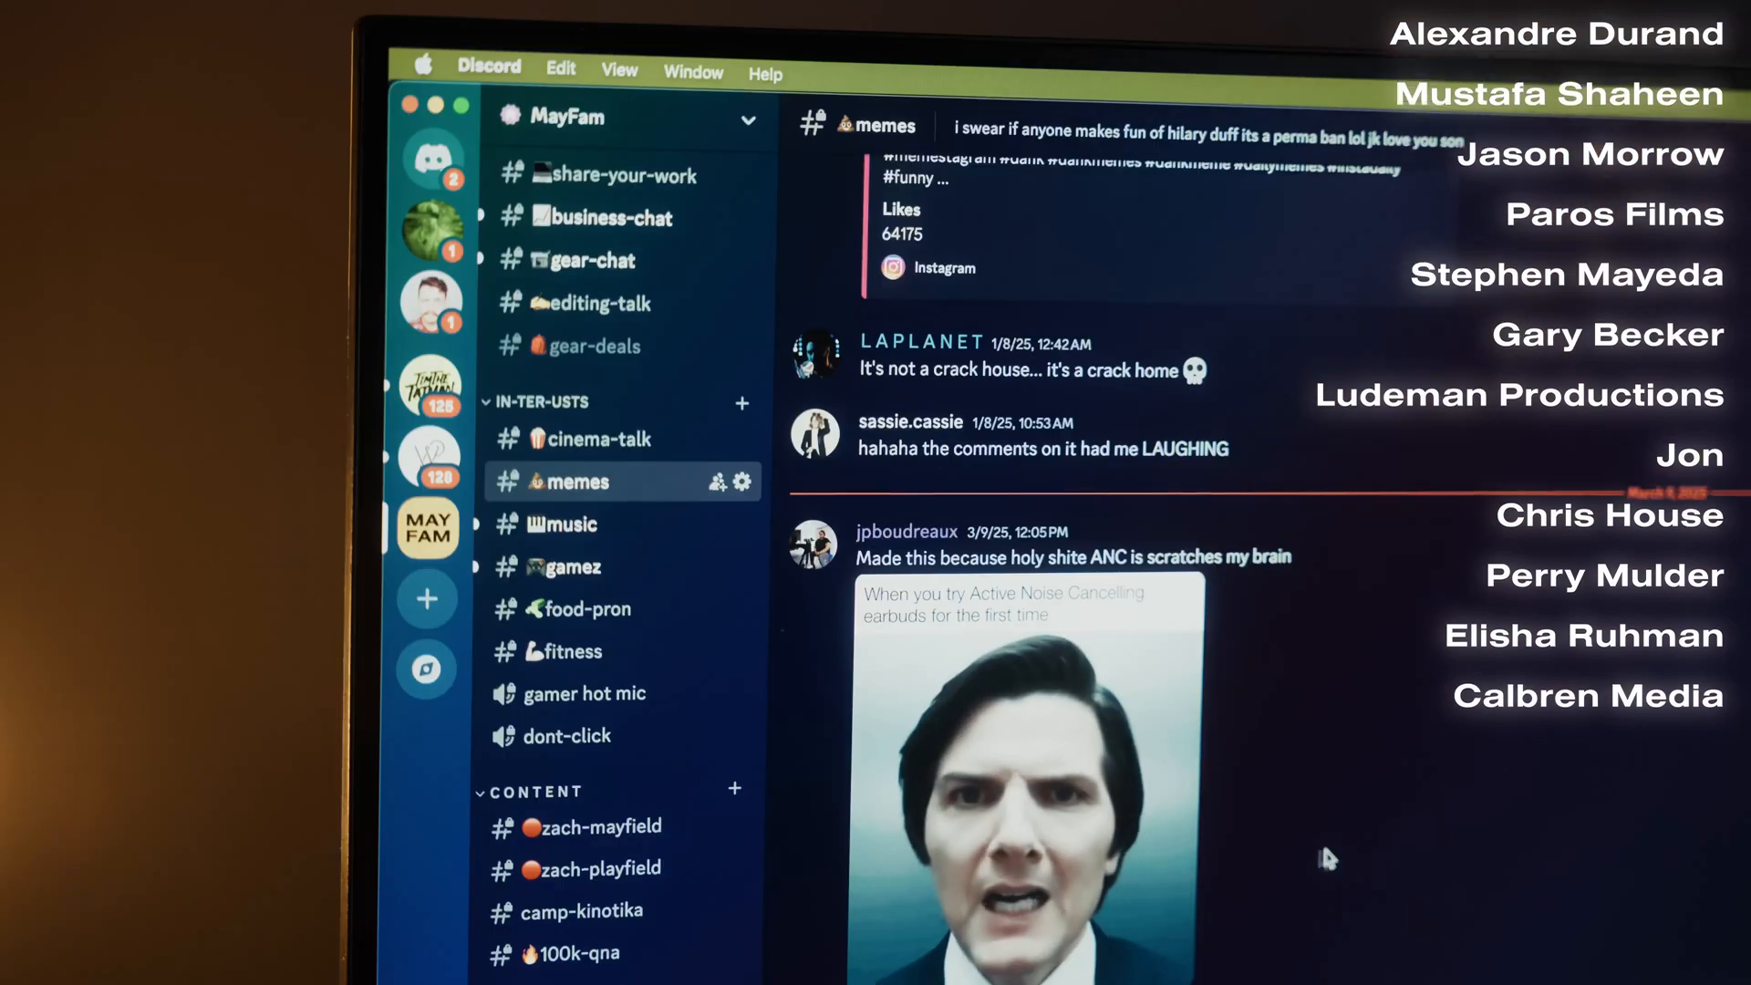
scroll("up", 3)
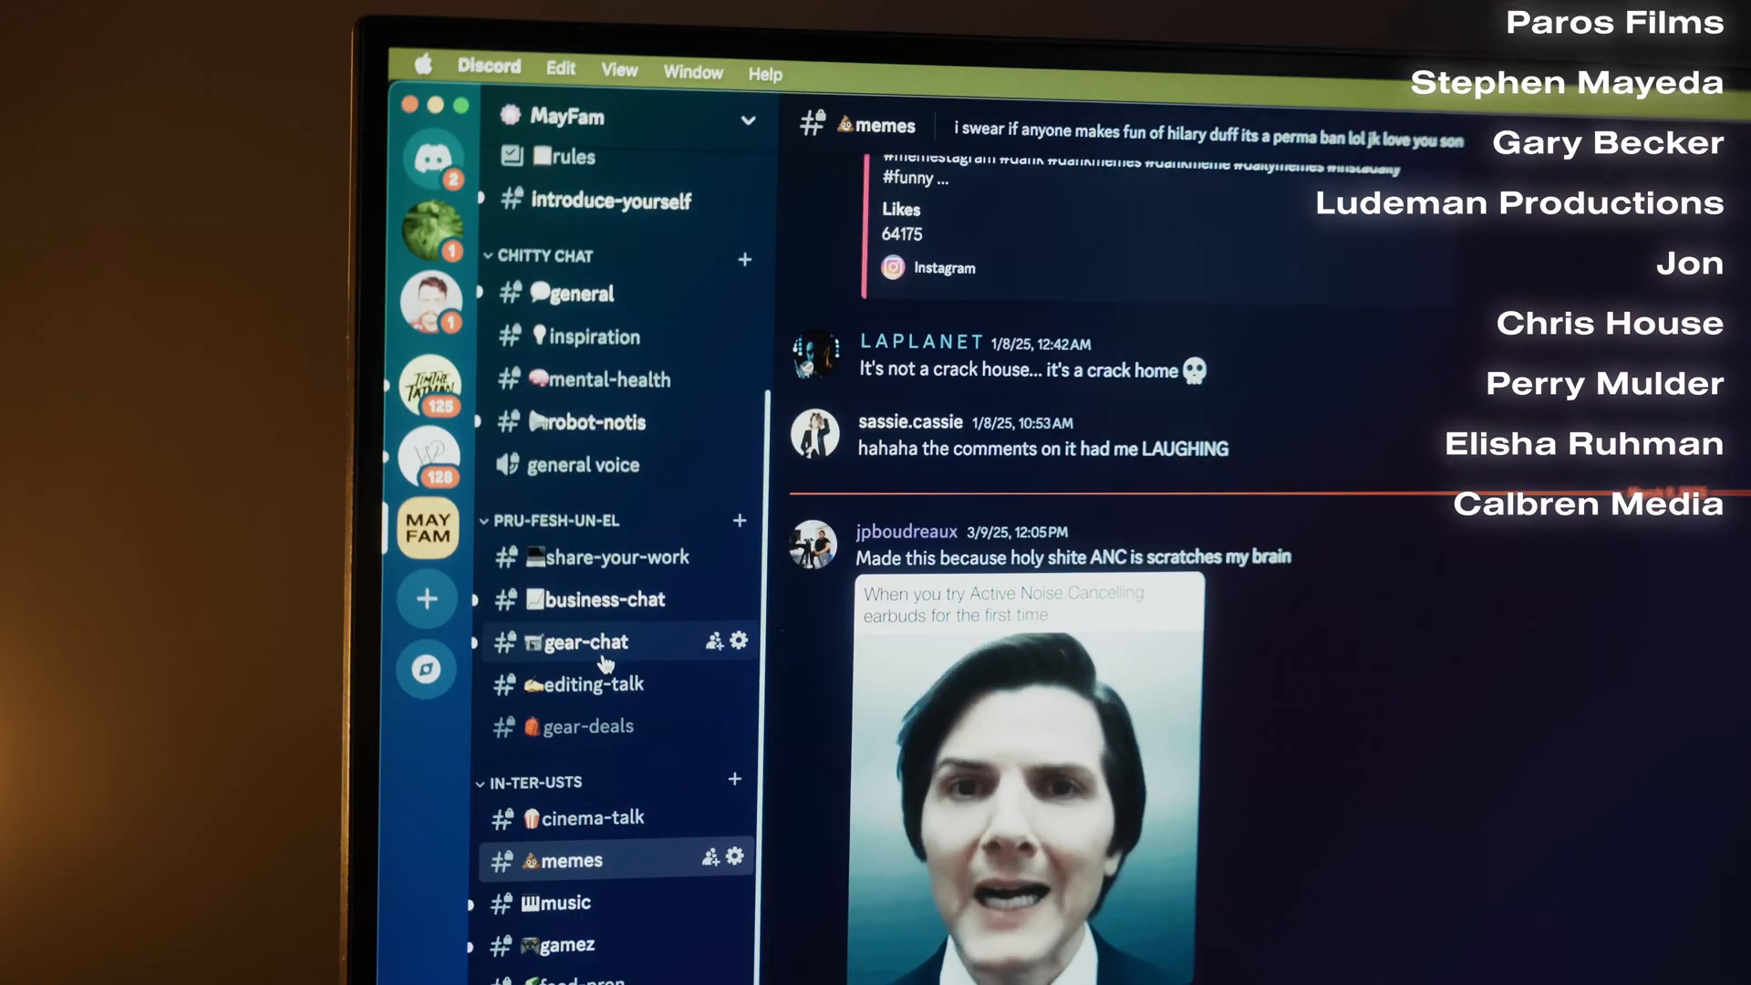